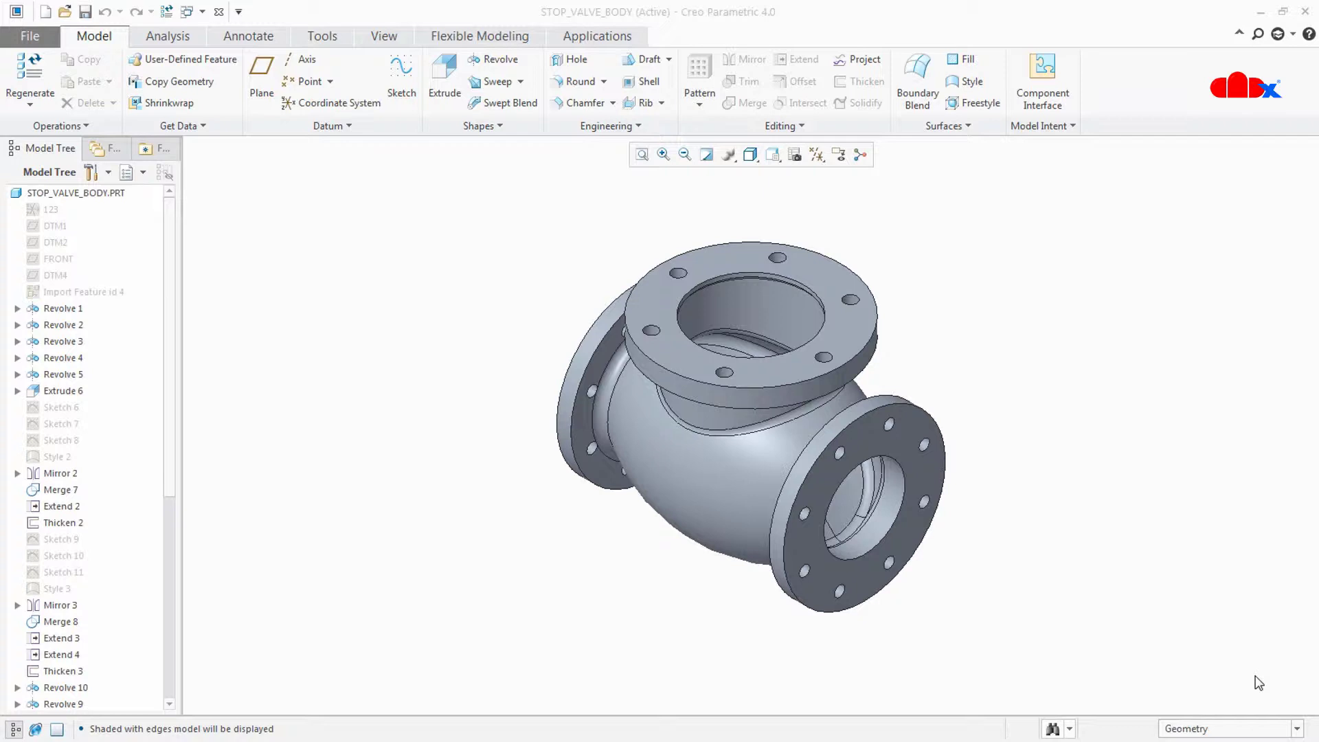
{"action": "mouse_move", "coordinate": [1262, 688]}
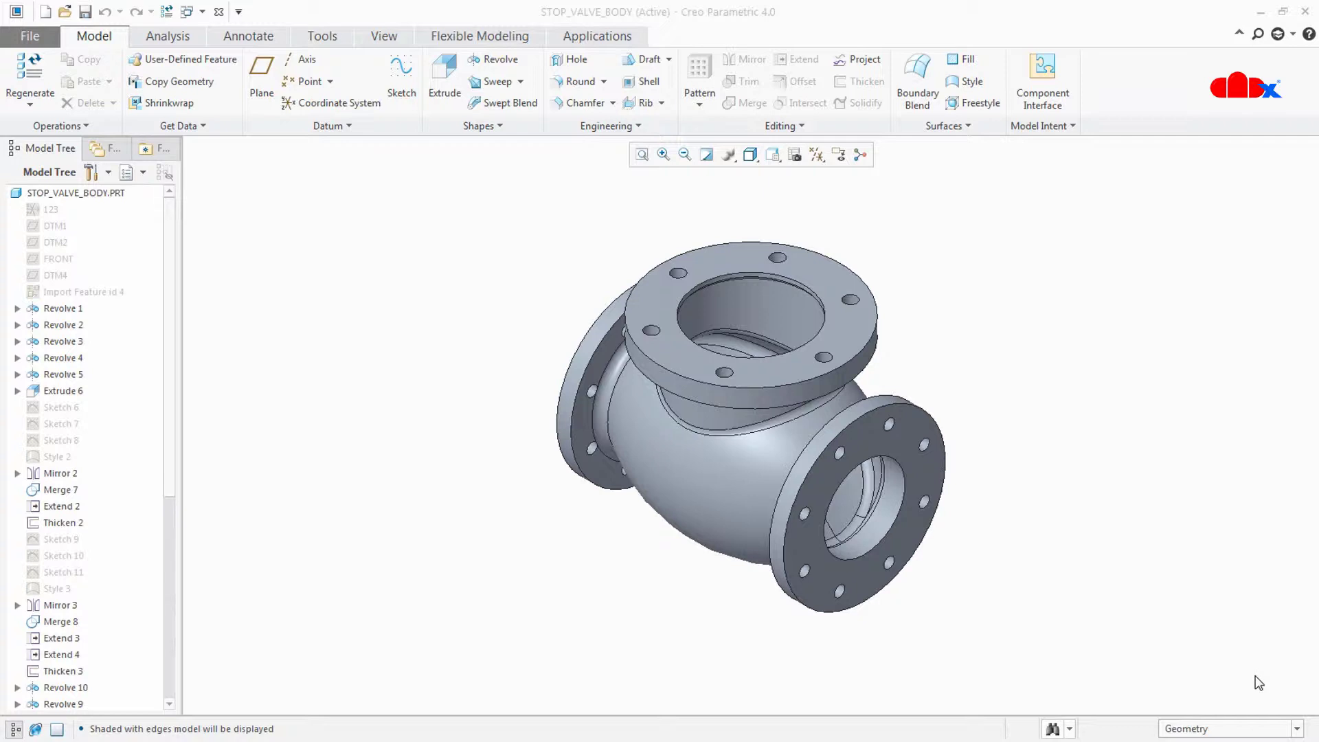
Step: Check the version file's details in Explorer, then return to the valve body model
{"action": "scroll", "scroll_direction": "down", "scroll_amount": 3}
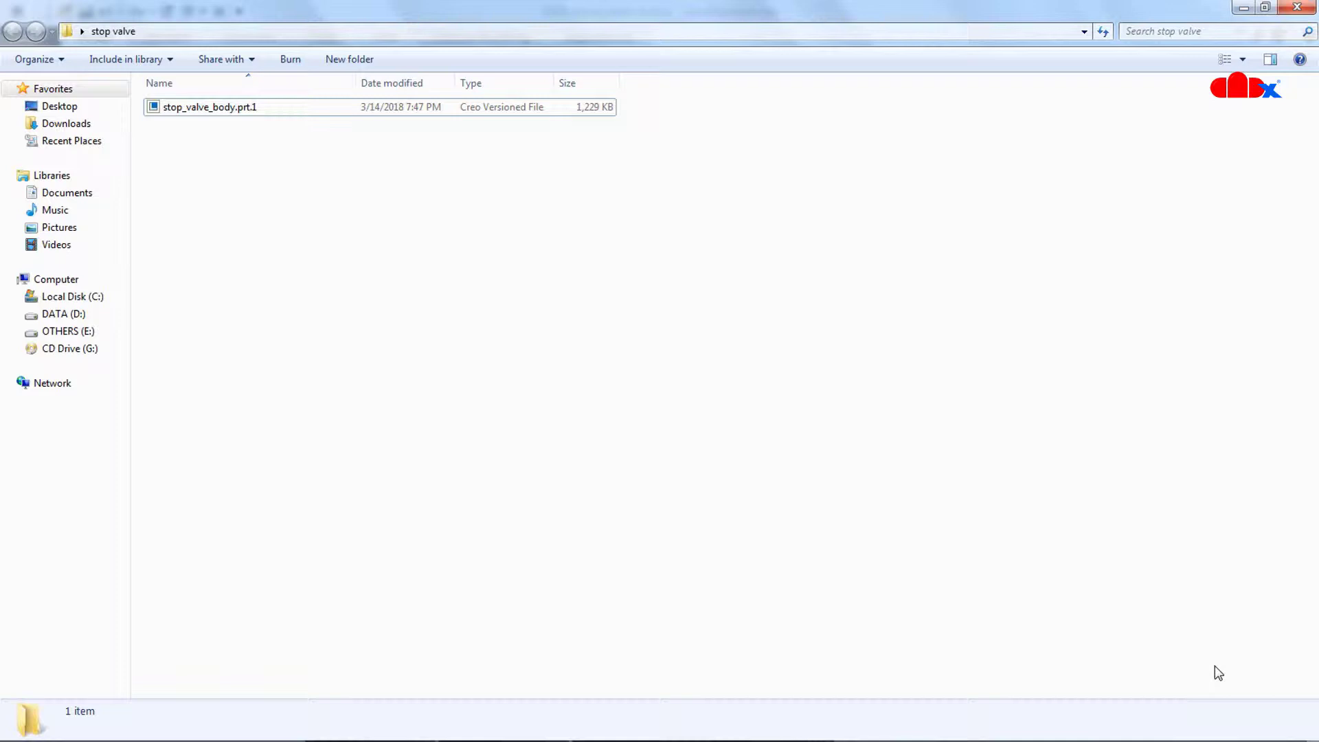
{"action": "left_click", "coordinate": [207, 107]}
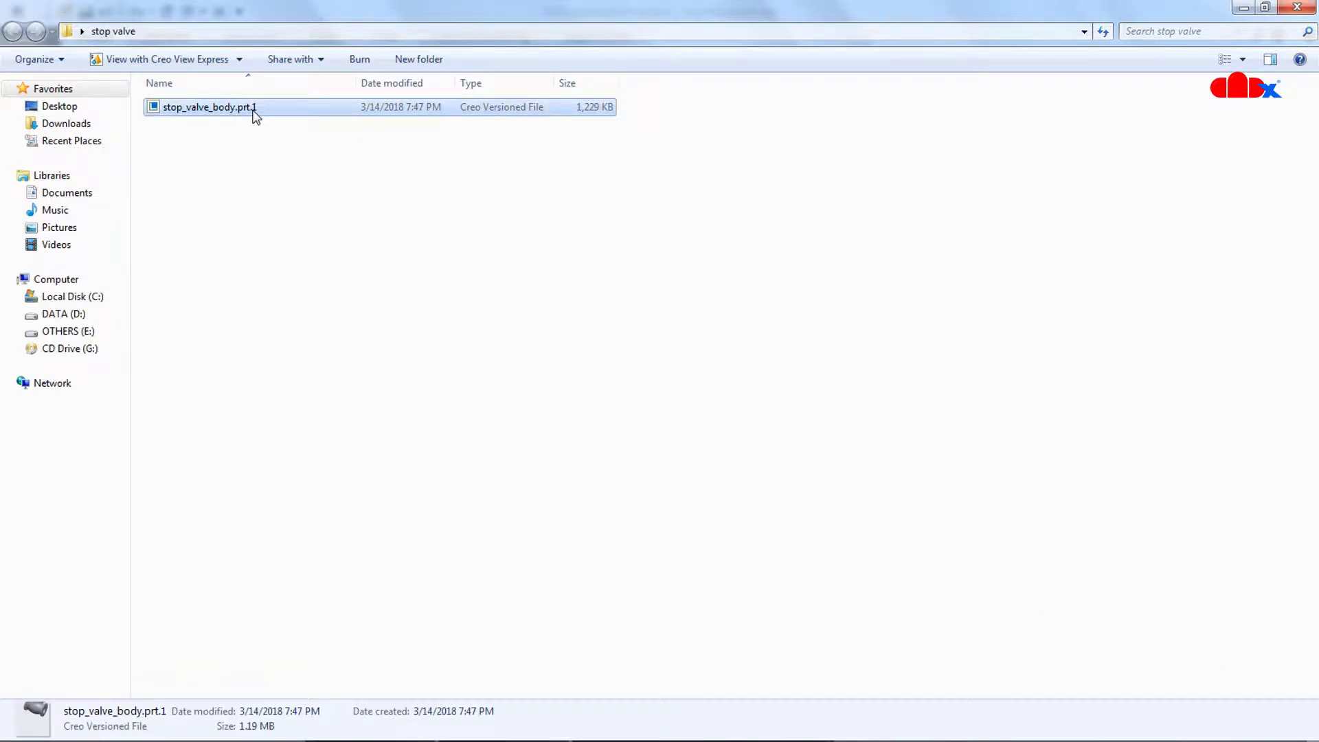
{"action": "mouse_move", "coordinate": [270, 191]}
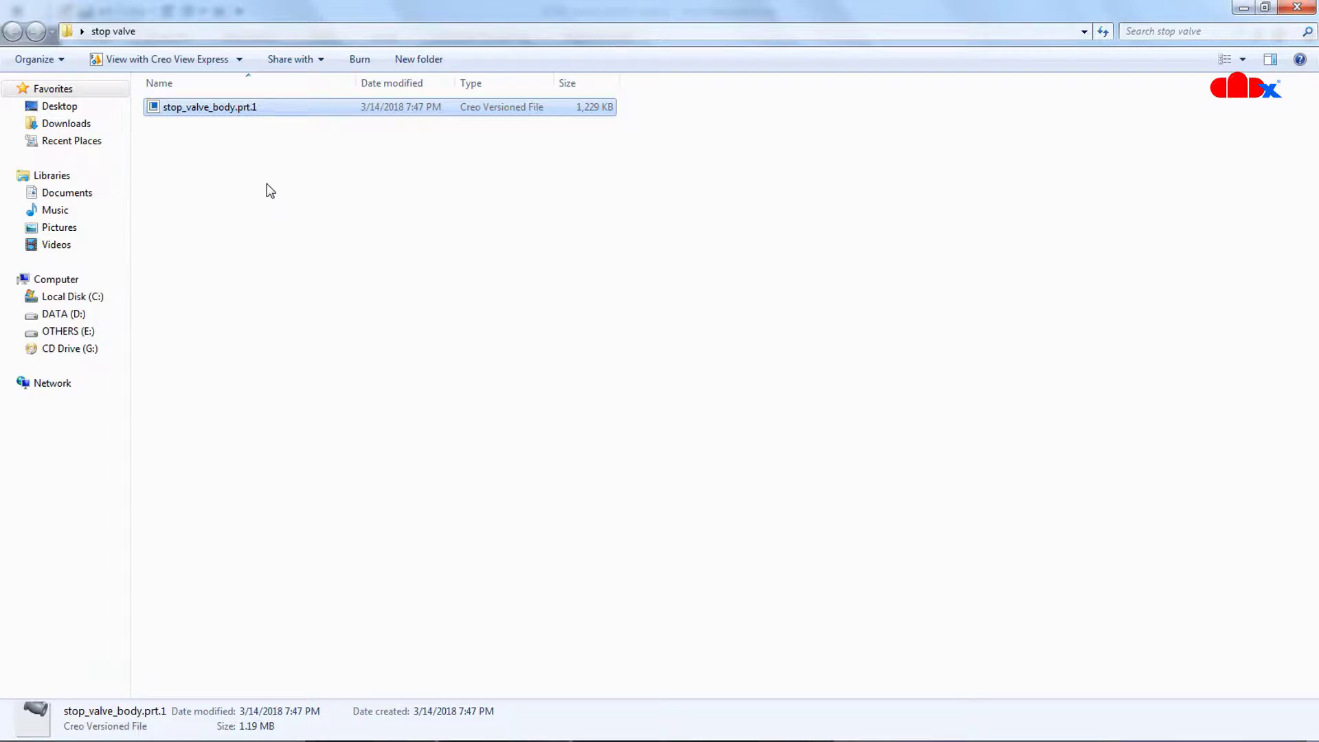
{"action": "double_click", "coordinate": [201, 107]}
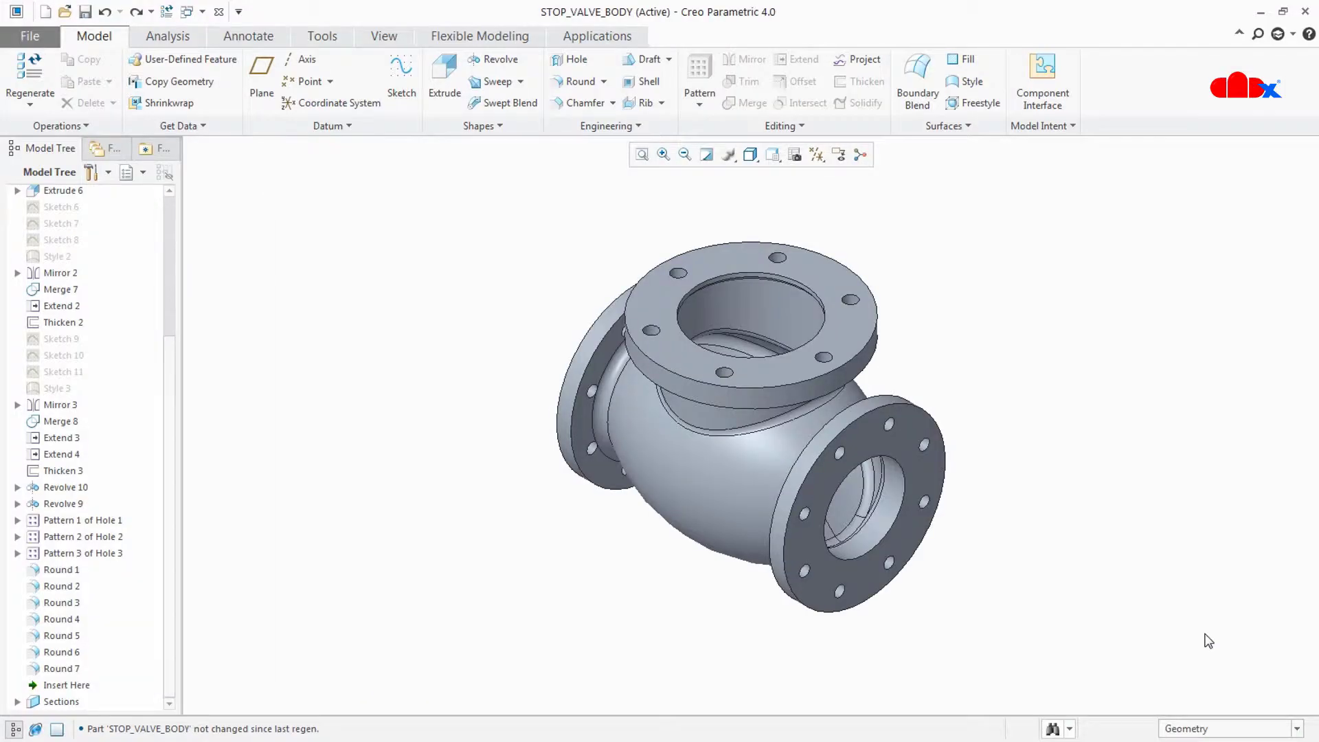
{"action": "mouse_move", "coordinate": [101, 524]}
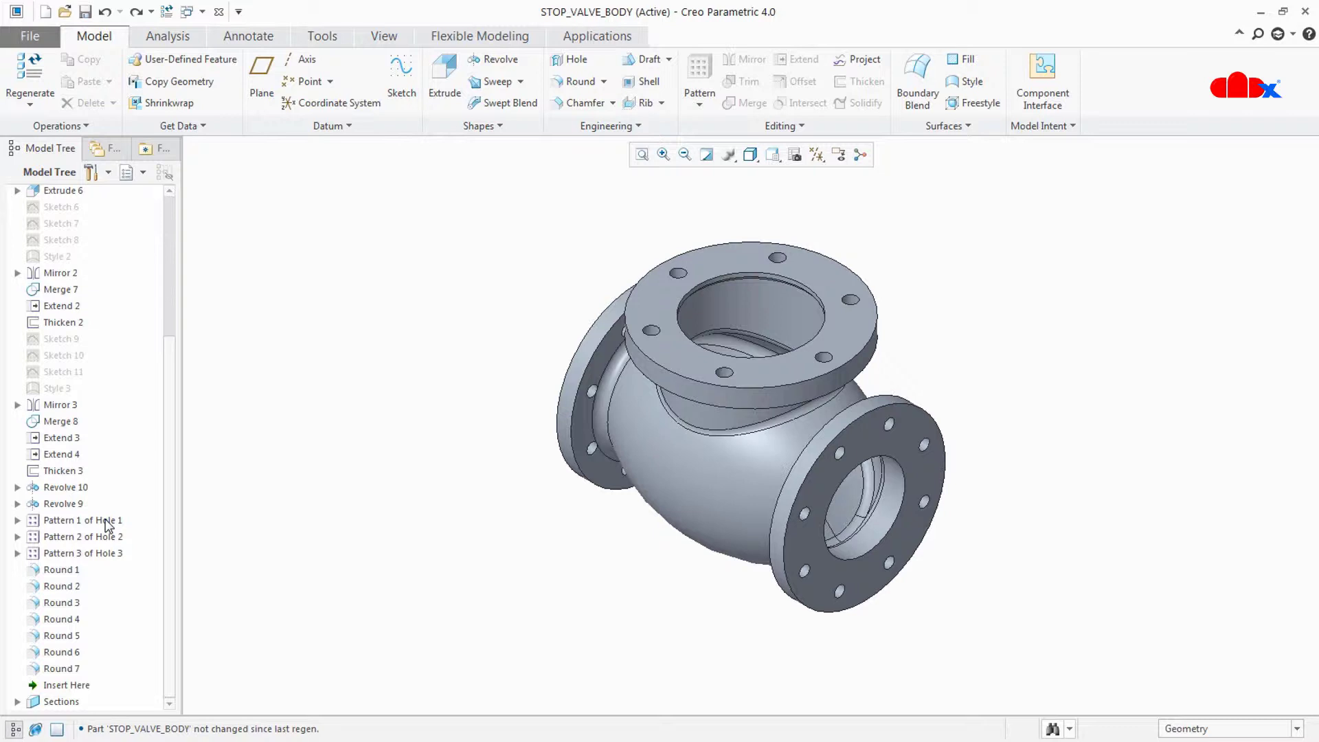
Step: Delete Pattern 1 of Hole 1 from the top flange and save the part
{"action": "right_click", "coordinate": [82, 520]}
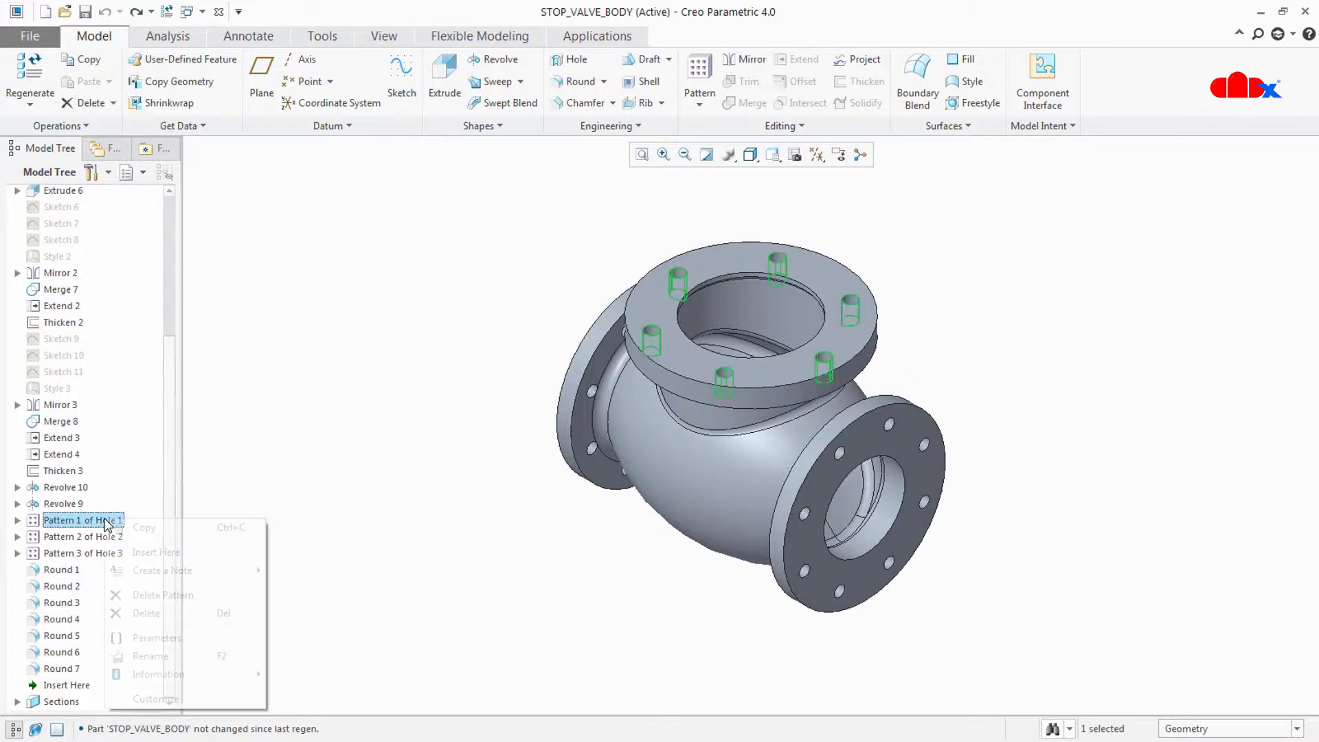
{"action": "left_click", "coordinate": [164, 595]}
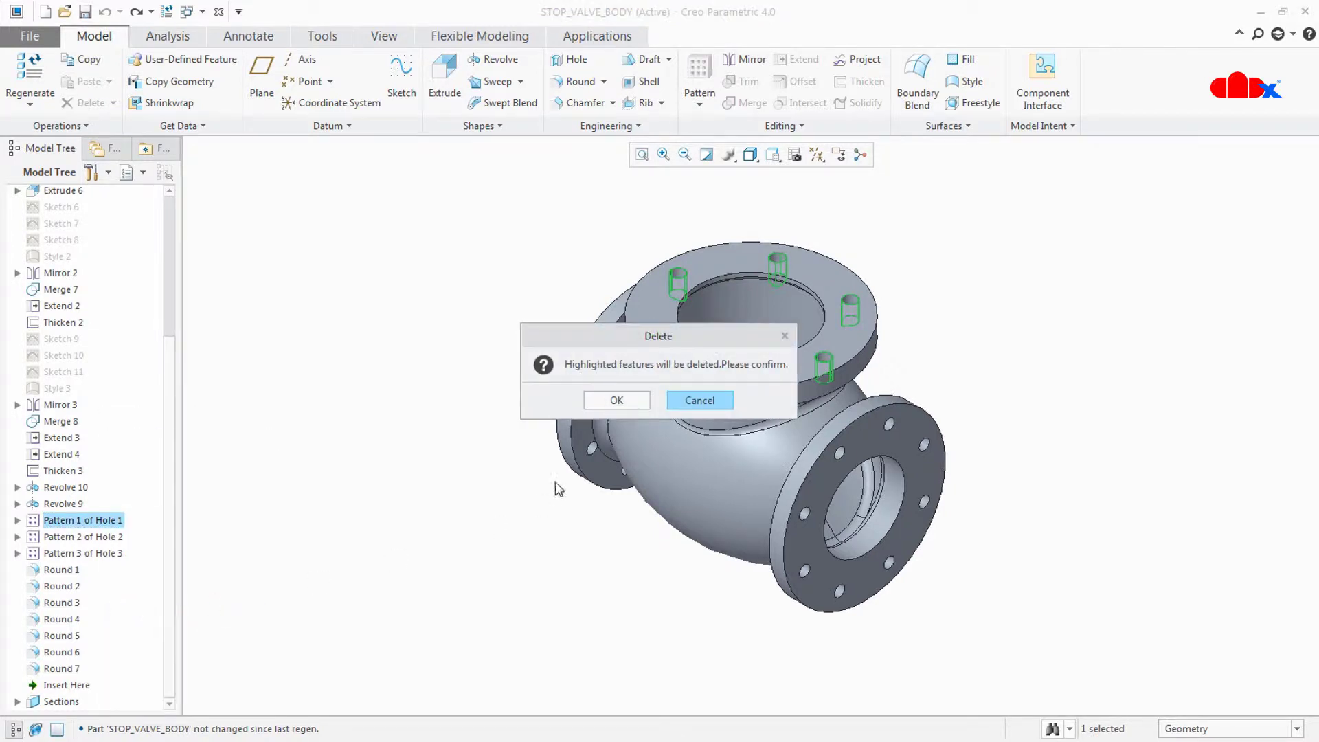
{"action": "left_click", "coordinate": [616, 400]}
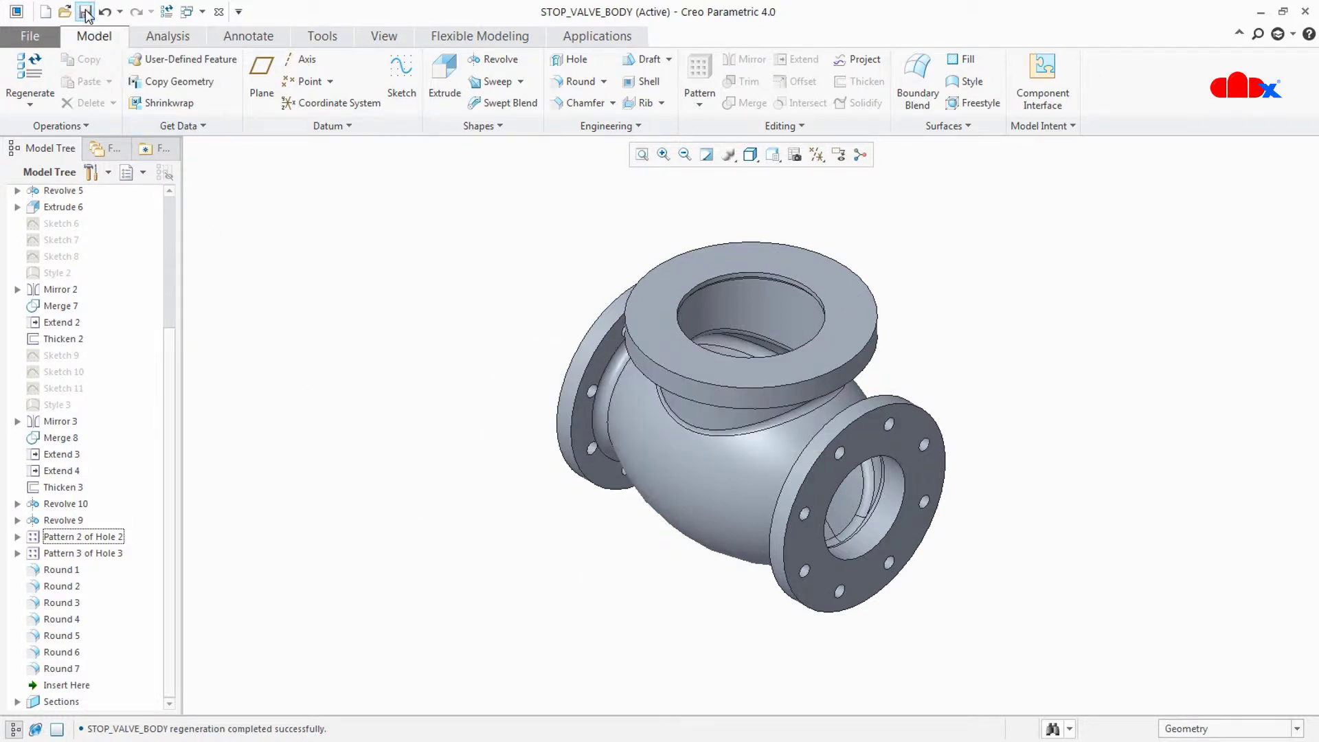
{"action": "left_click", "coordinate": [90, 13]}
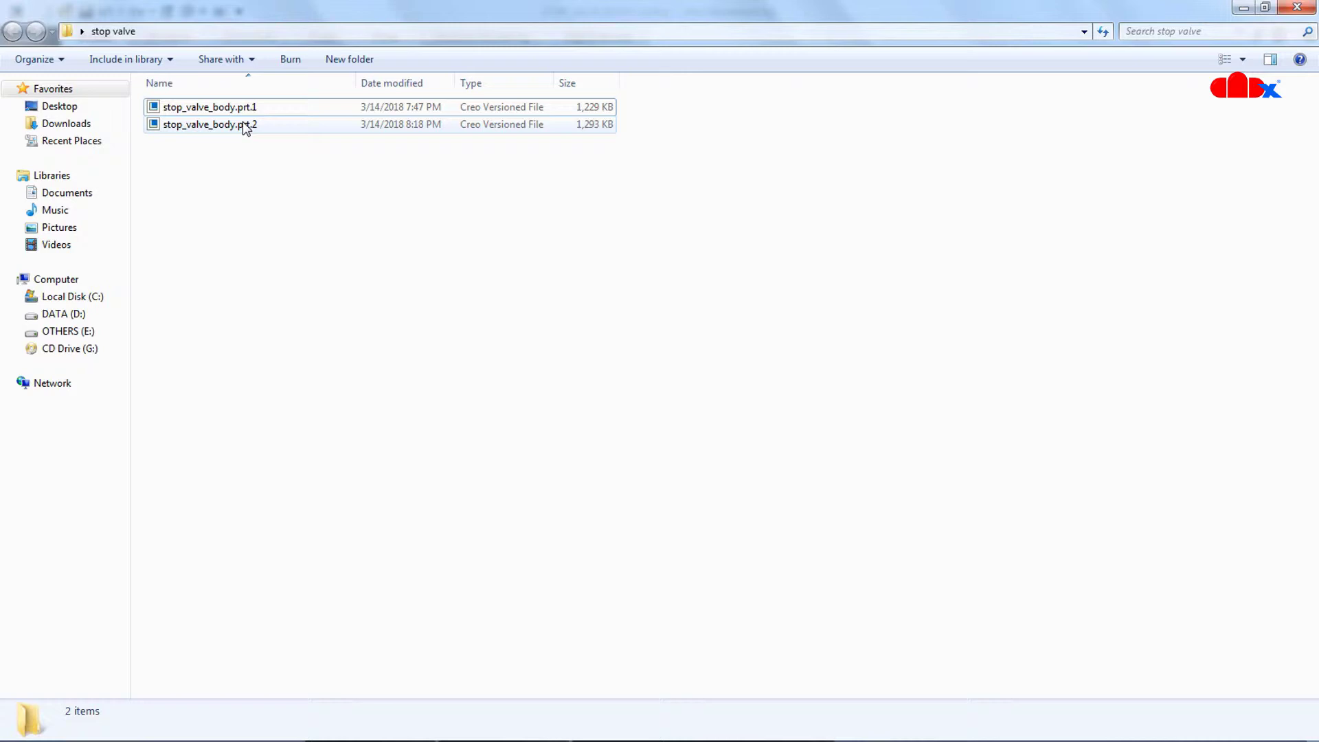
Step: Compare stop_valve_body.prt.2 (1.26 MB) with prt.1 in Explorer, then return to the model
{"action": "left_click", "coordinate": [207, 124]}
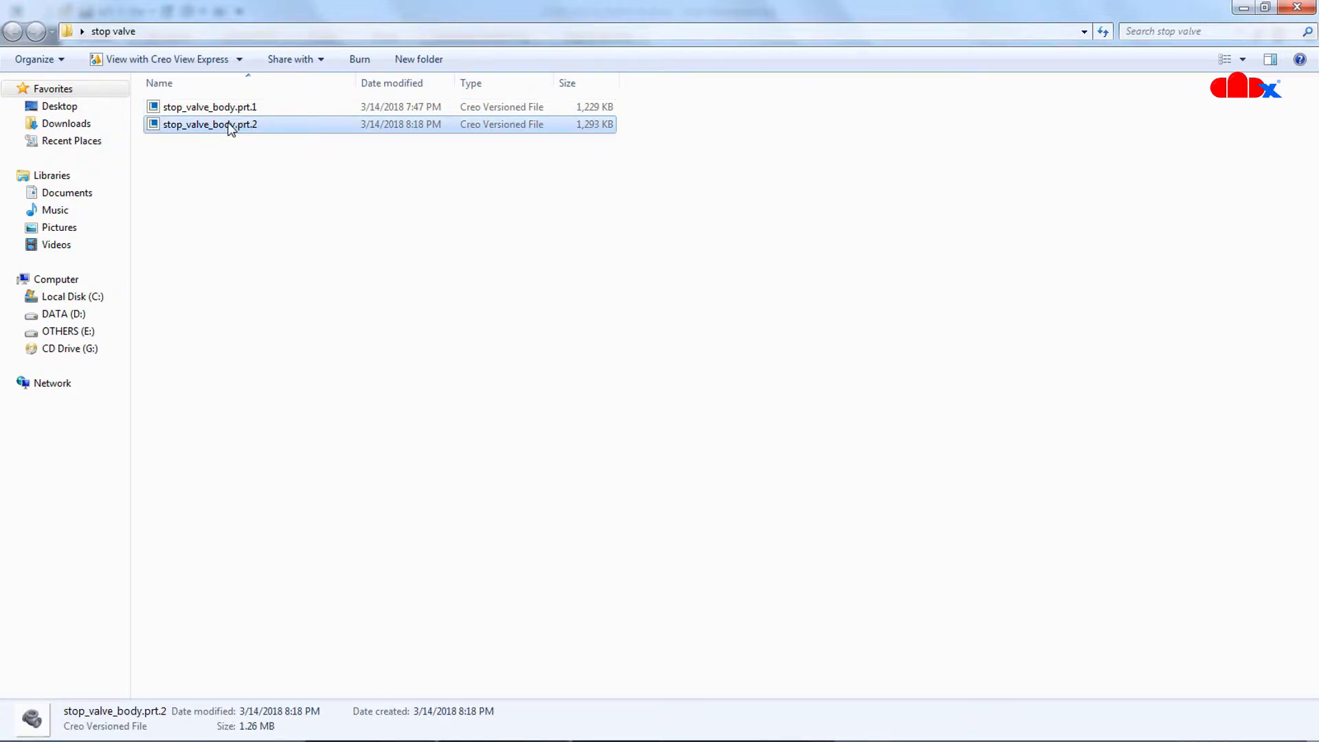
{"action": "mouse_move", "coordinate": [242, 187]}
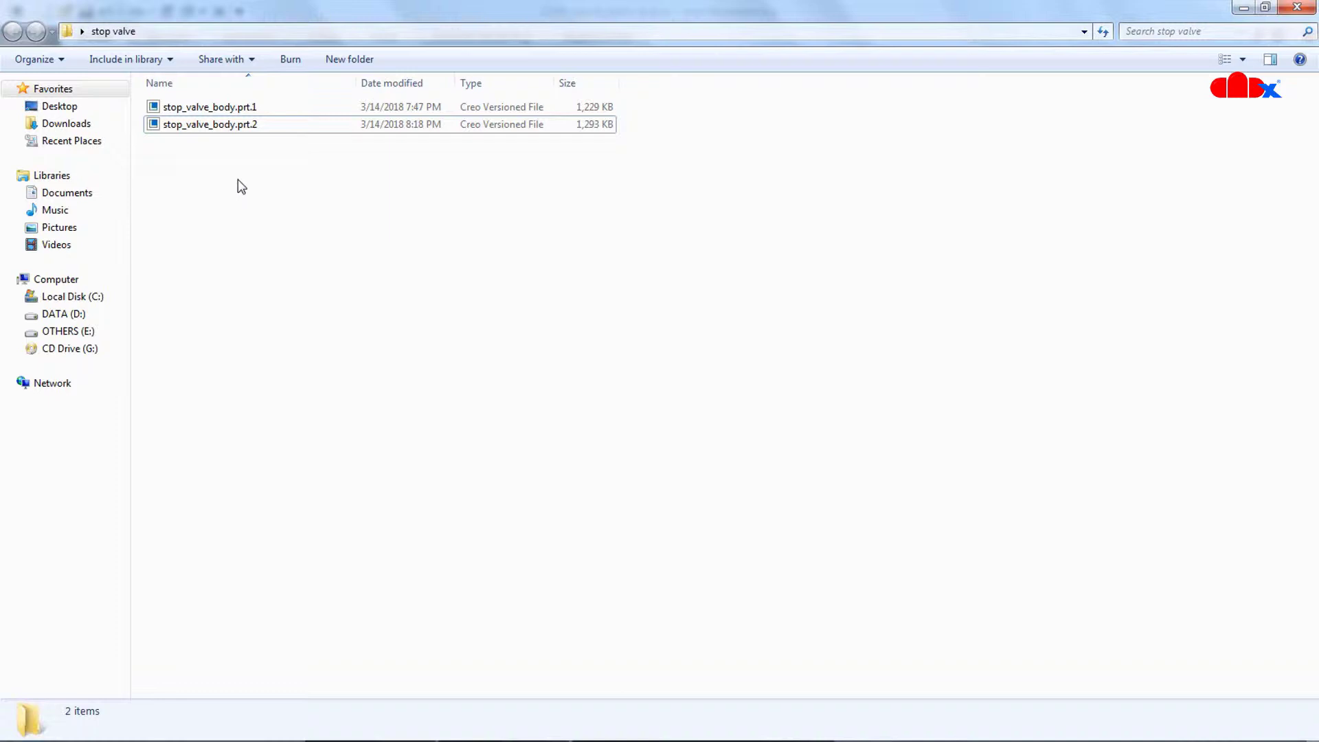
{"action": "left_click", "coordinate": [206, 106]}
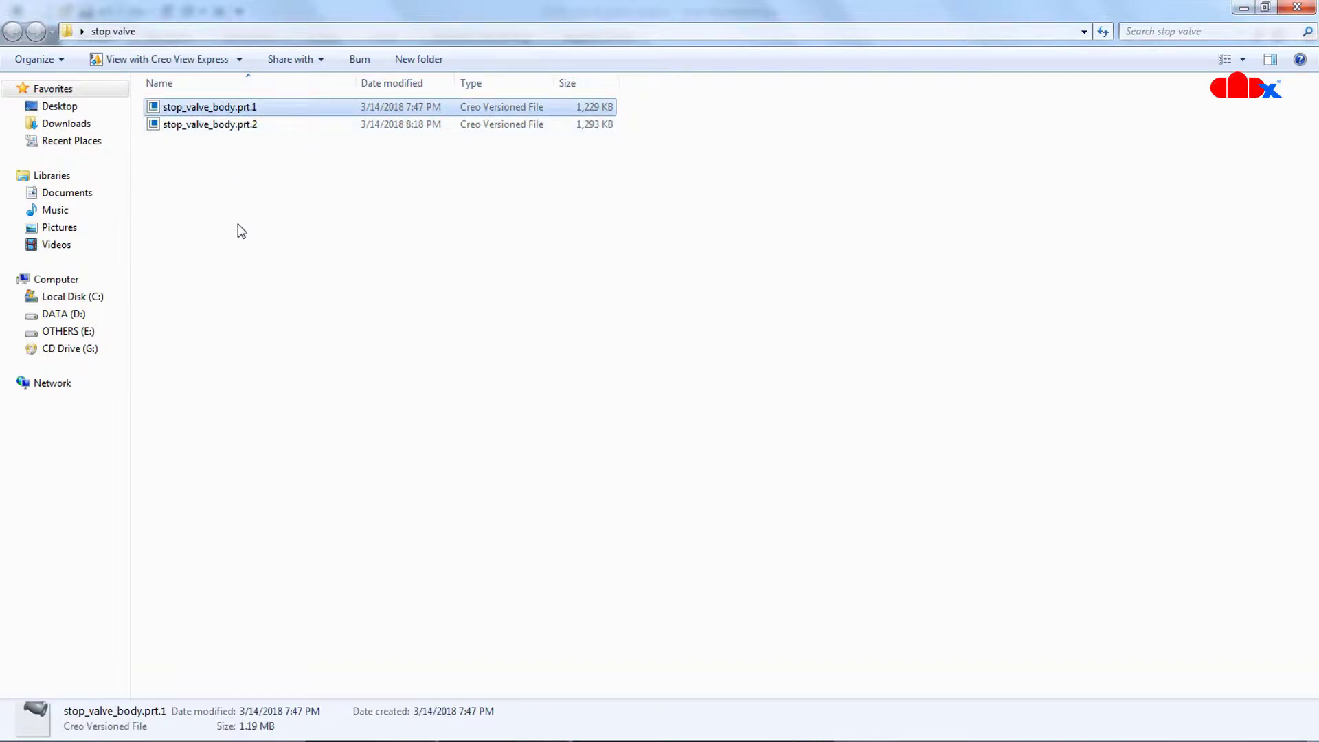
{"action": "double_click", "coordinate": [206, 106]}
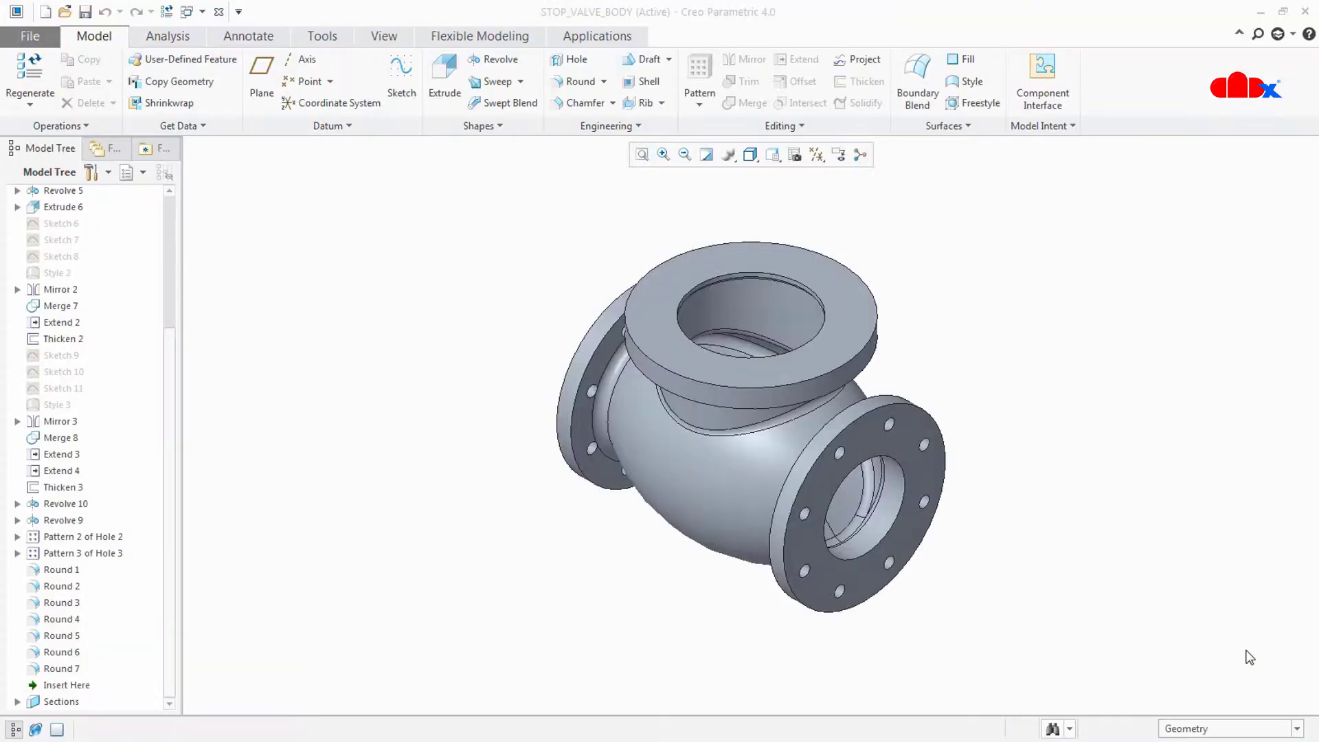
{"action": "mouse_move", "coordinate": [276, 205]}
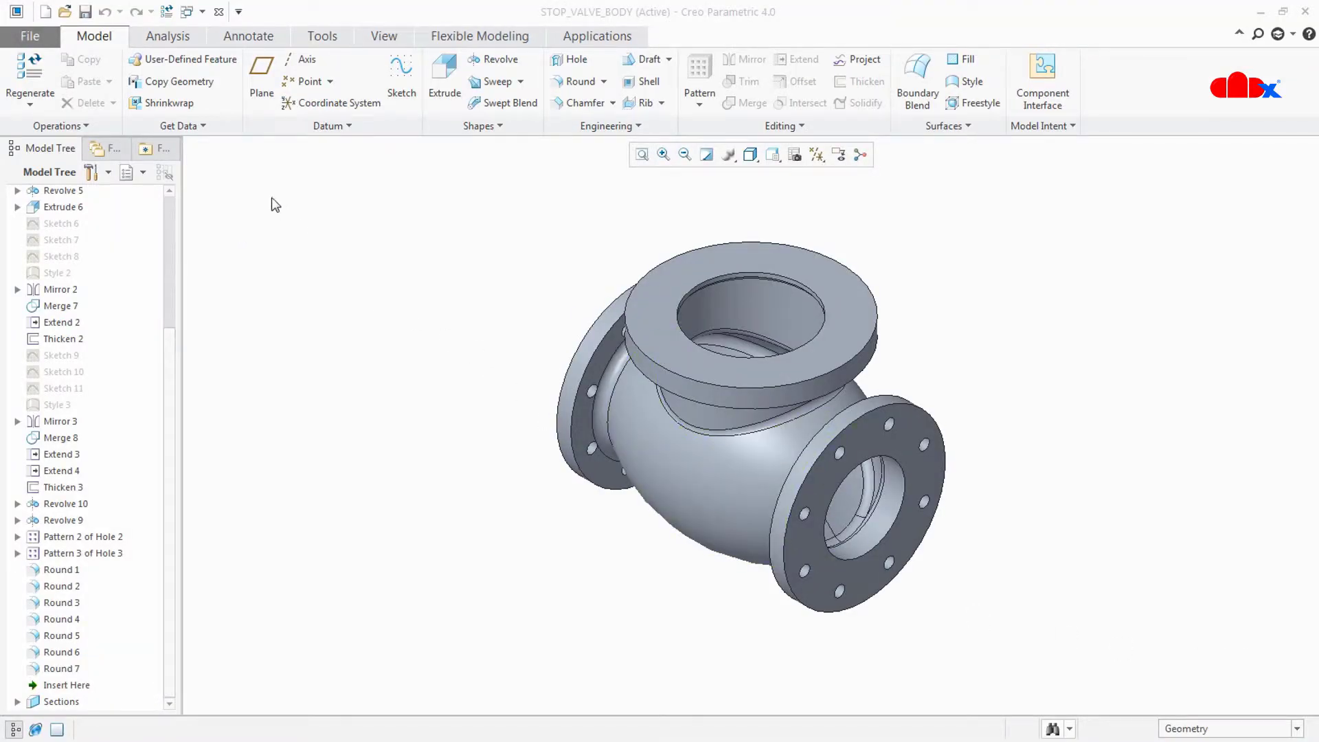
Step: List all stop_valve_body versions in File Open and compare the prt.1 and prt.2 previews
{"action": "left_click", "coordinate": [64, 13]}
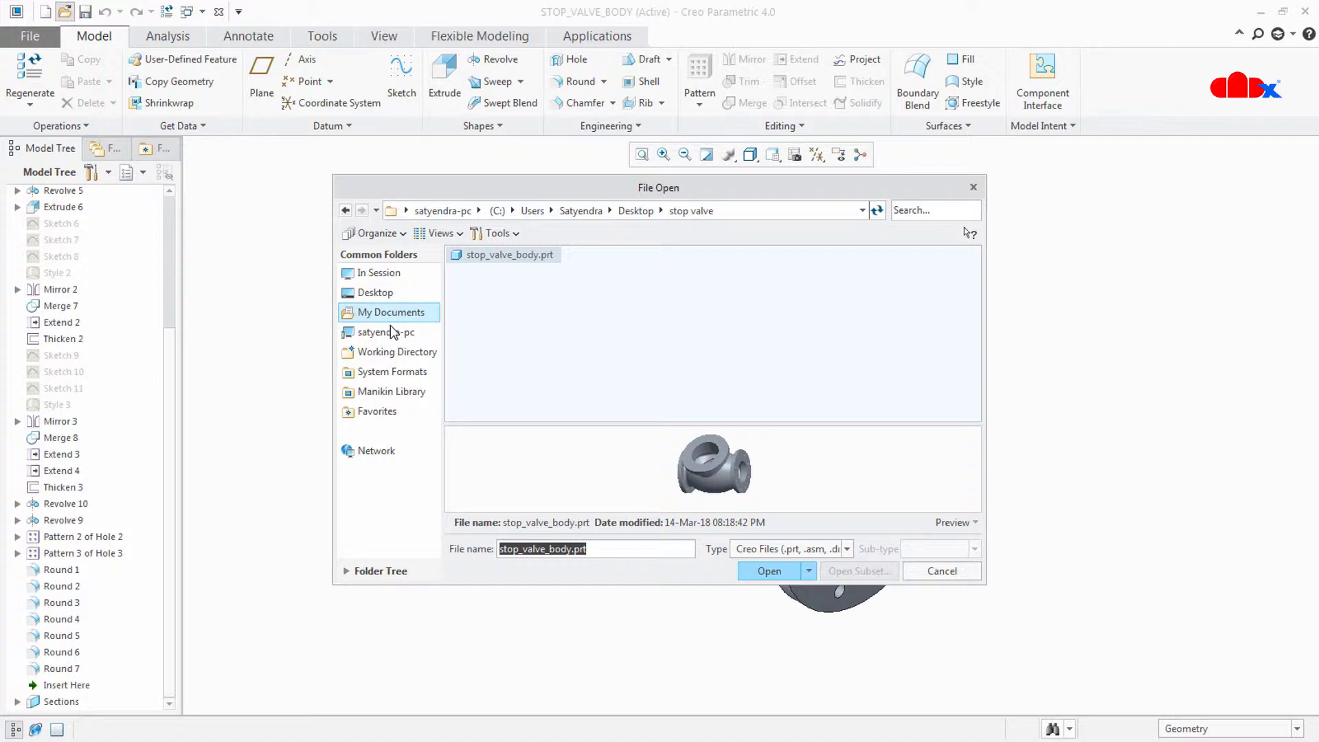
{"action": "left_click", "coordinate": [495, 234]}
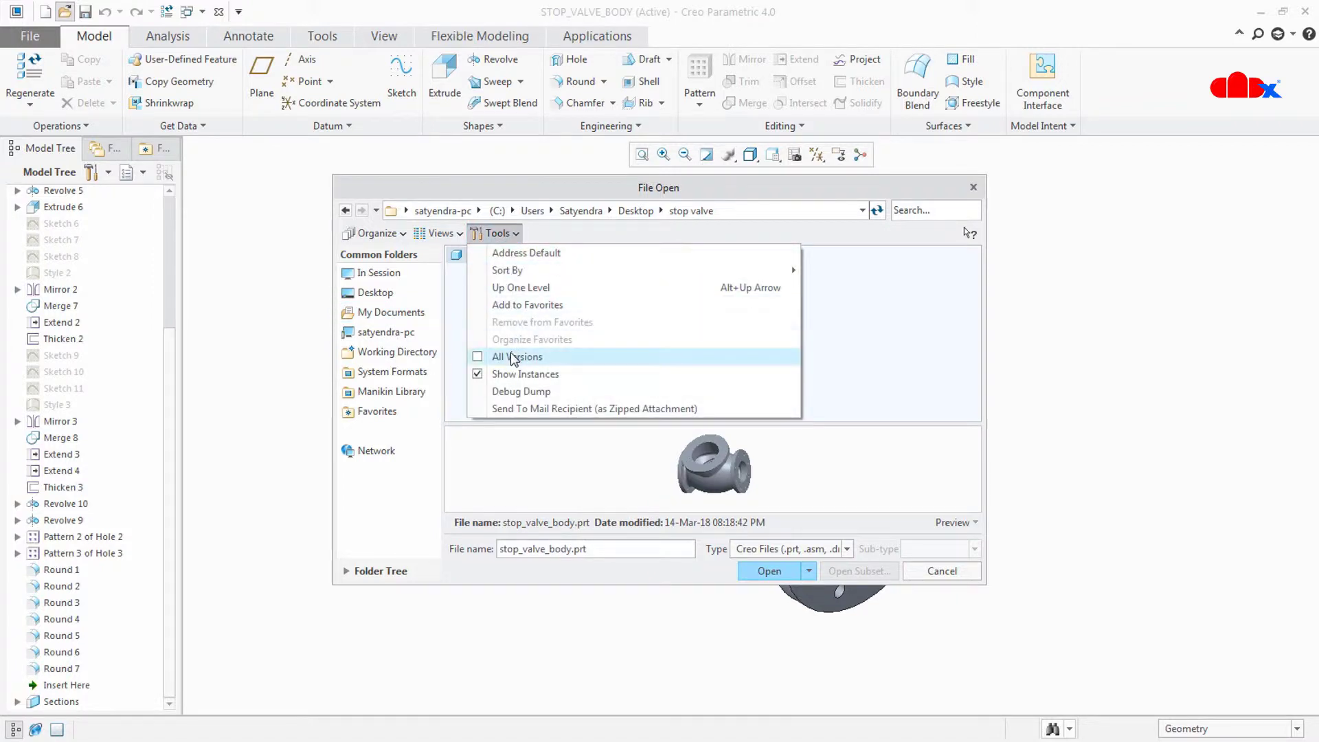
{"action": "left_click", "coordinate": [516, 356]}
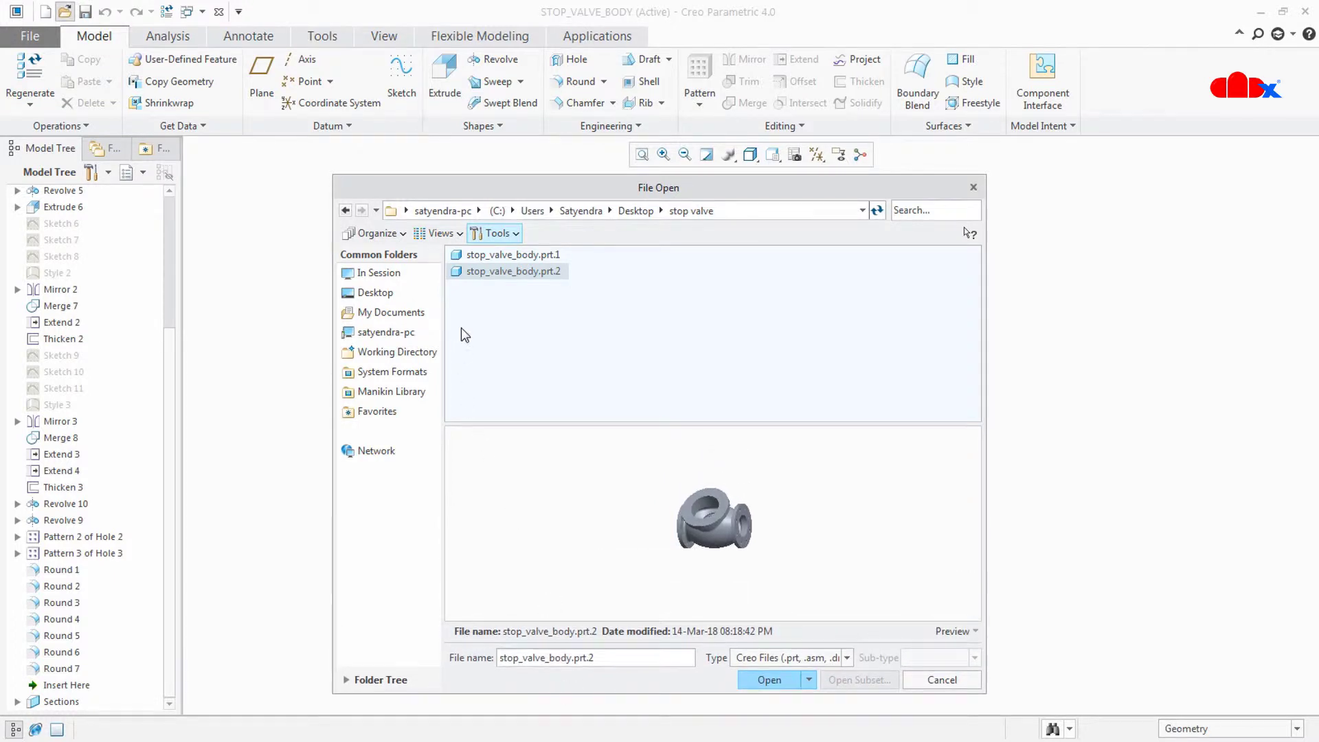
{"action": "left_click", "coordinate": [512, 255]}
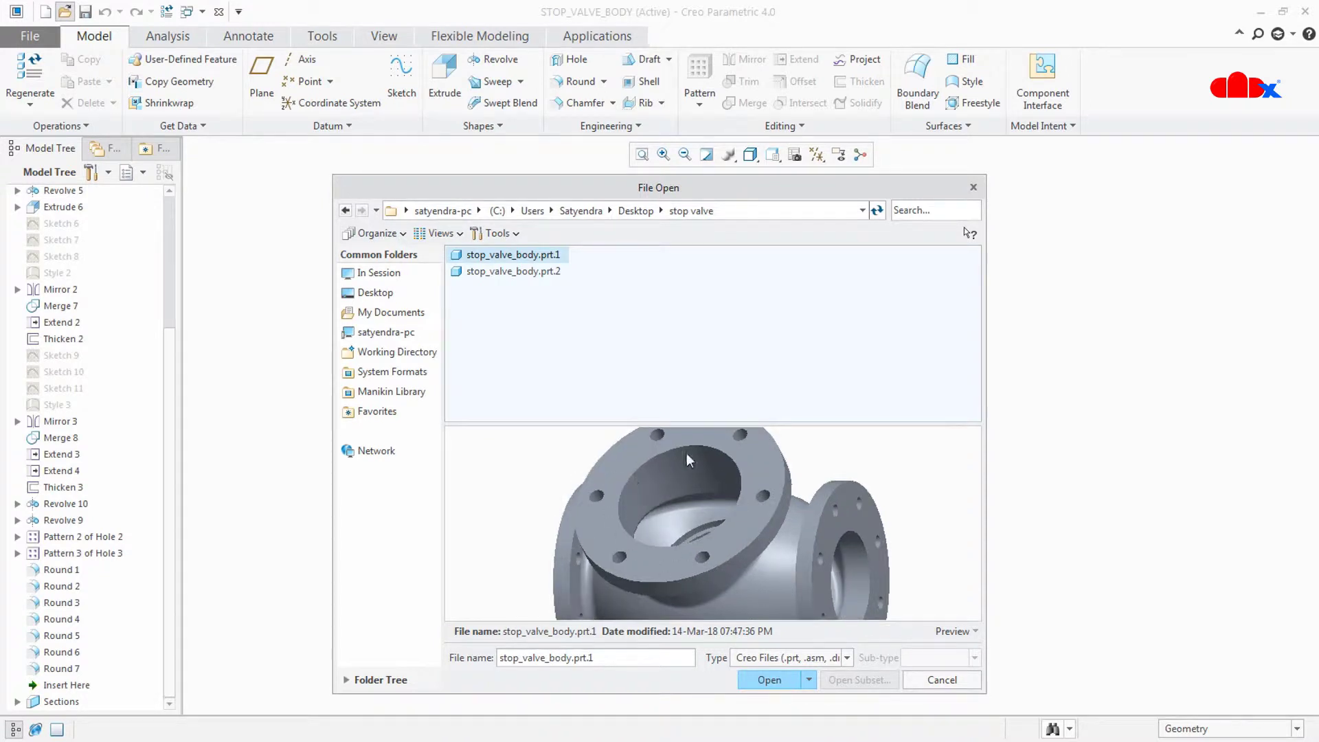
{"action": "mouse_move", "coordinate": [518, 282]}
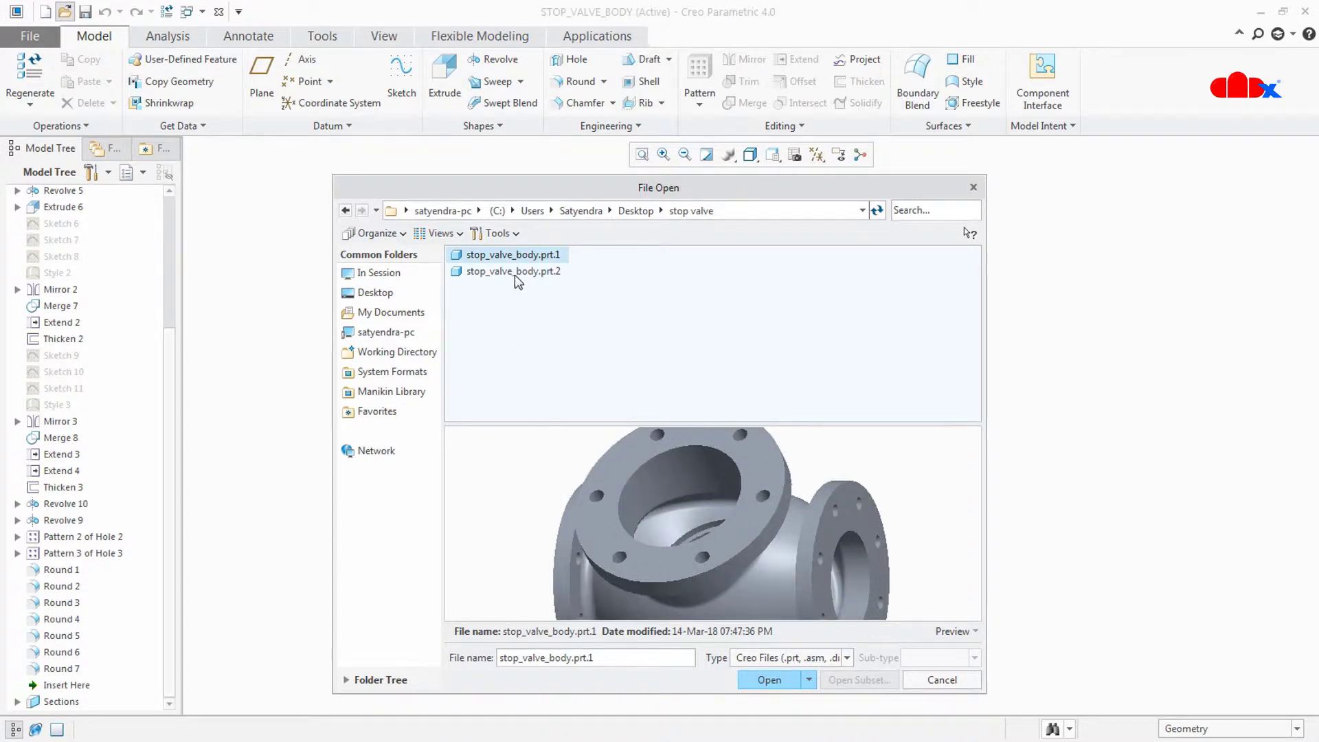
{"action": "left_click", "coordinate": [514, 271]}
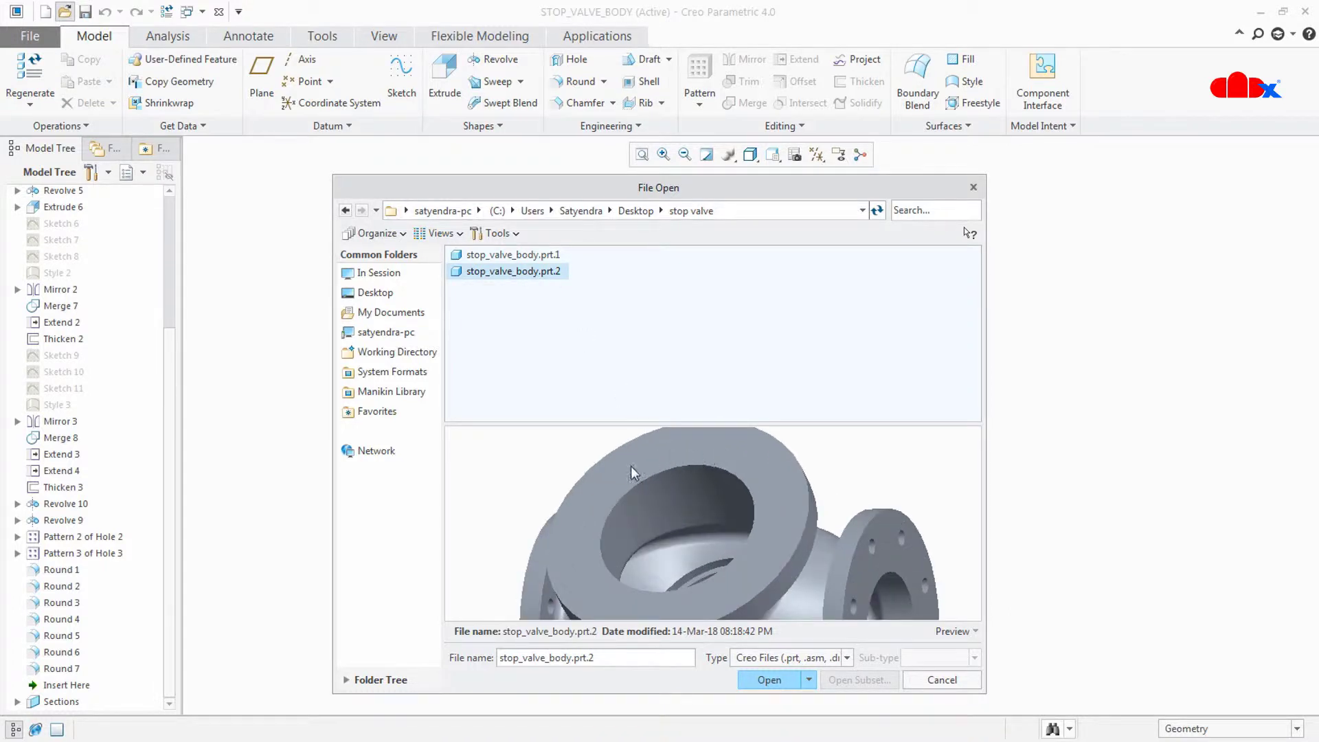
{"action": "mouse_move", "coordinate": [535, 258]}
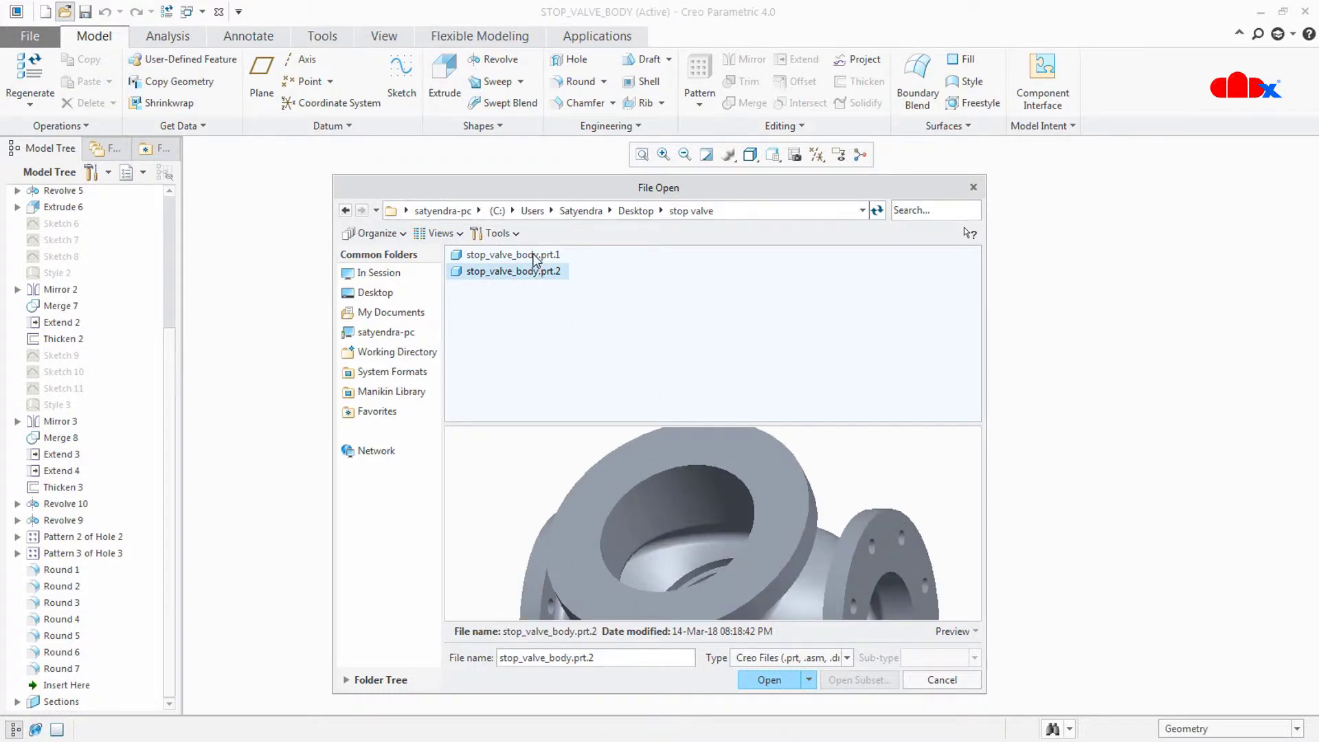
{"action": "left_click", "coordinate": [513, 255]}
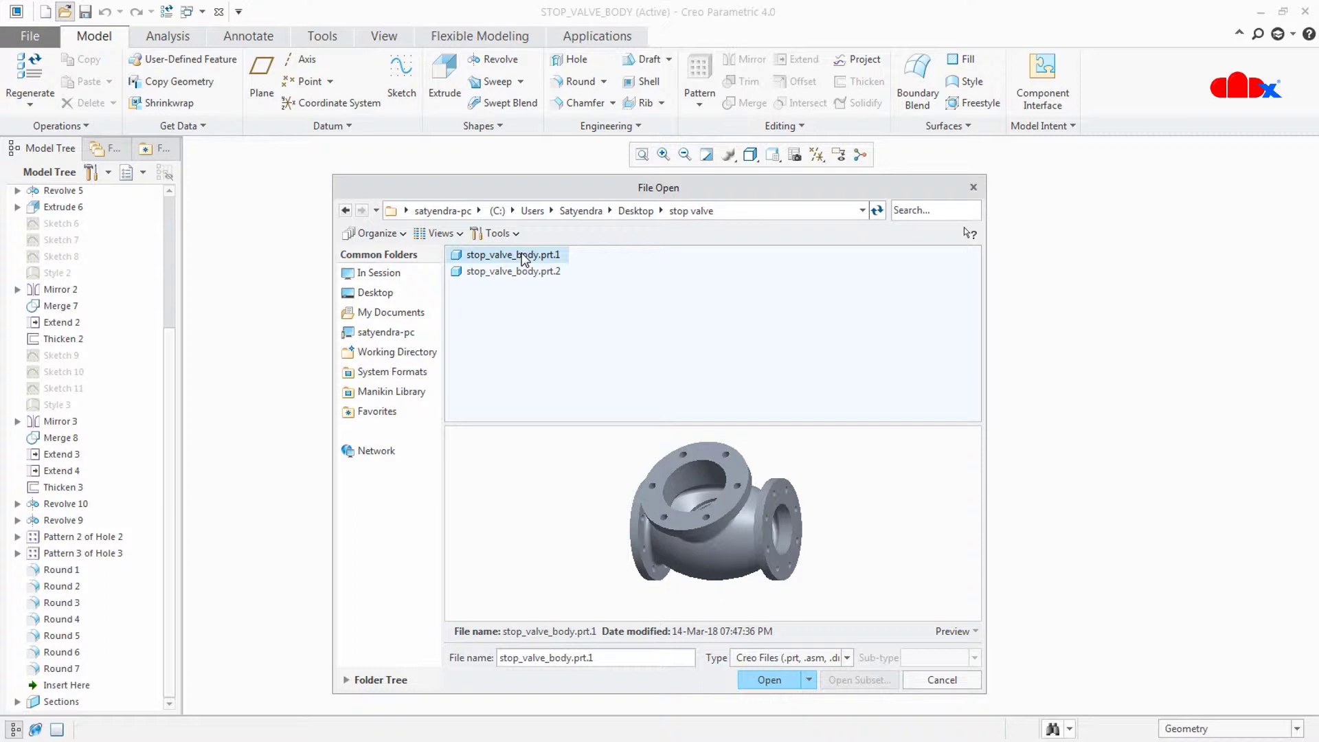
{"action": "mouse_move", "coordinate": [918, 711]}
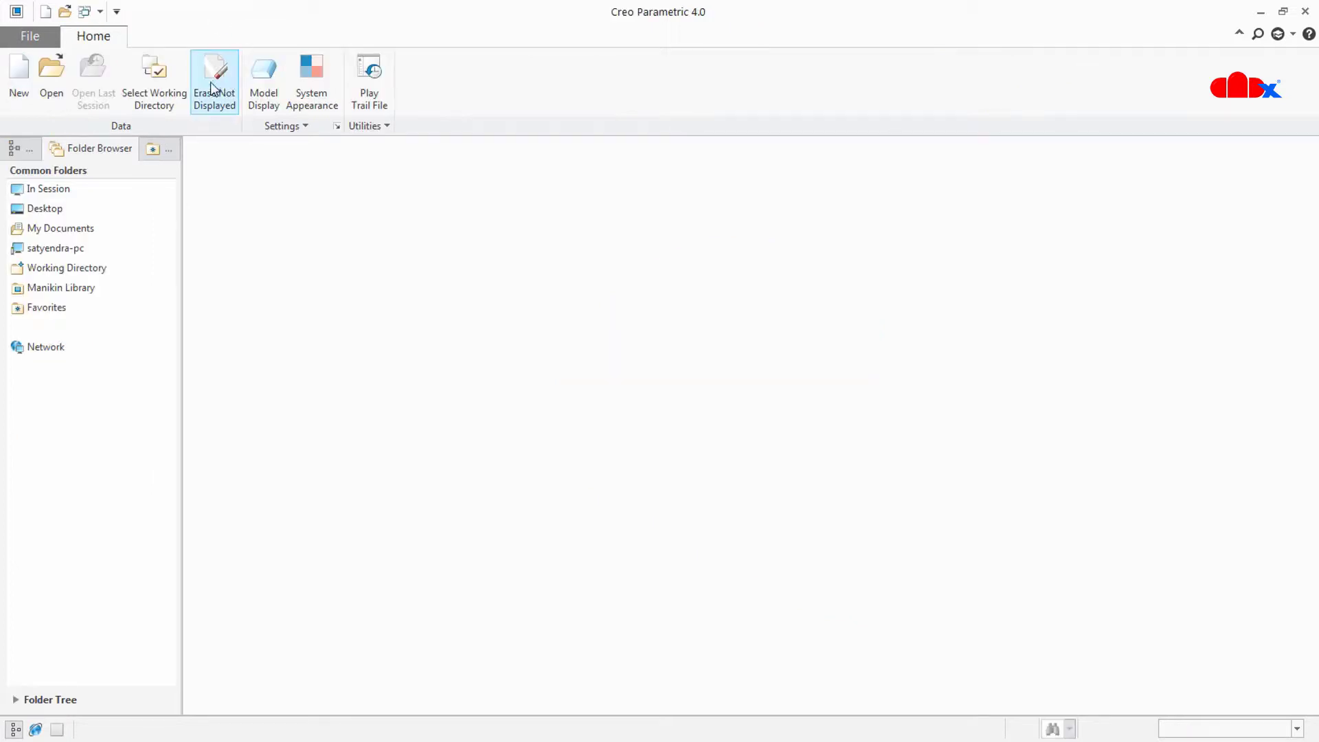
Step: Reopen the original stop_valve_body.prt.1 from File Open with All Versions listed
{"action": "left_click", "coordinate": [216, 72]}
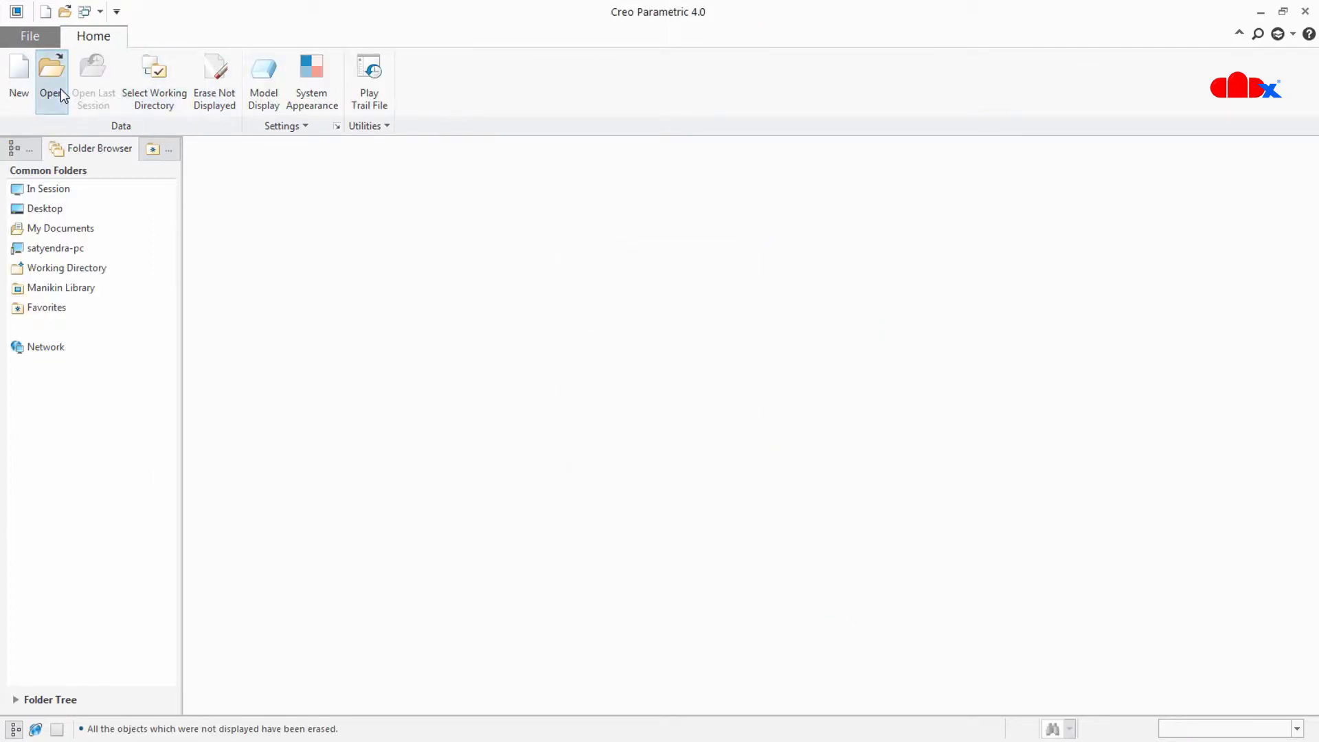
{"action": "left_click", "coordinate": [45, 68]}
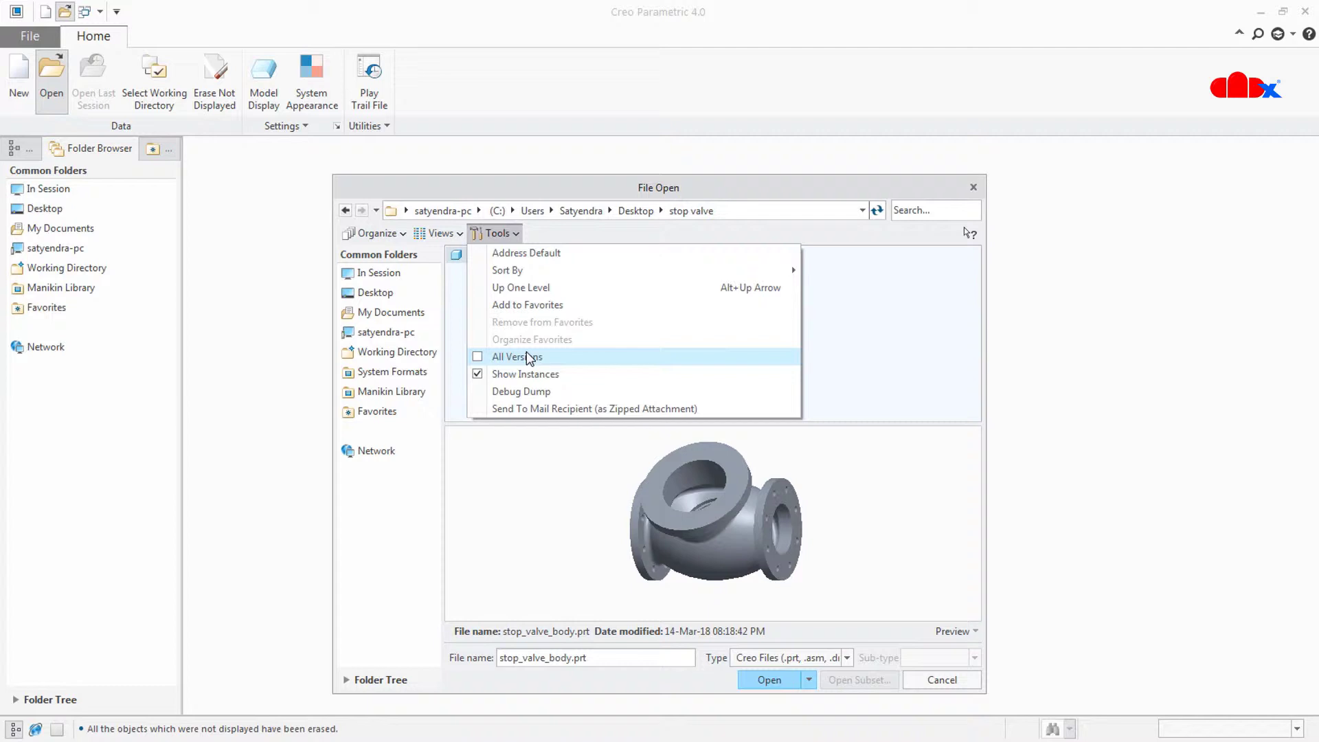
{"action": "left_click", "coordinate": [516, 356]}
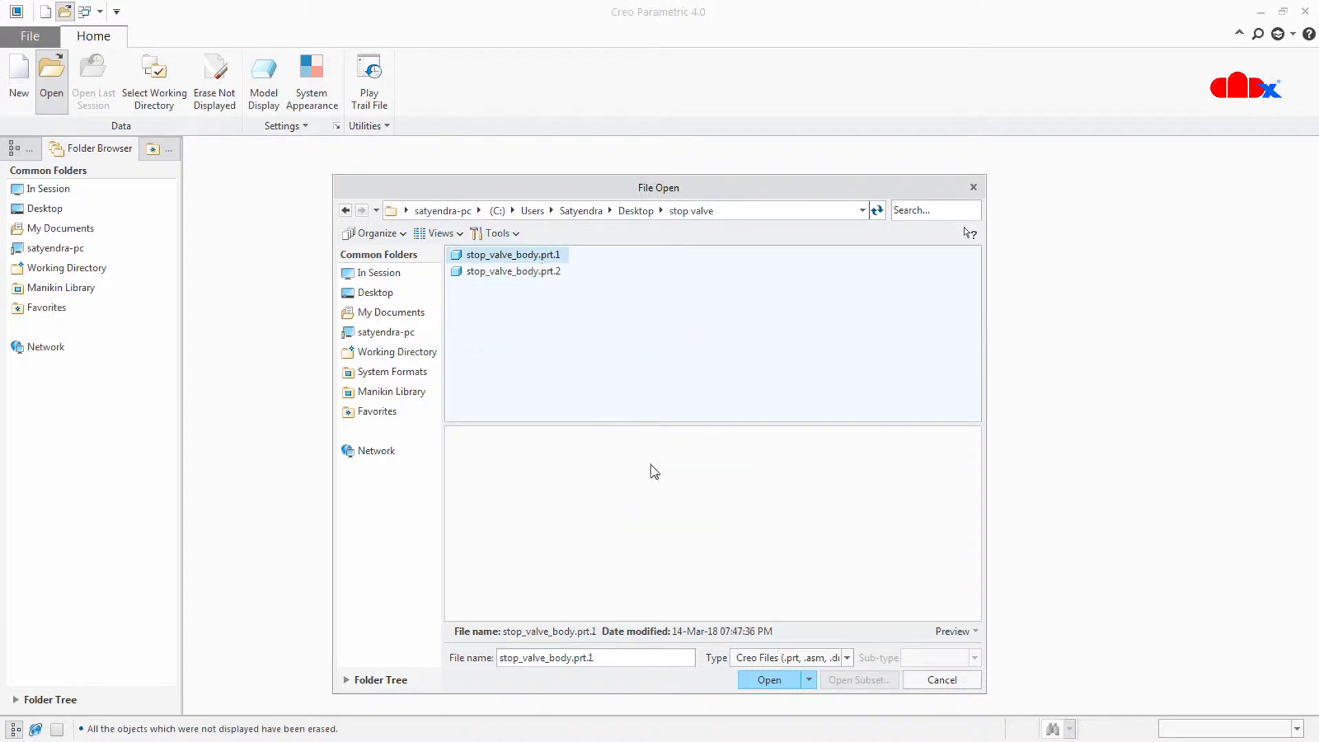
{"action": "left_click", "coordinate": [770, 681]}
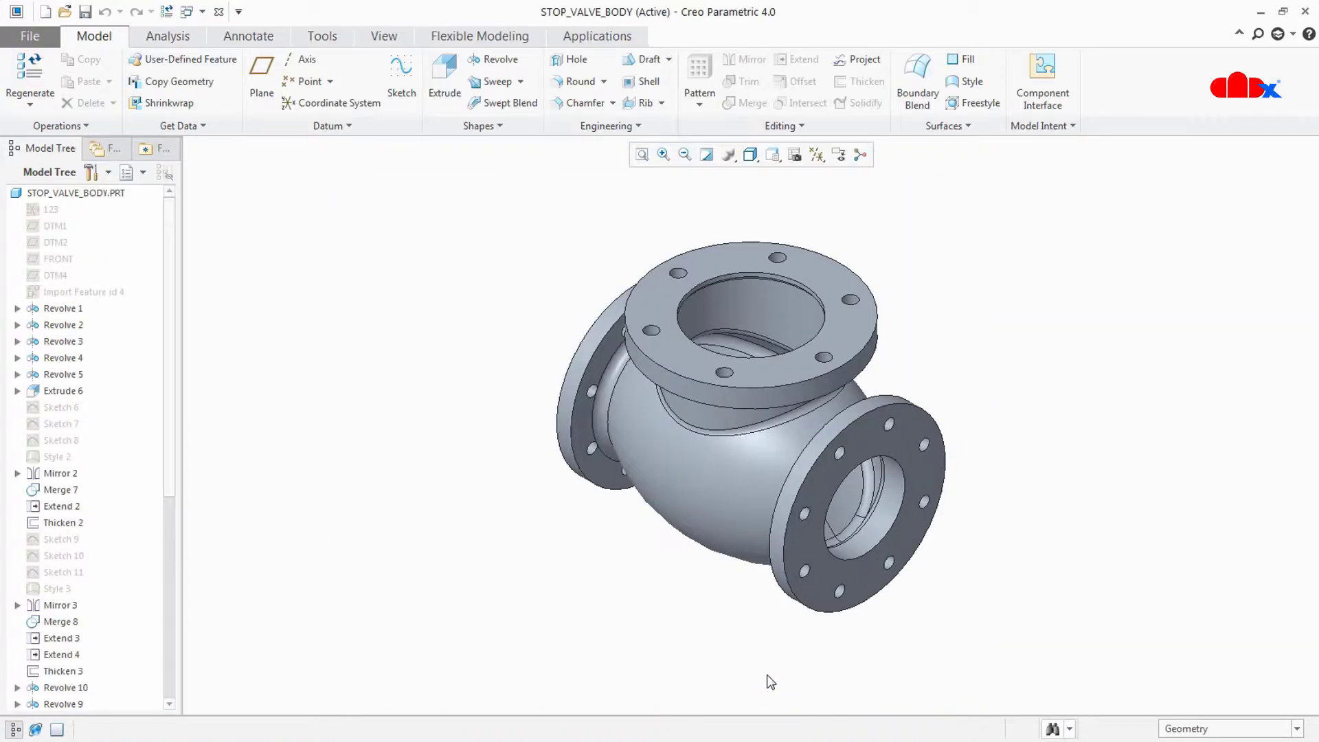
{"action": "mouse_move", "coordinate": [672, 276]}
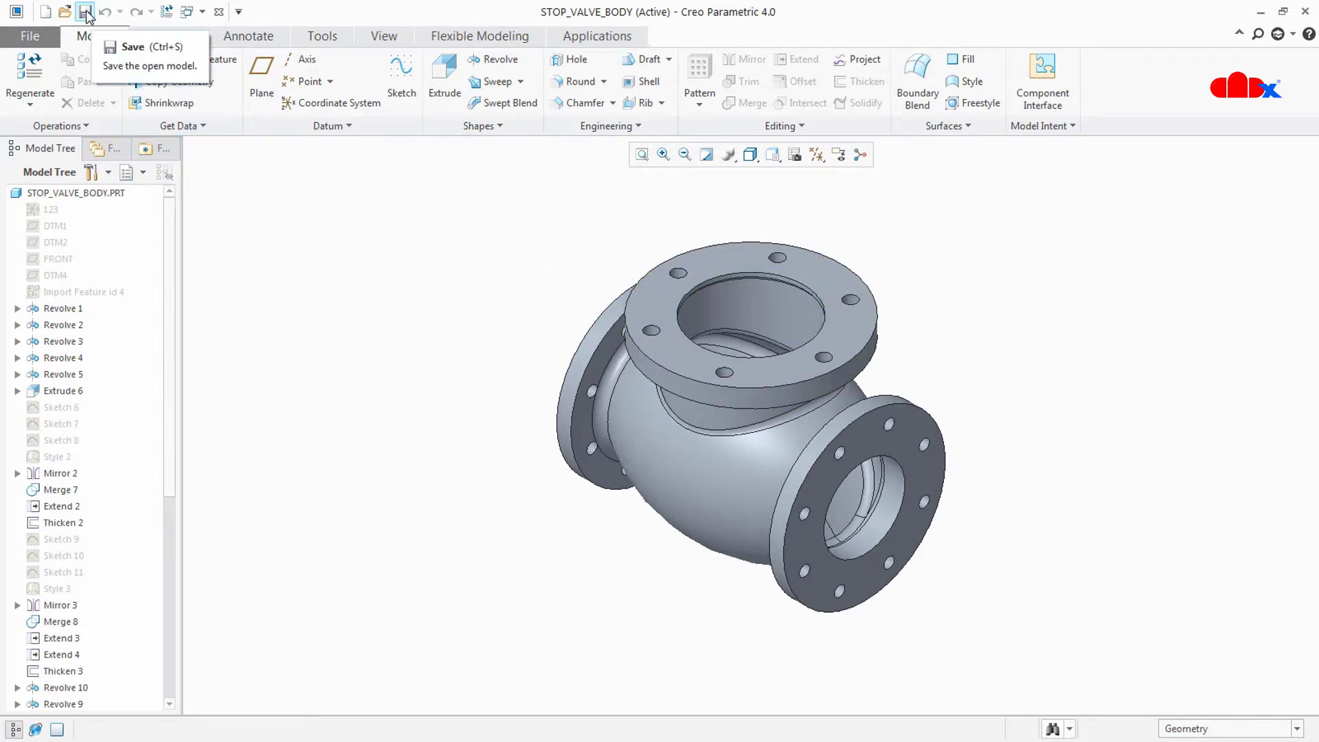
Step: Save the restored valve body, creating stop_valve_body.prt.3
{"action": "left_click", "coordinate": [84, 14]}
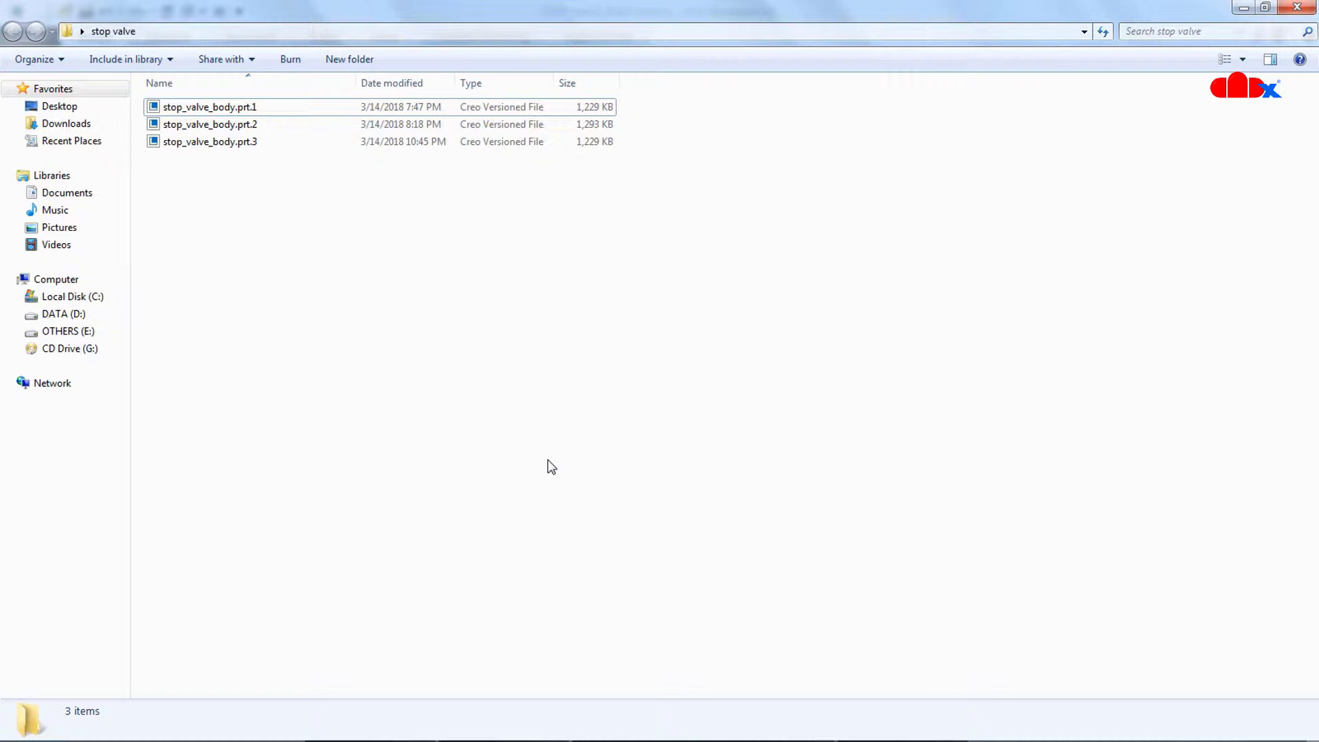
Step: Select stop_valve_body.prt.3 (1.19 MB) in Explorer and open it
{"action": "left_click", "coordinate": [209, 142]}
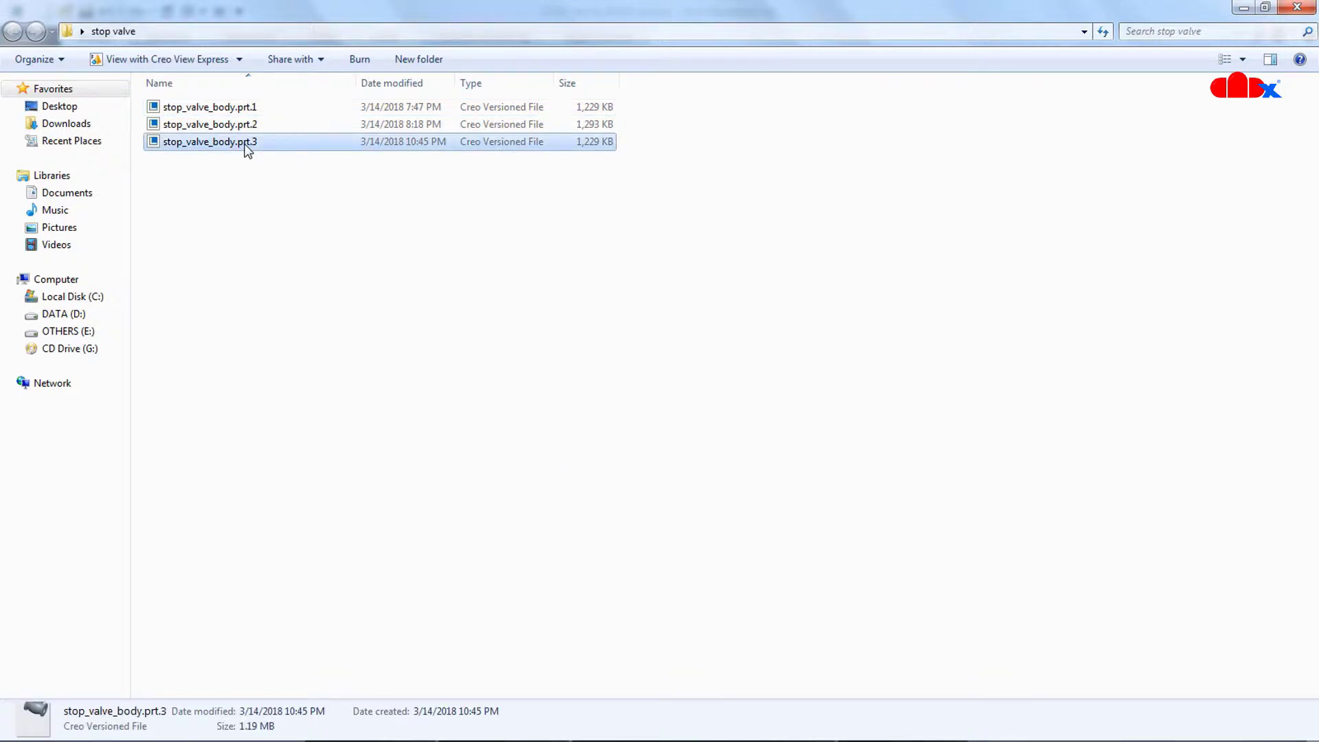
{"action": "double_click", "coordinate": [206, 142]}
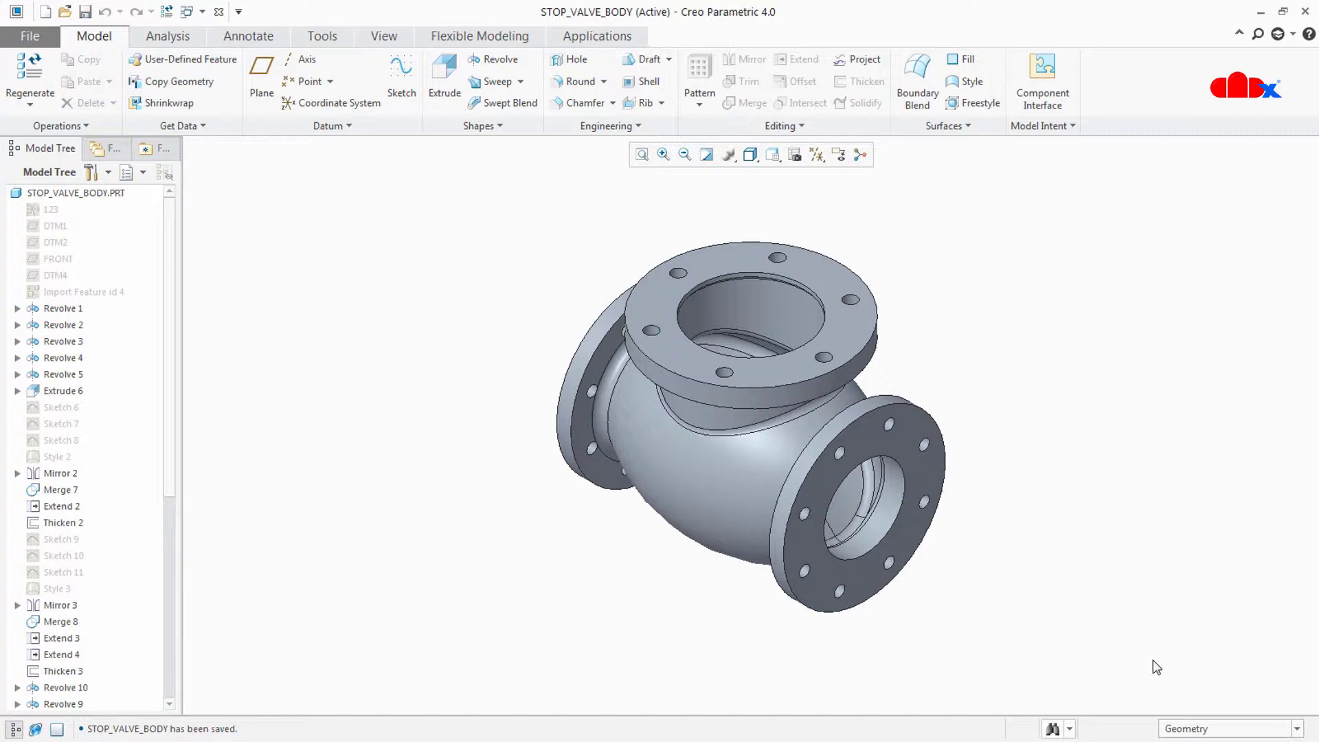
{"action": "mouse_move", "coordinate": [324, 224]}
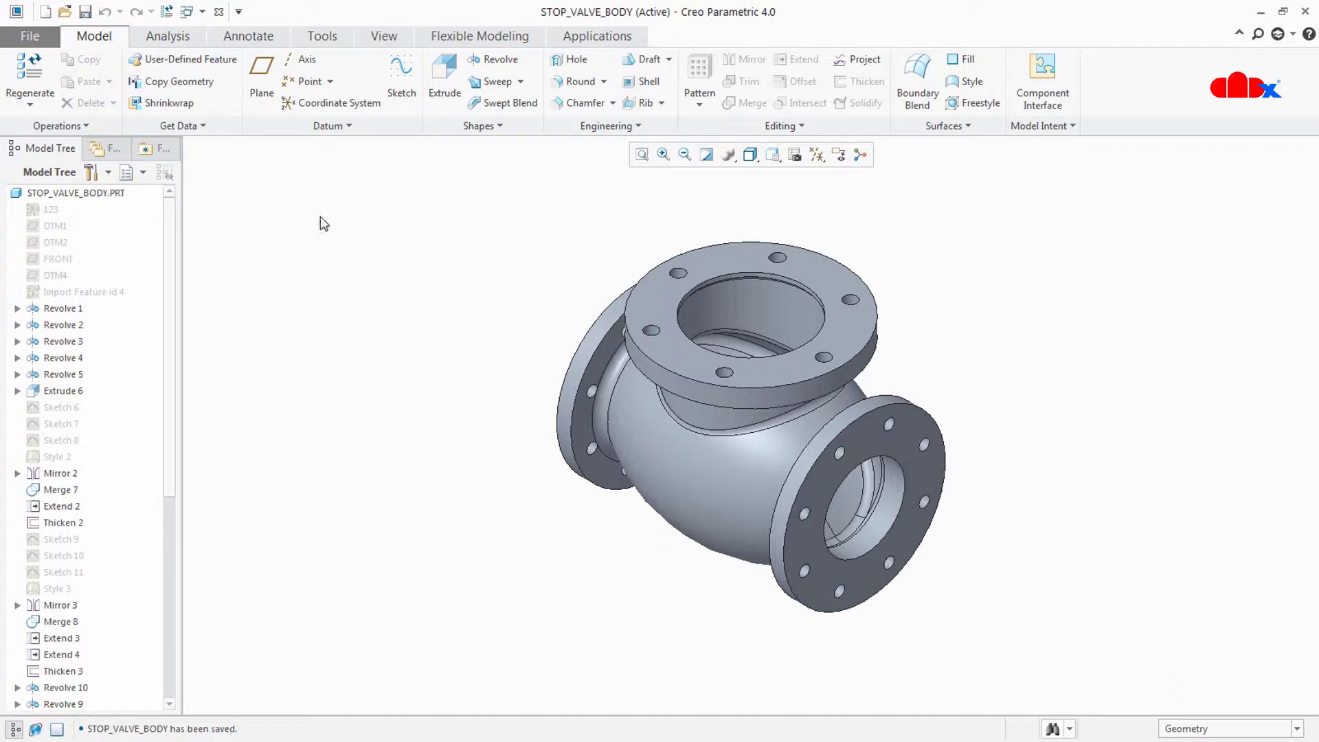
Step: Open Creo's File menu listing recently used part files
{"action": "left_click", "coordinate": [28, 36]}
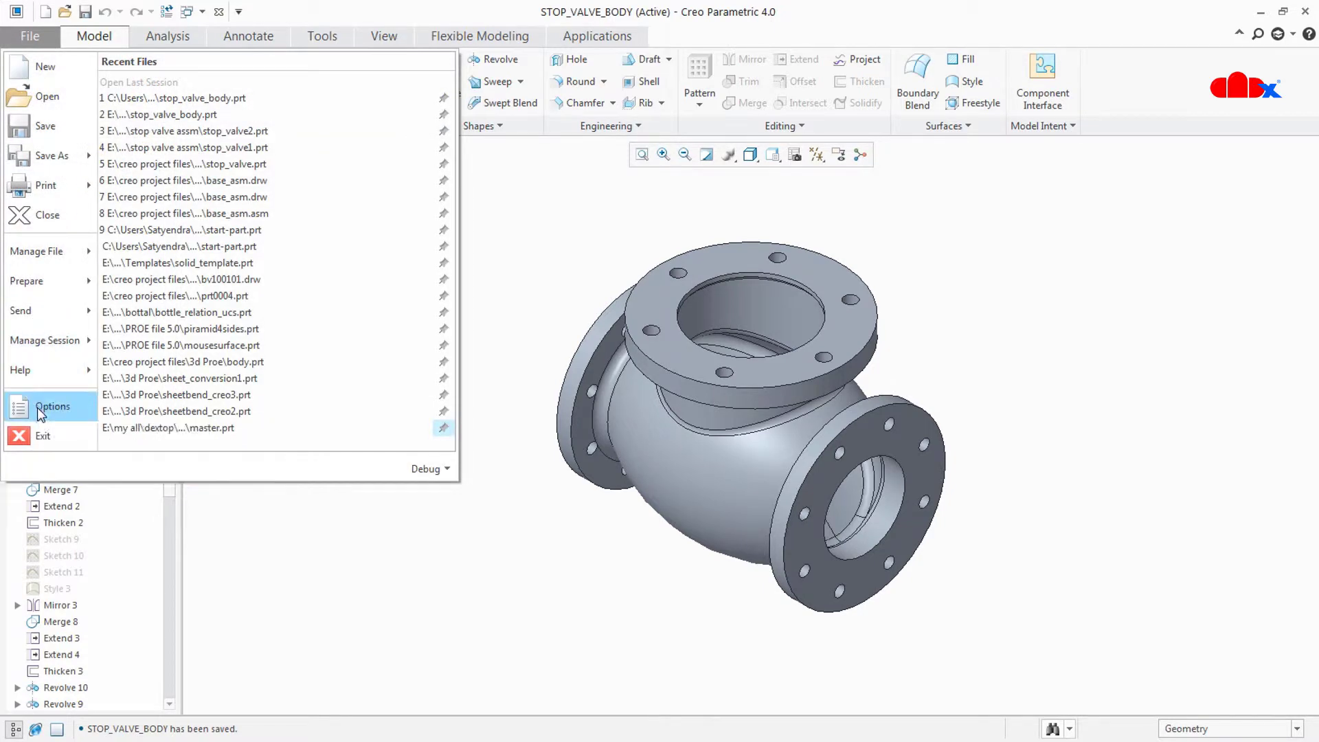
Step: Find save_file_iterations in the Configuration Editor and set its value to yes
{"action": "left_click", "coordinate": [53, 406]}
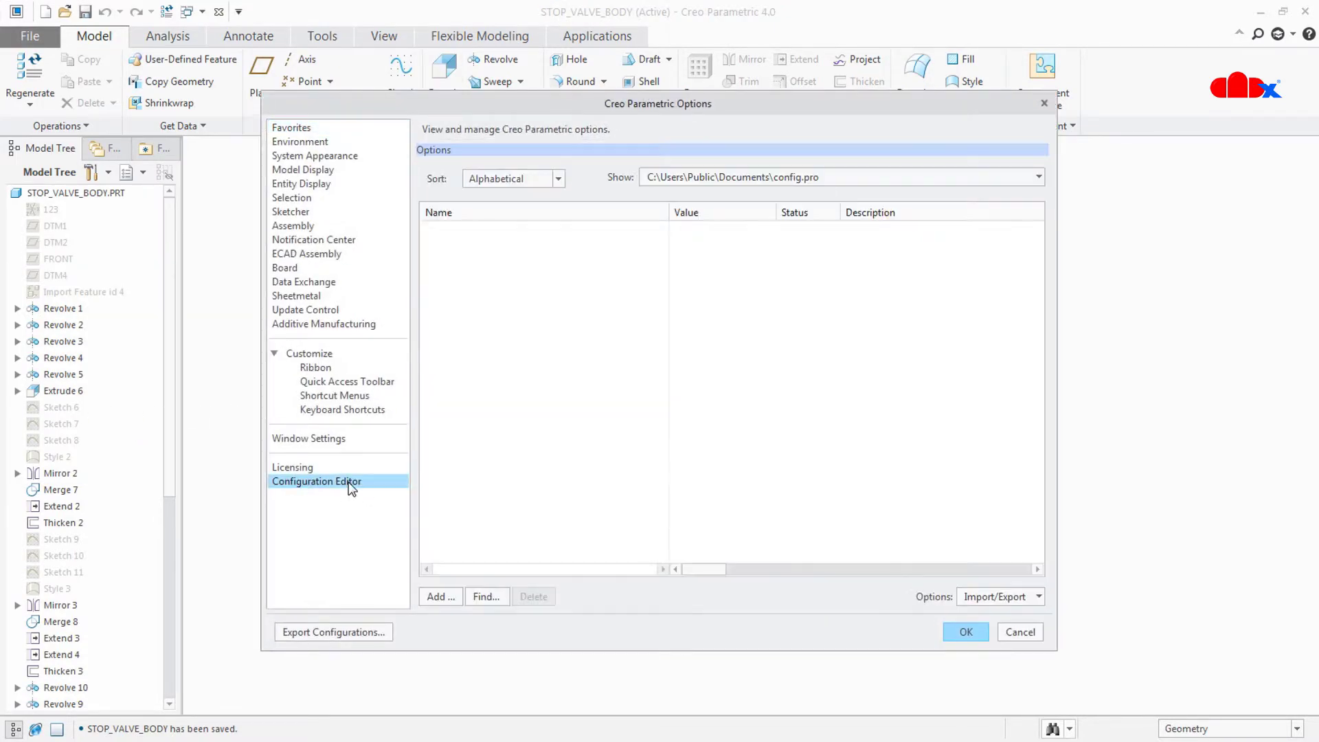
{"action": "left_click", "coordinate": [486, 597]}
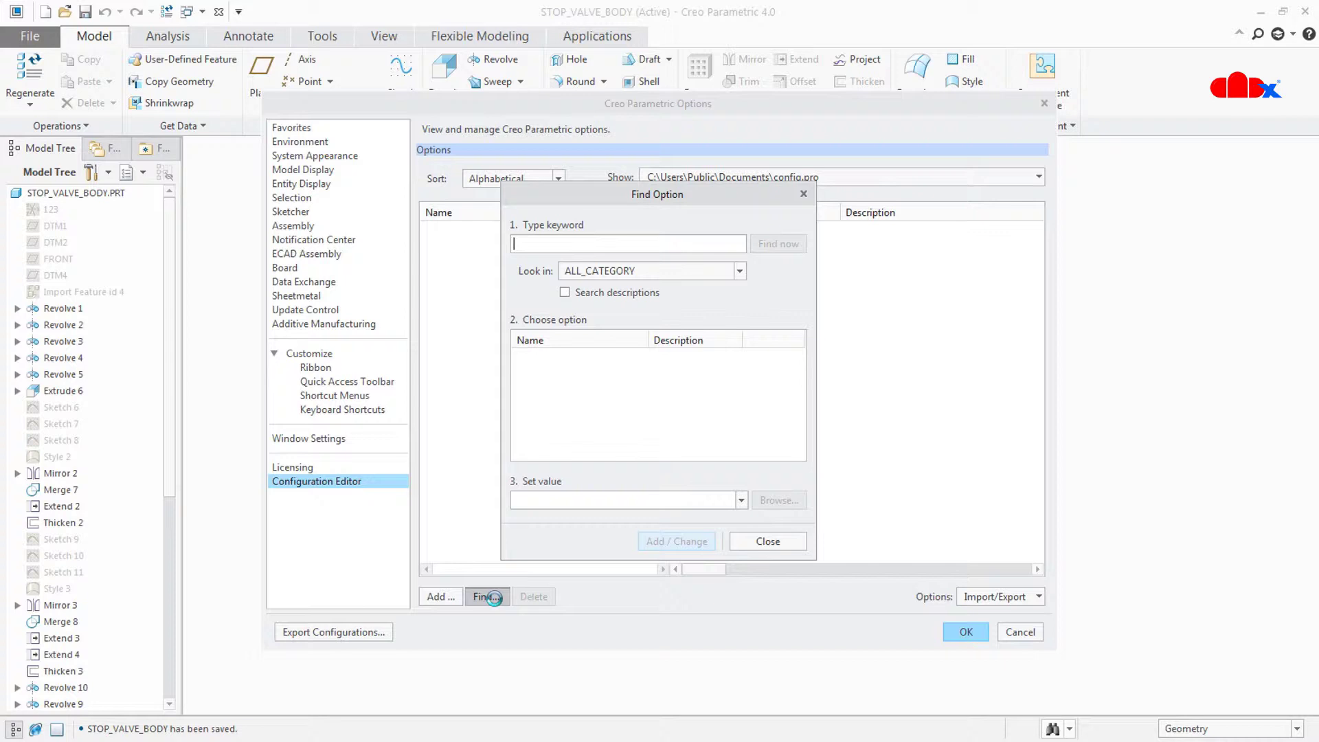
{"action": "mouse_move", "coordinate": [612, 261]}
{"action": "type", "text": "save"}
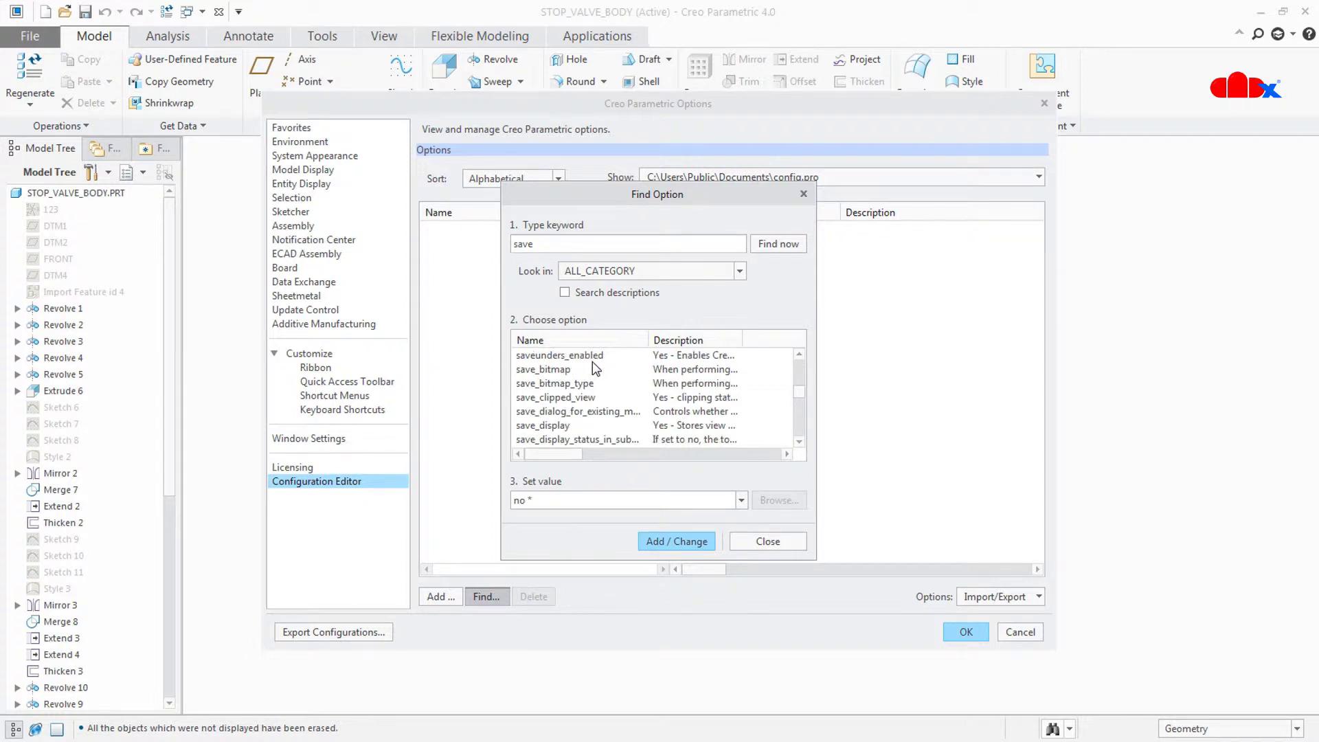
{"action": "scroll", "scroll_direction": "down", "scroll_amount": 3}
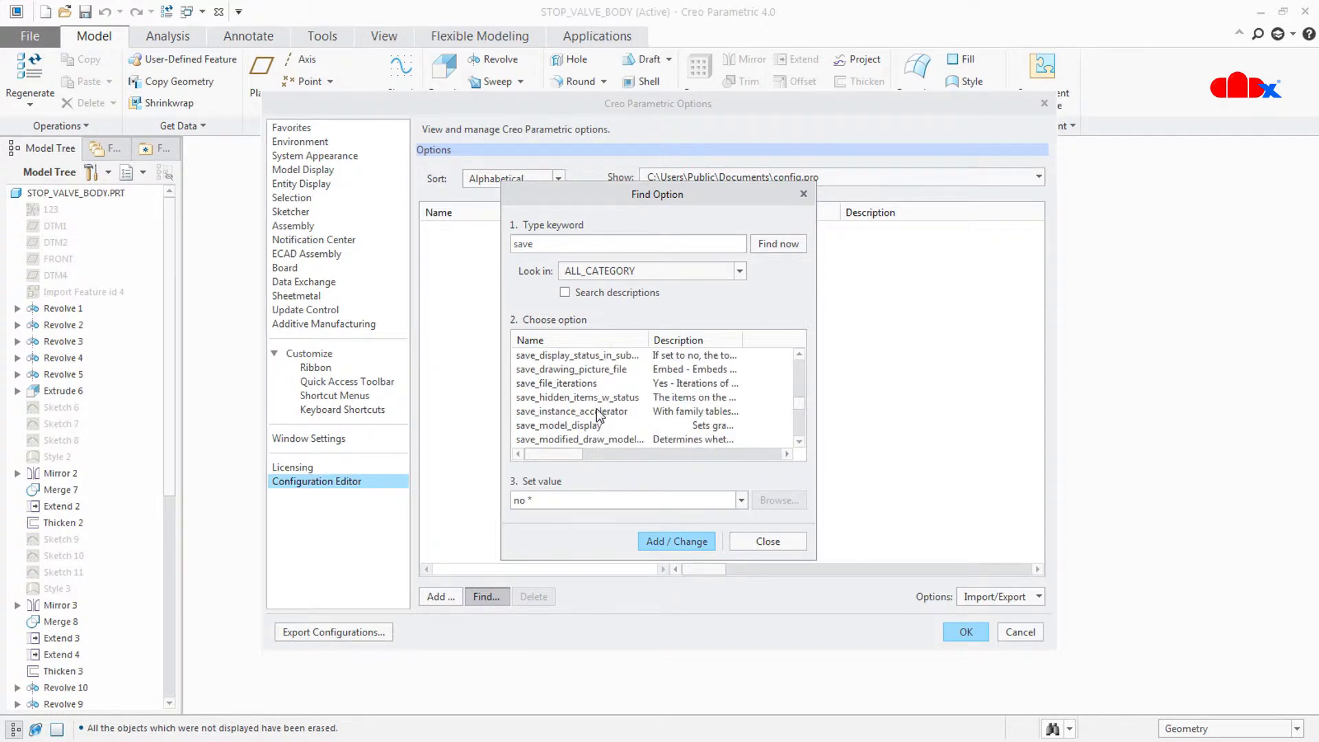
{"action": "left_click", "coordinate": [557, 384]}
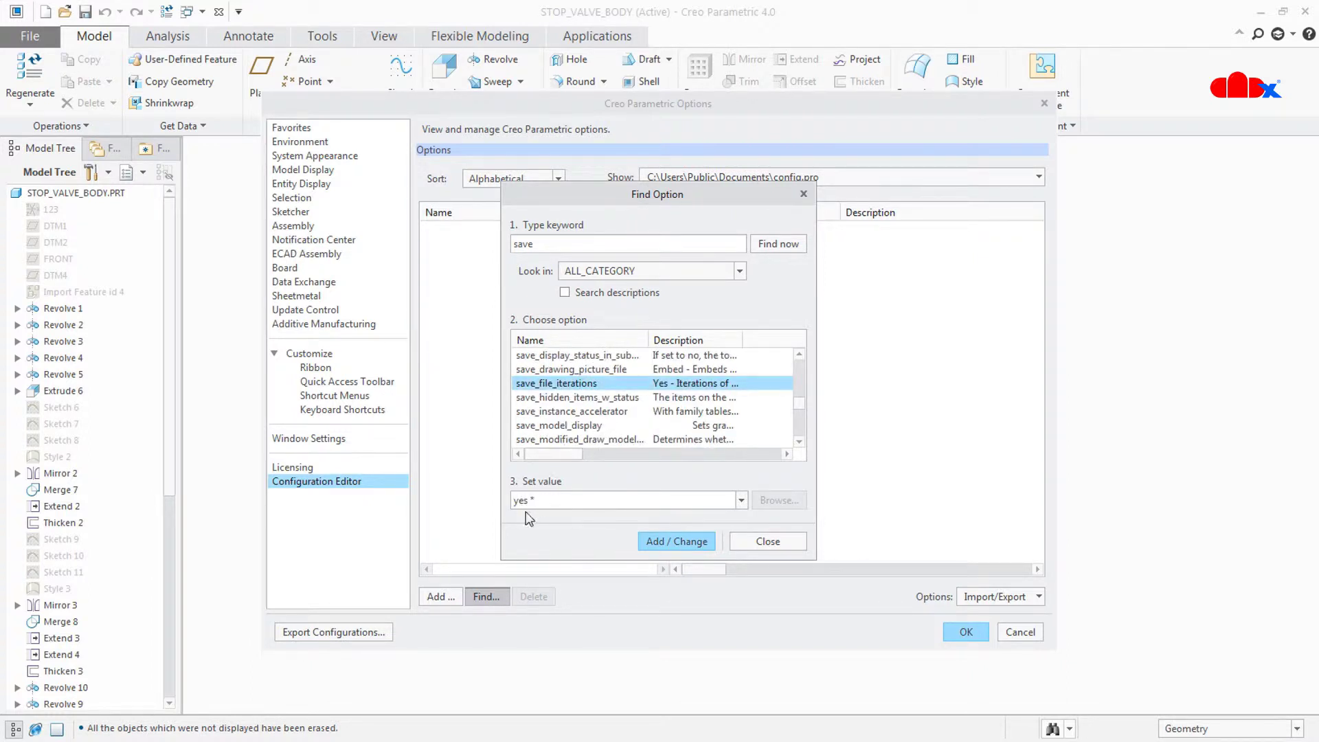
{"action": "mouse_move", "coordinate": [740, 501]}
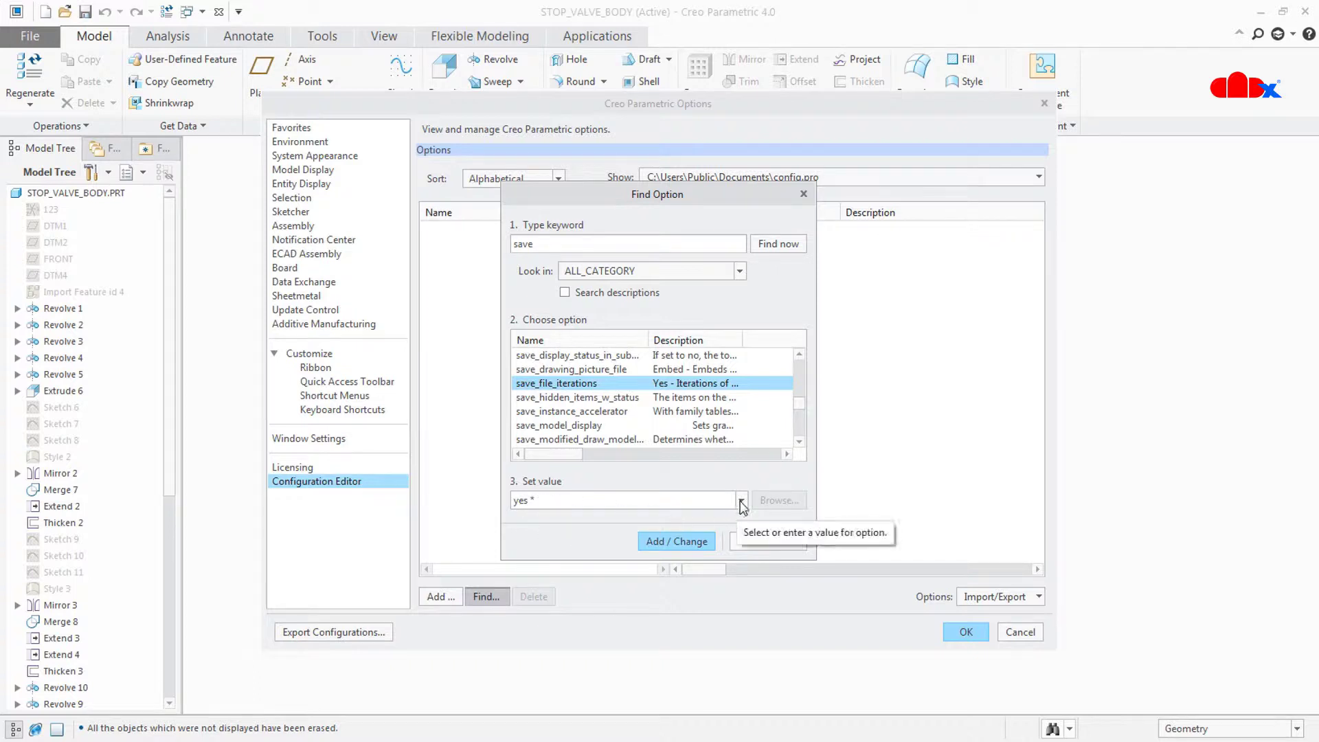
{"action": "left_click", "coordinate": [677, 541]}
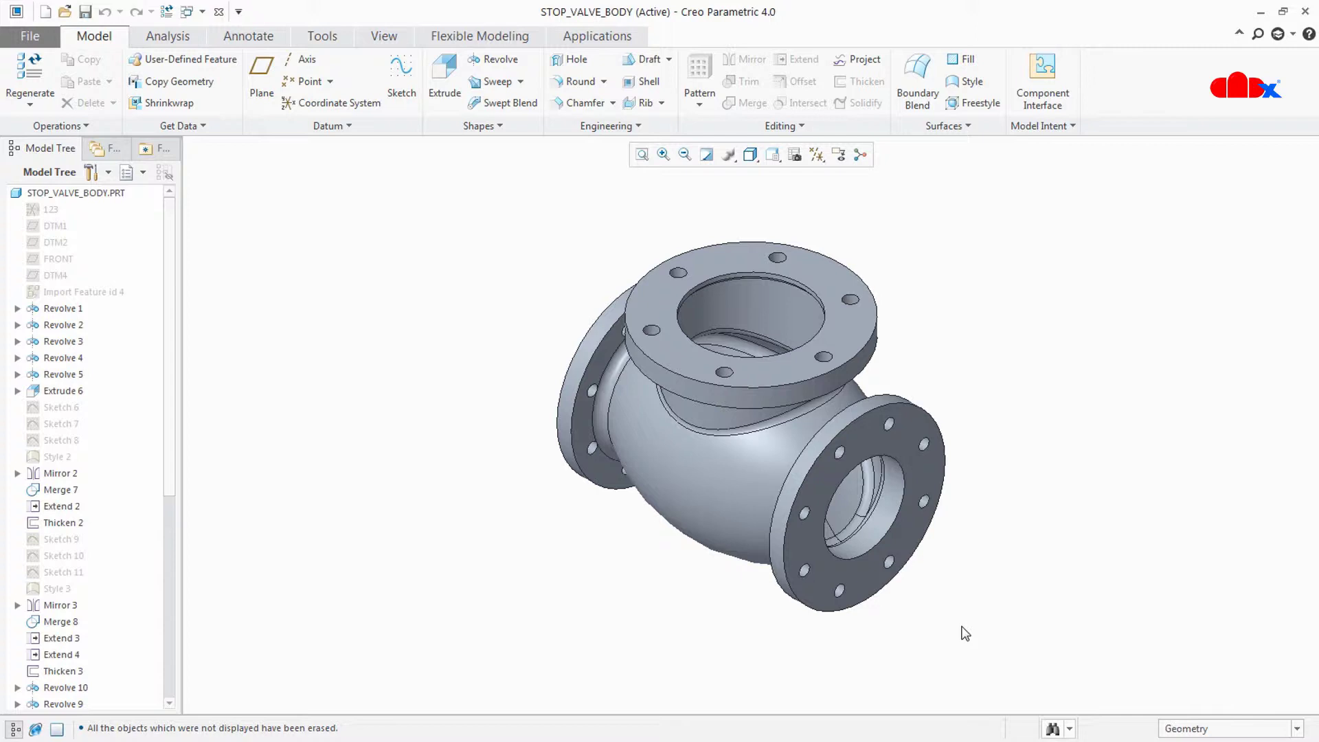
{"action": "mouse_move", "coordinate": [959, 632]}
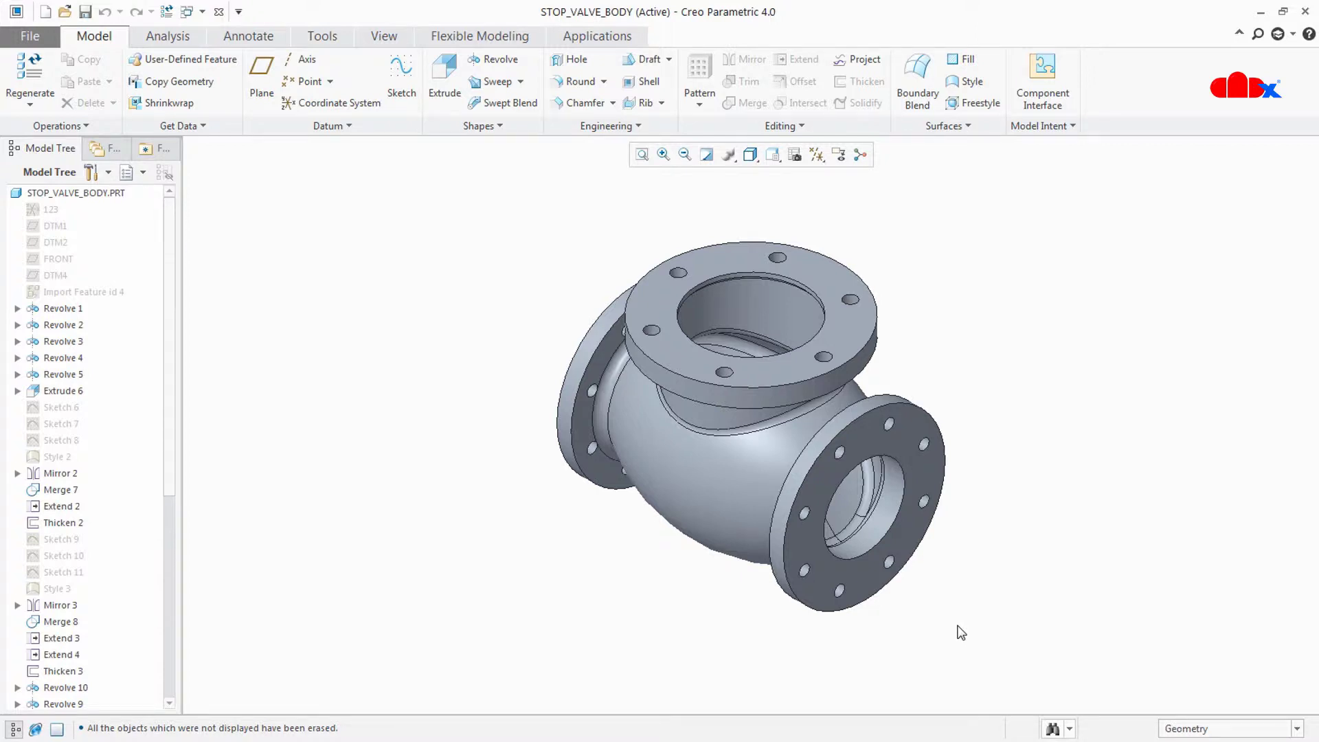
{"action": "mouse_move", "coordinate": [1031, 566]}
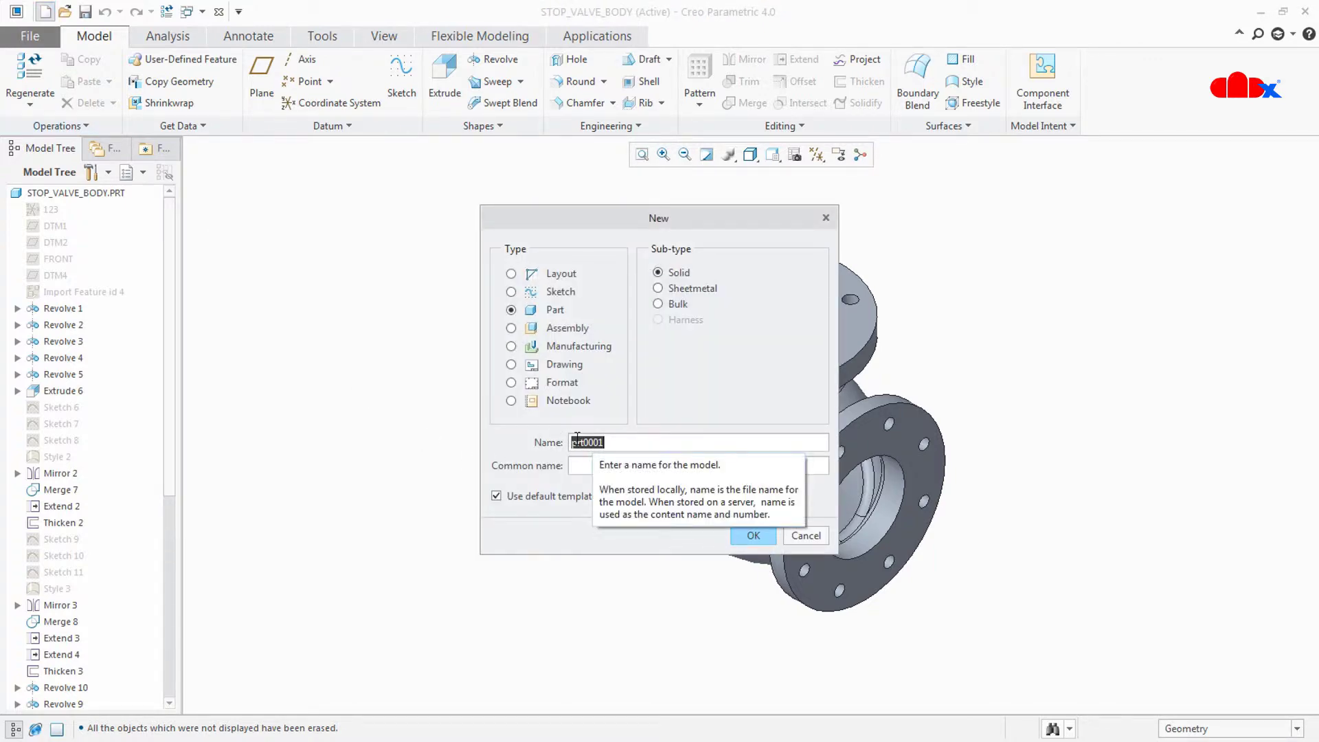
Step: Create part BLOCK with Extrude 1: a 100 square sketch extruded 150 tall
{"action": "left_click", "coordinate": [753, 536]}
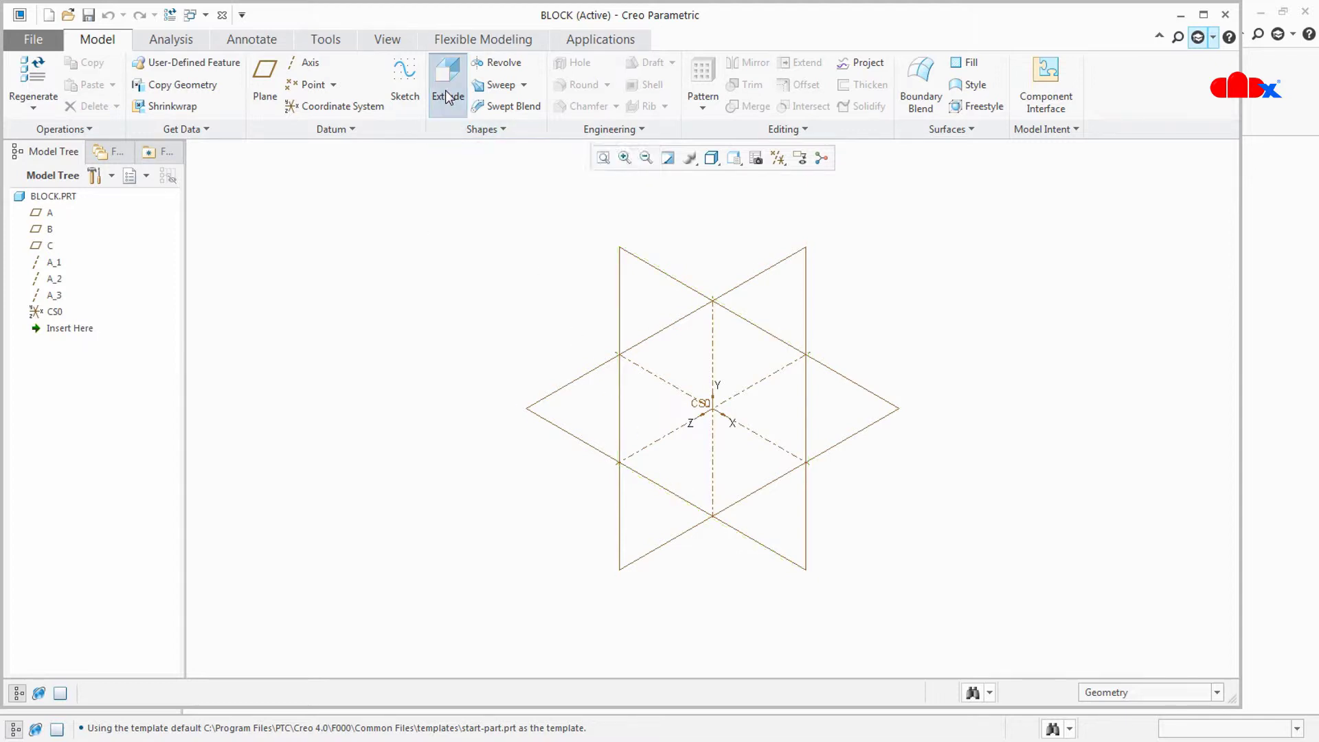
{"action": "left_click", "coordinate": [446, 72]}
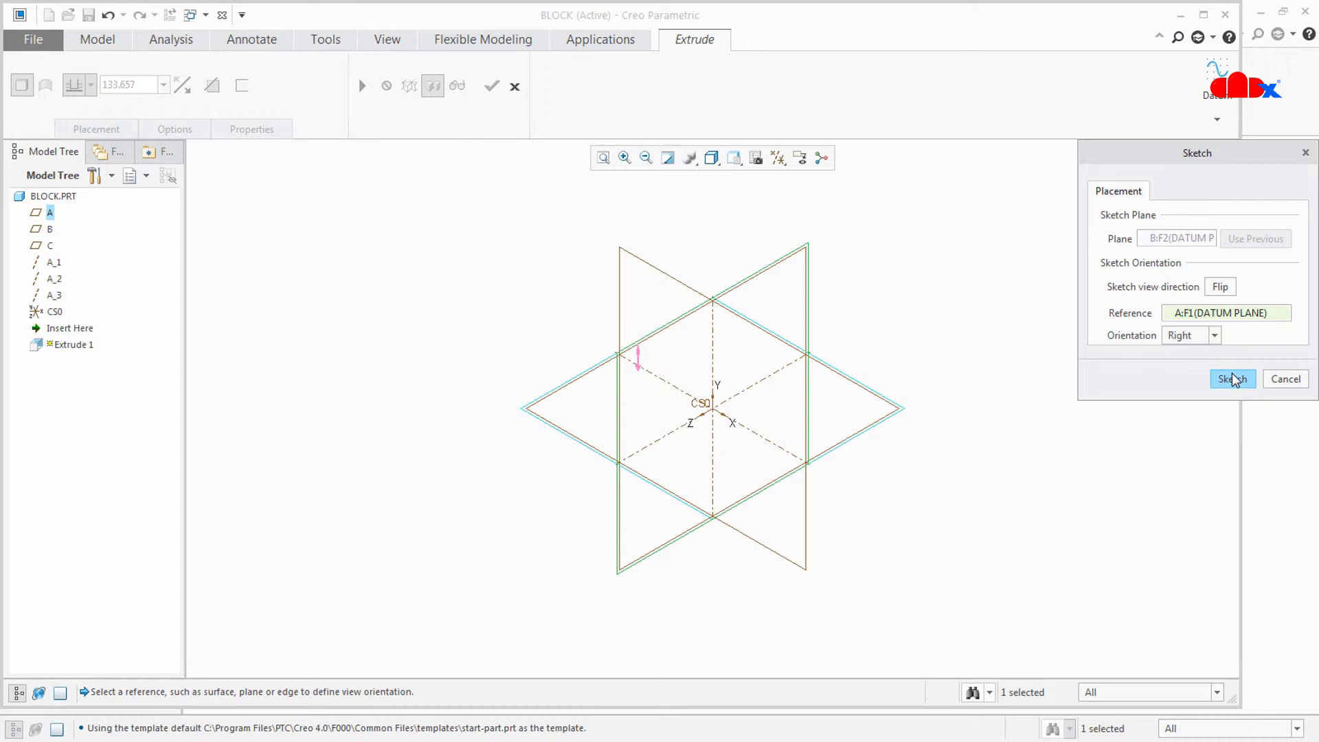
{"action": "left_click", "coordinate": [1232, 379]}
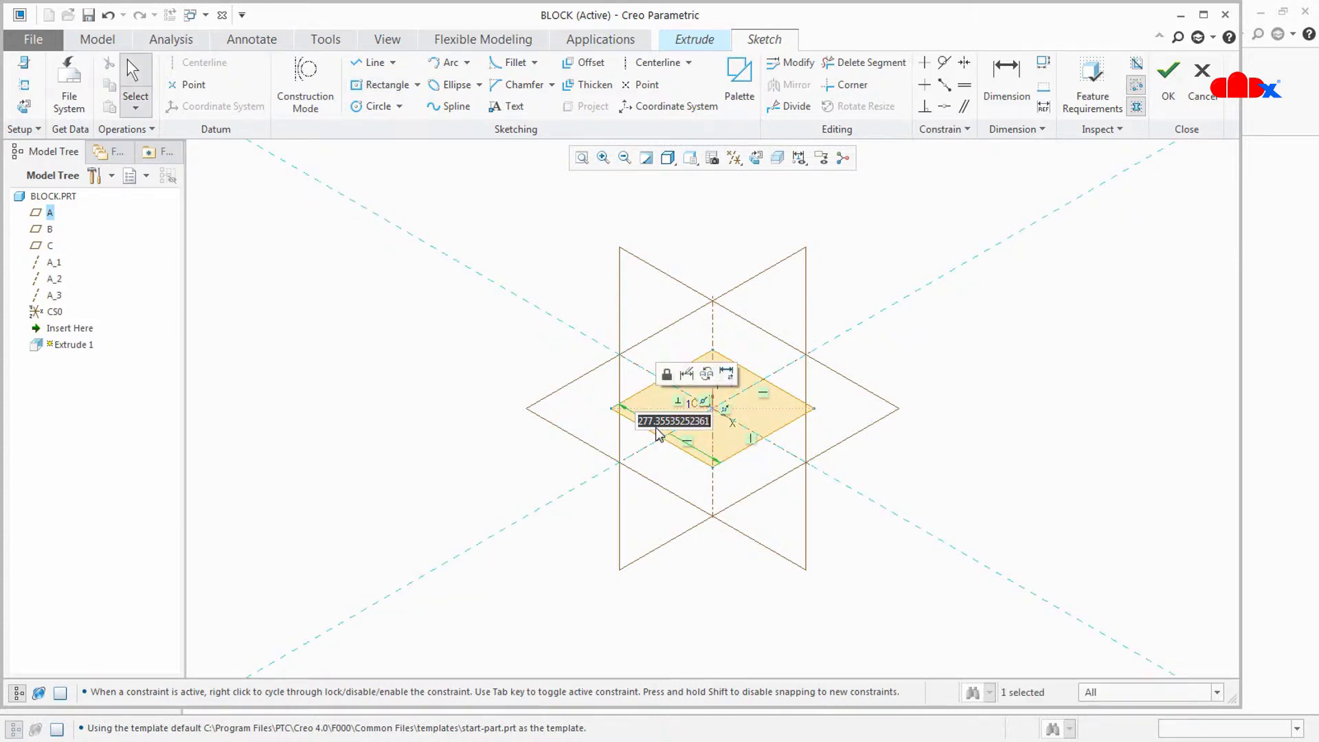
{"action": "type", "text": "100.000"}
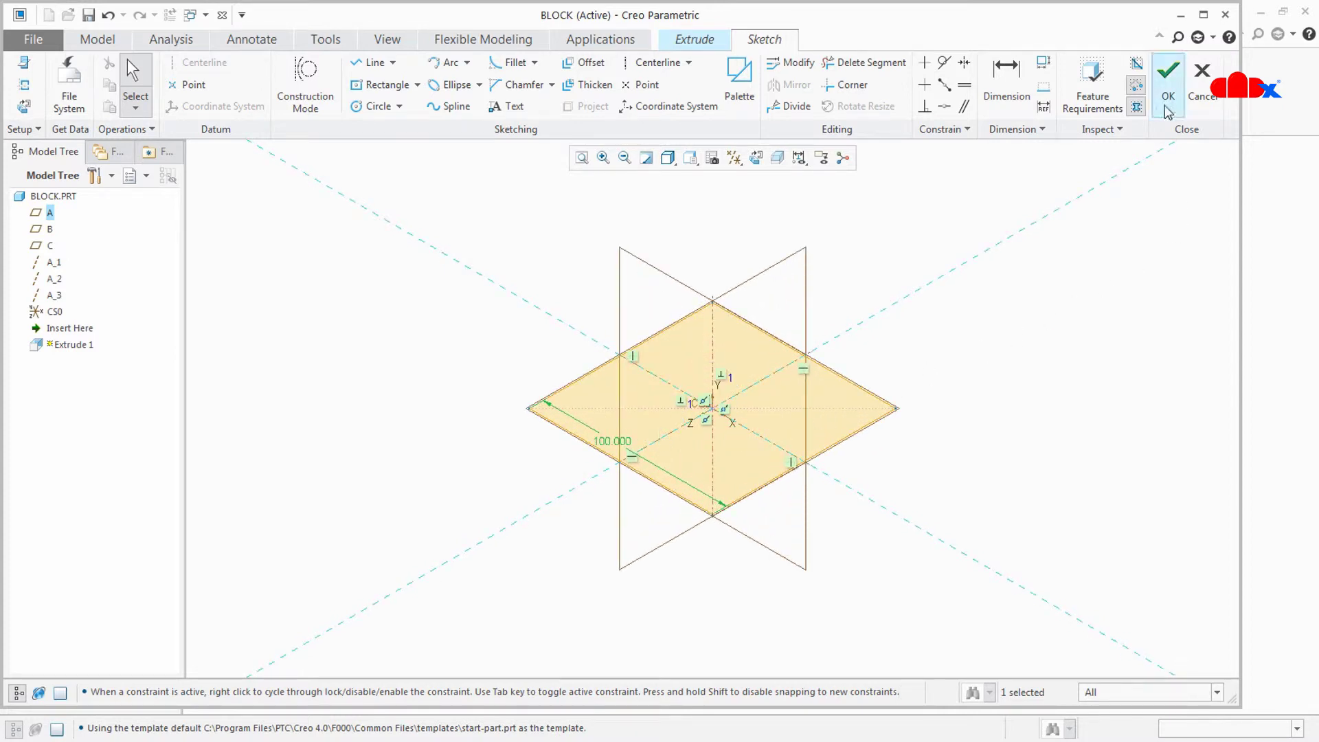
{"action": "left_click", "coordinate": [1171, 68]}
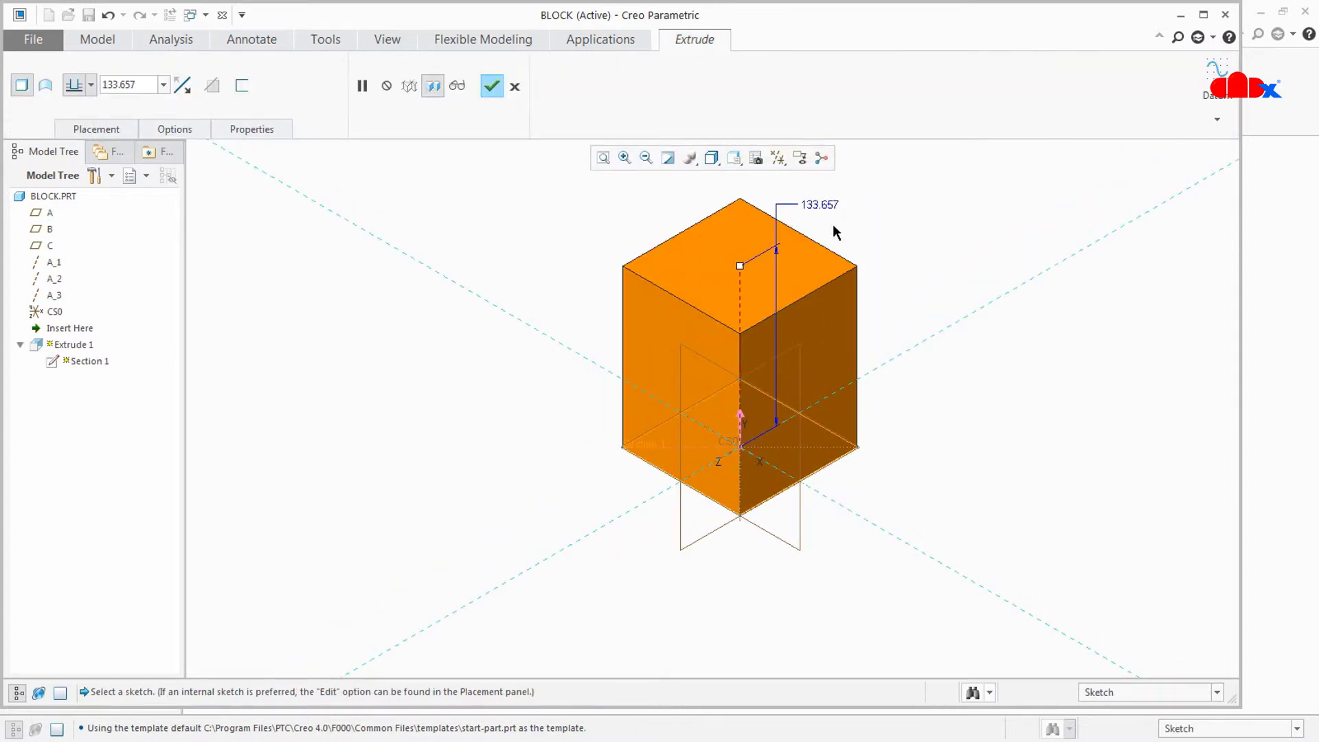
{"action": "type", "text": "150.000"}
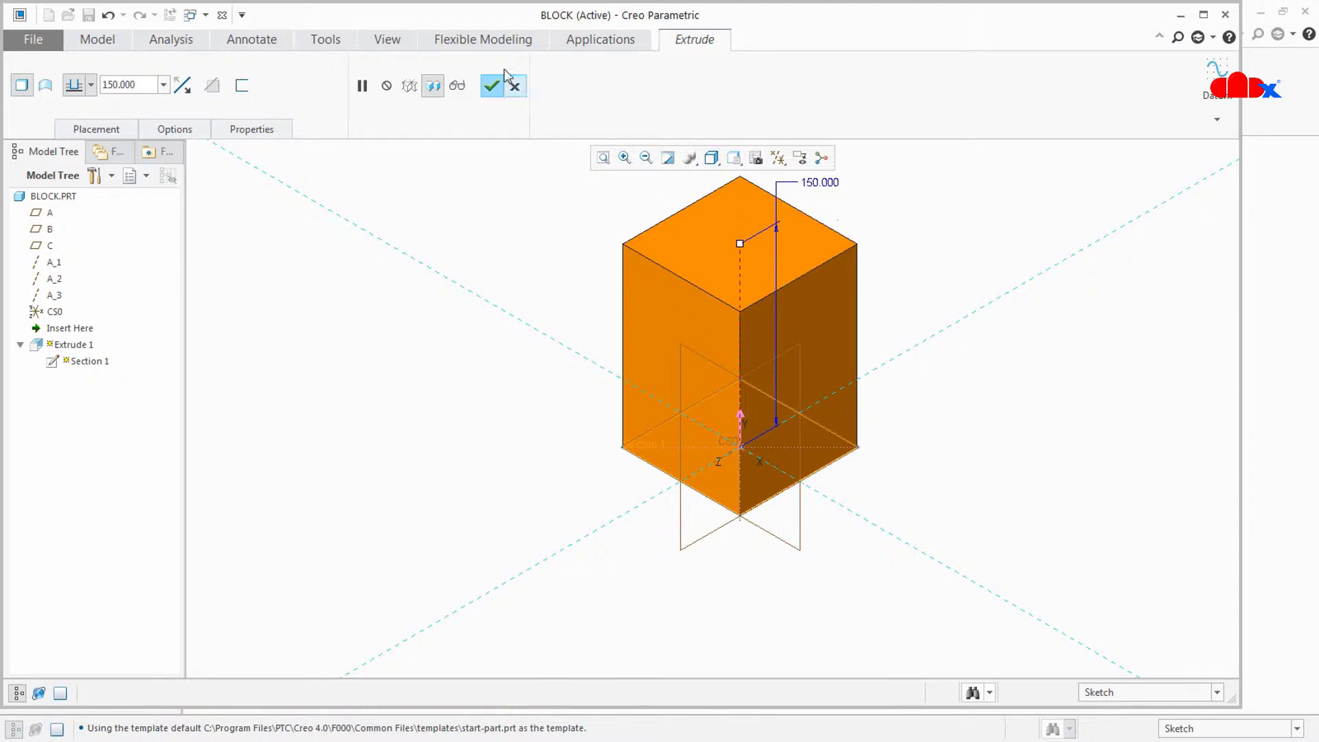
{"action": "left_click", "coordinate": [491, 86]}
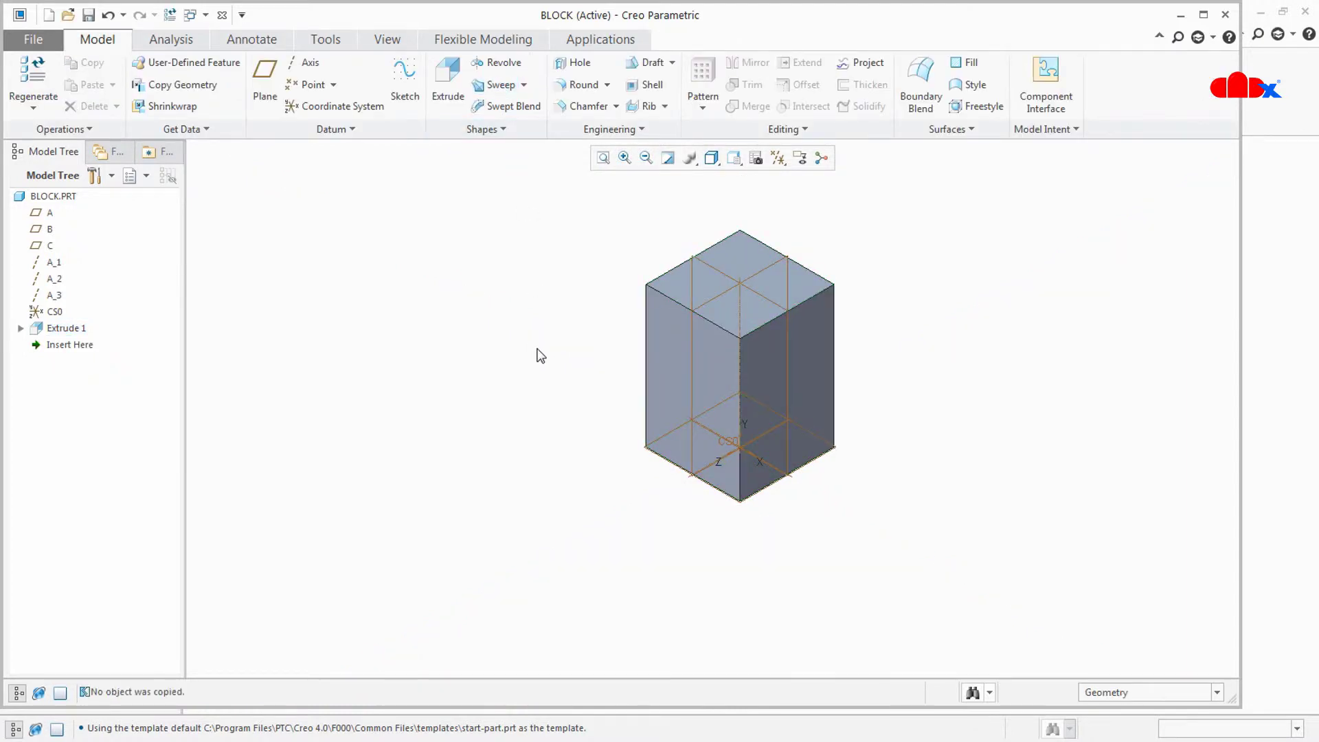
Step: Save BLOCK in the stop valve folder, add a through-all circular cut, and save again
{"action": "left_click", "coordinate": [92, 15]}
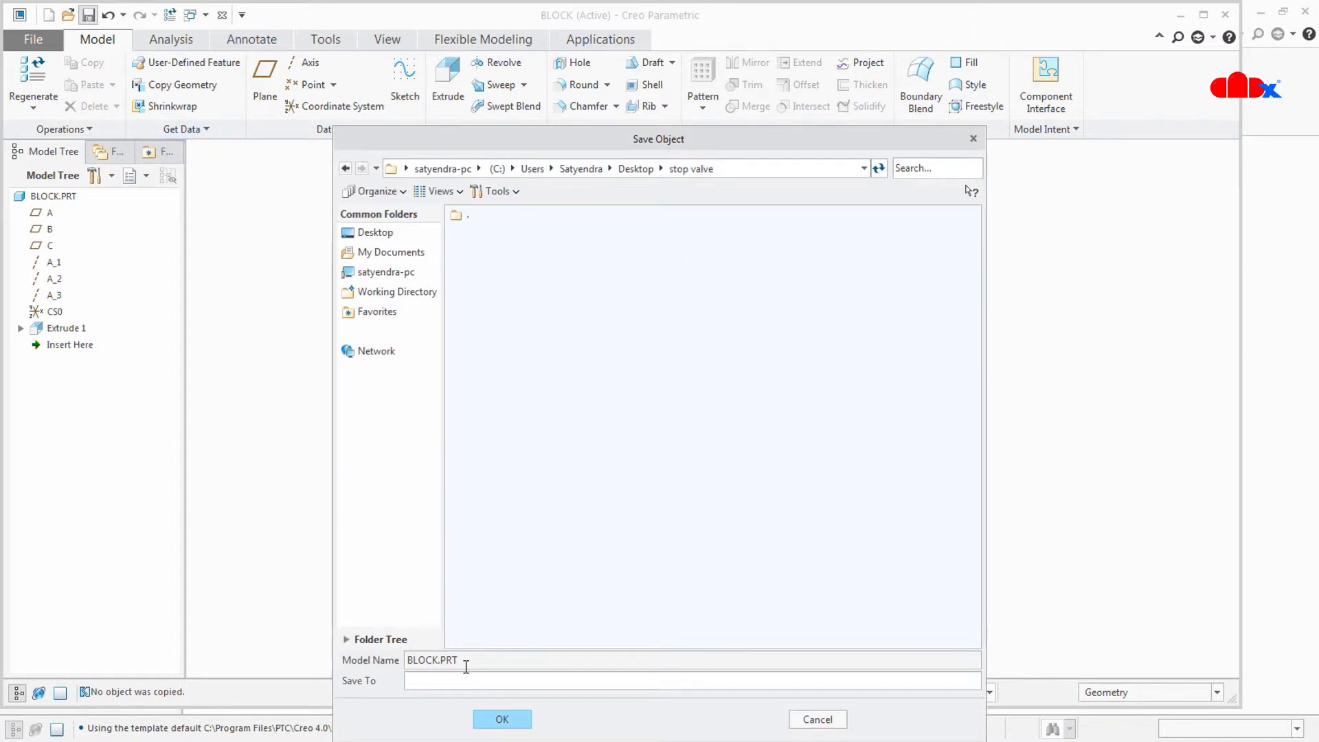
{"action": "left_click", "coordinate": [502, 738]}
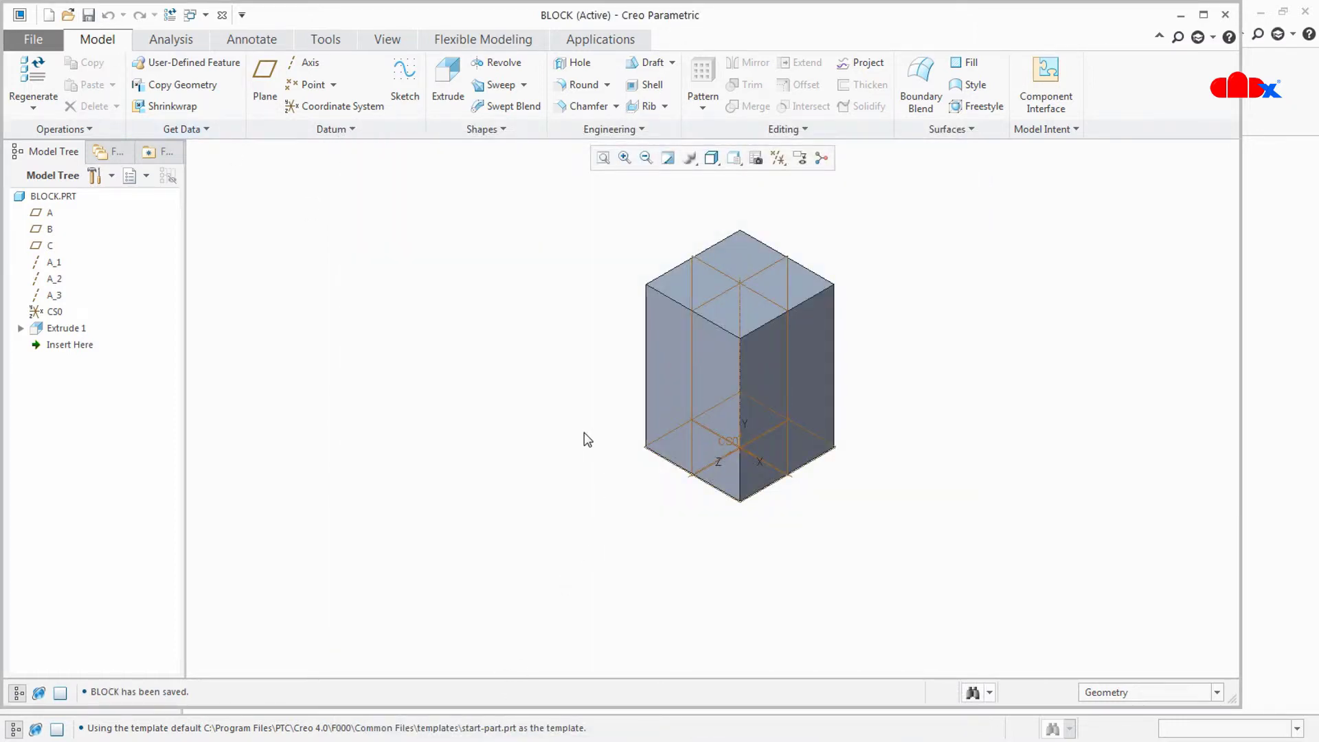
{"action": "mouse_move", "coordinate": [479, 162]}
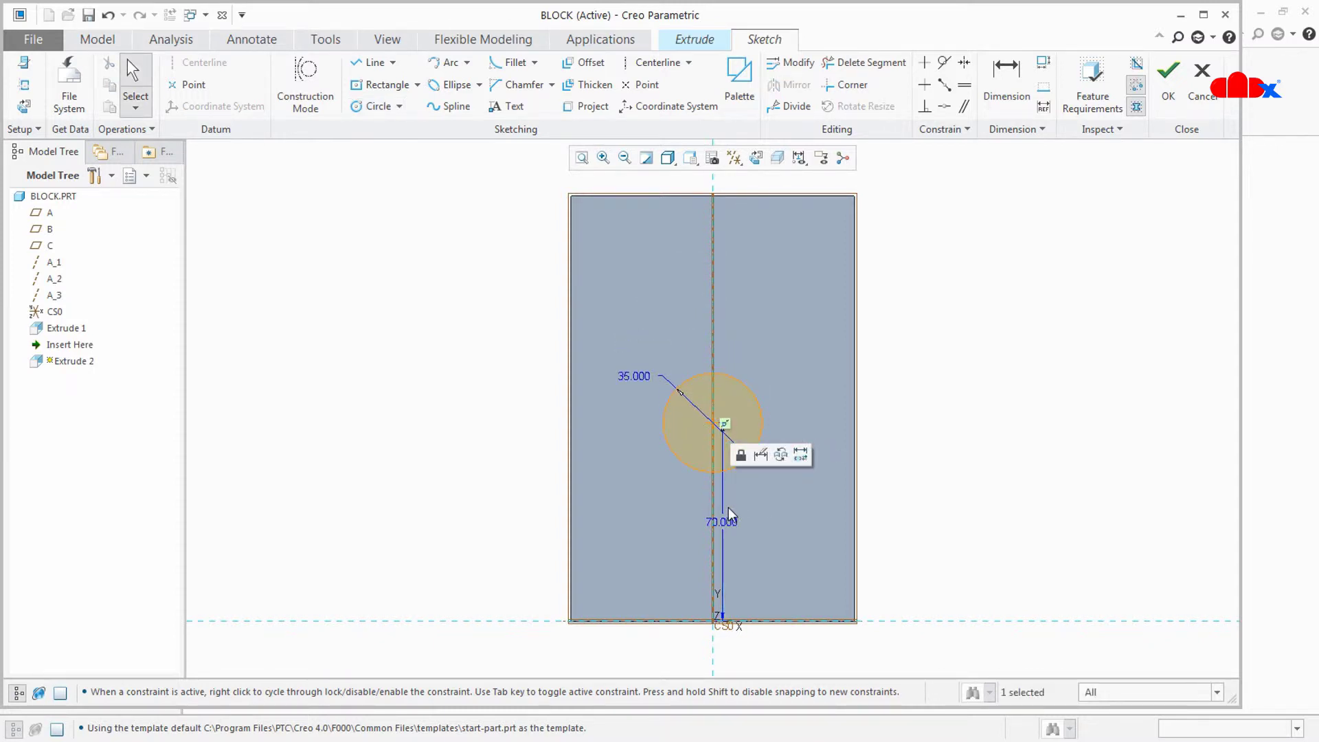
{"action": "left_click", "coordinate": [1170, 68]}
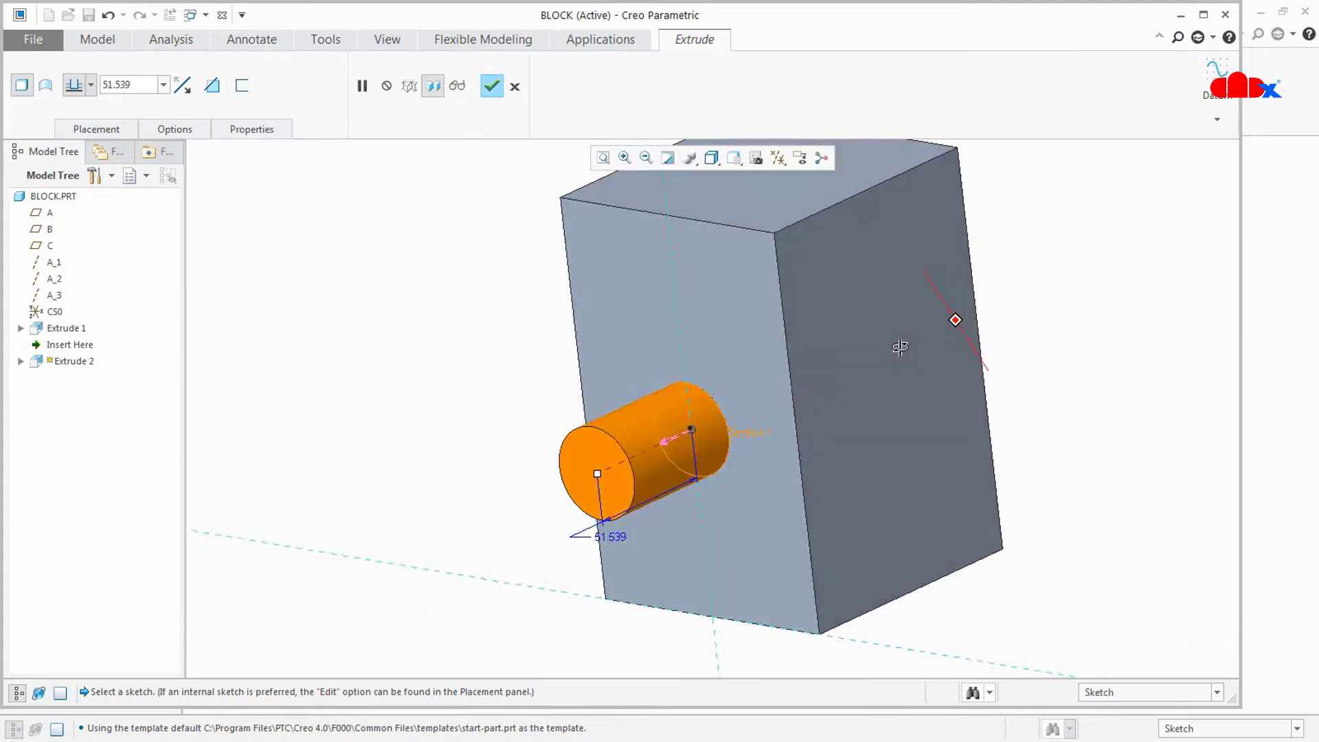
{"action": "left_click", "coordinate": [213, 85]}
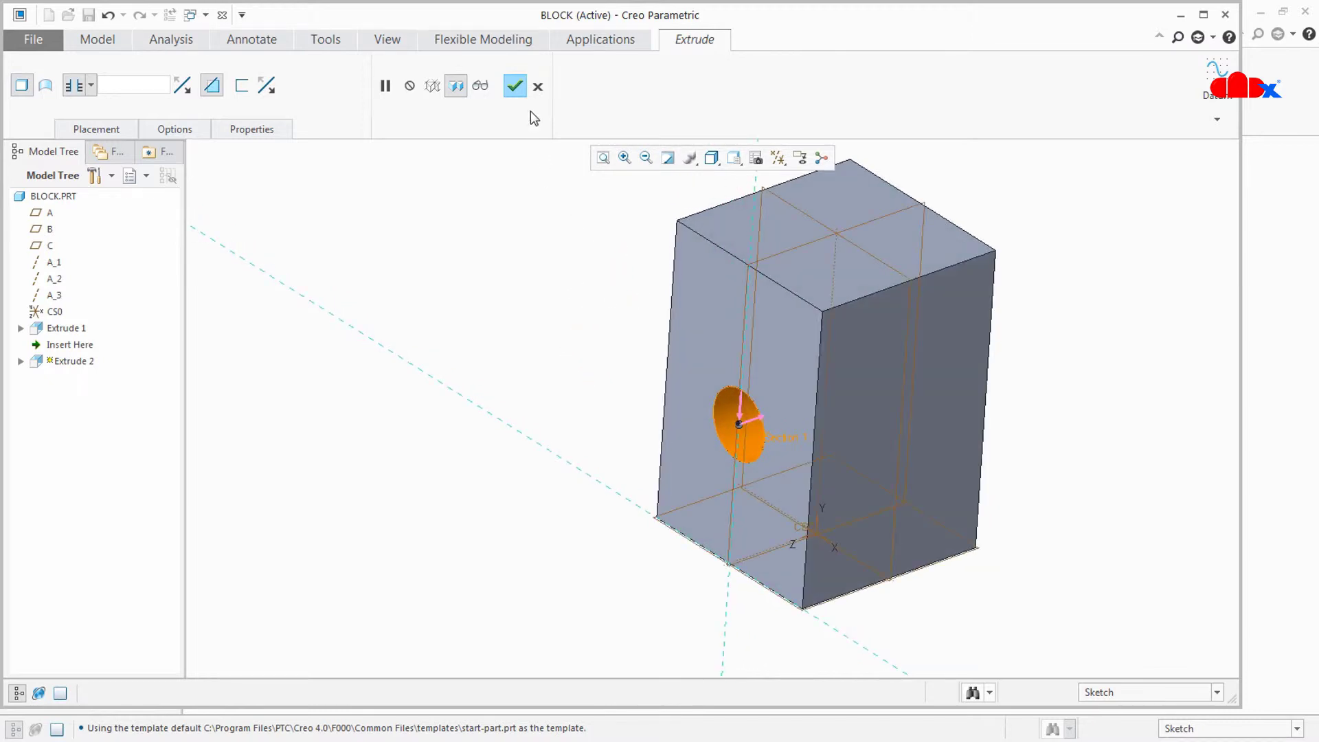
{"action": "left_click", "coordinate": [516, 85]}
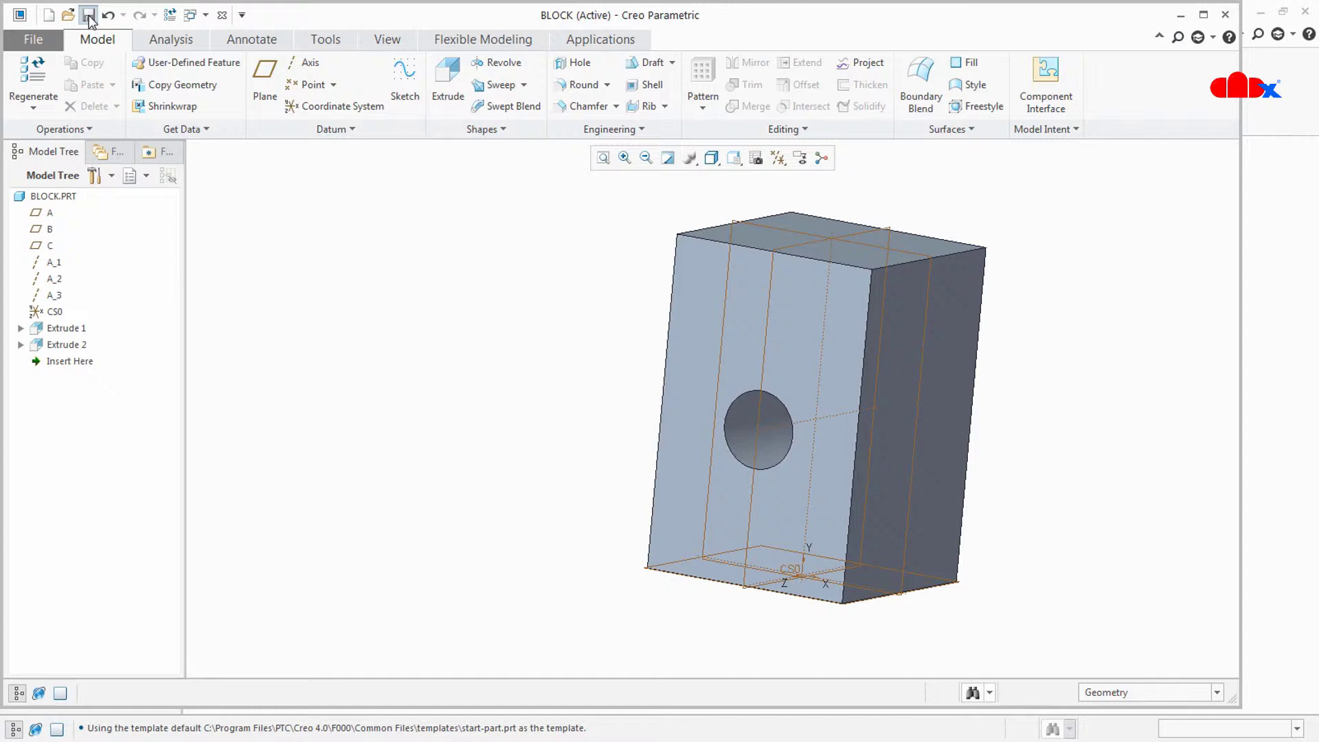
{"action": "left_click", "coordinate": [92, 15]}
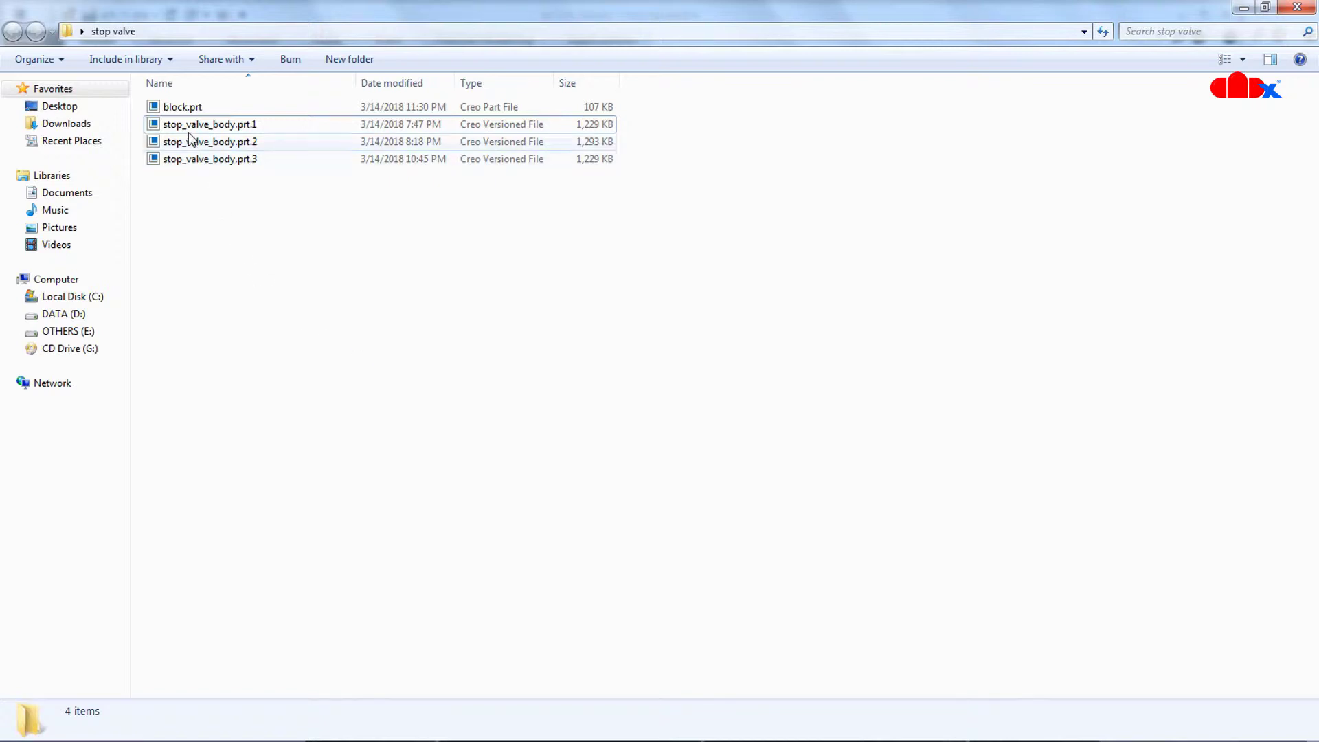
Step: Open stop_valve_body.prt.3 in Creo and save it, producing version .4
{"action": "left_click", "coordinate": [180, 107]}
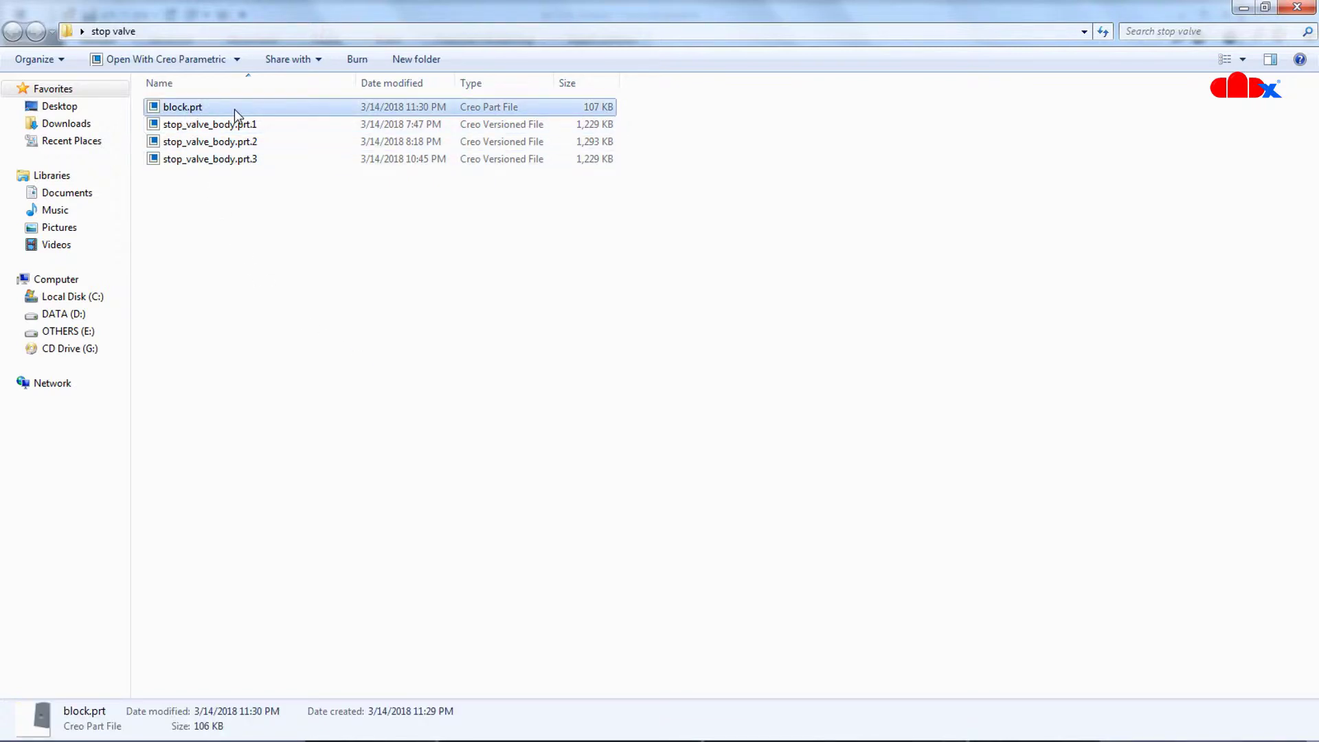
{"action": "mouse_move", "coordinate": [233, 110]}
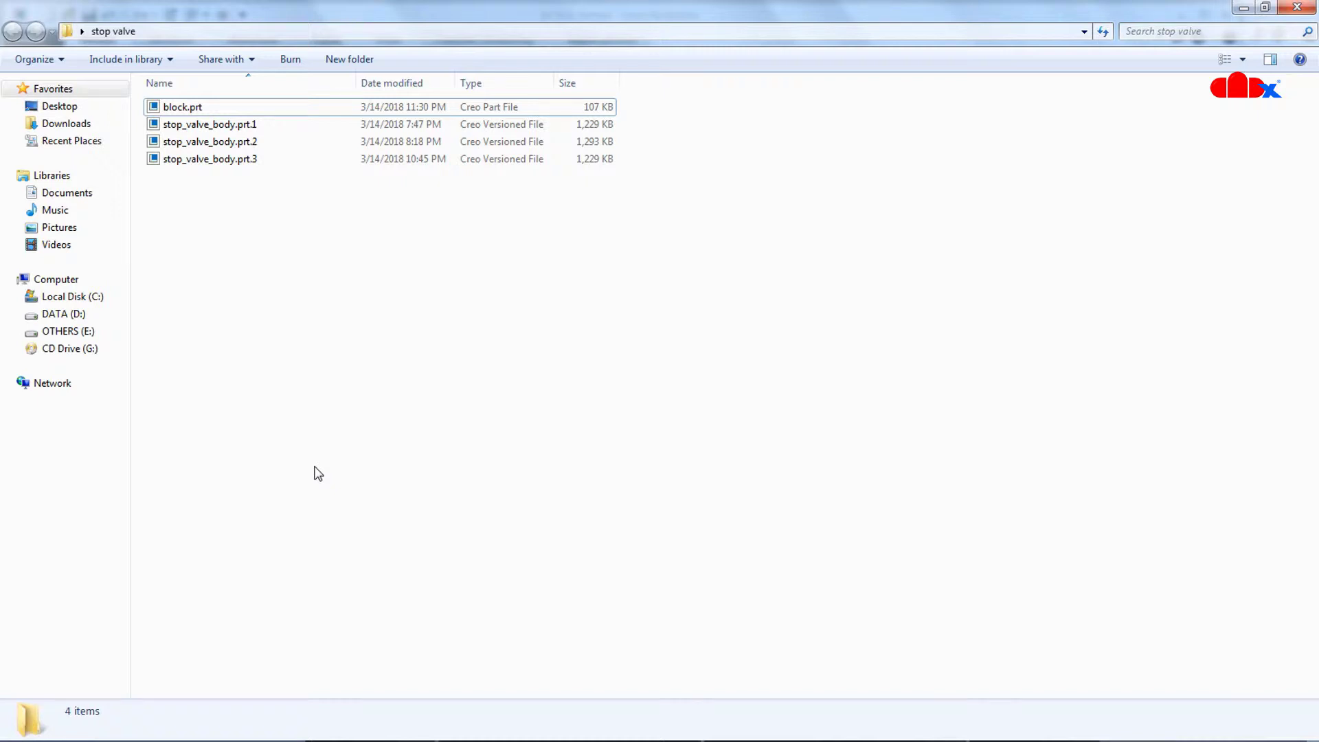
{"action": "left_click", "coordinate": [181, 107]}
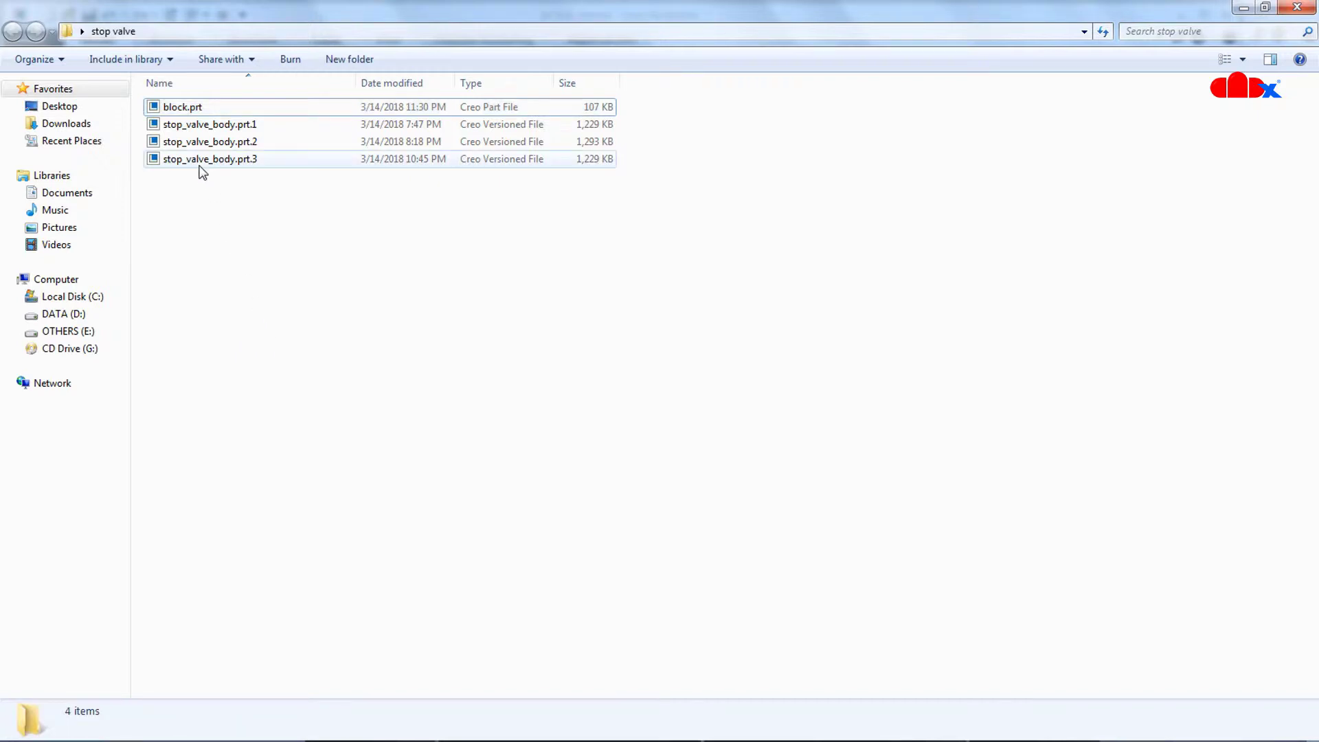
{"action": "left_click", "coordinate": [209, 159]}
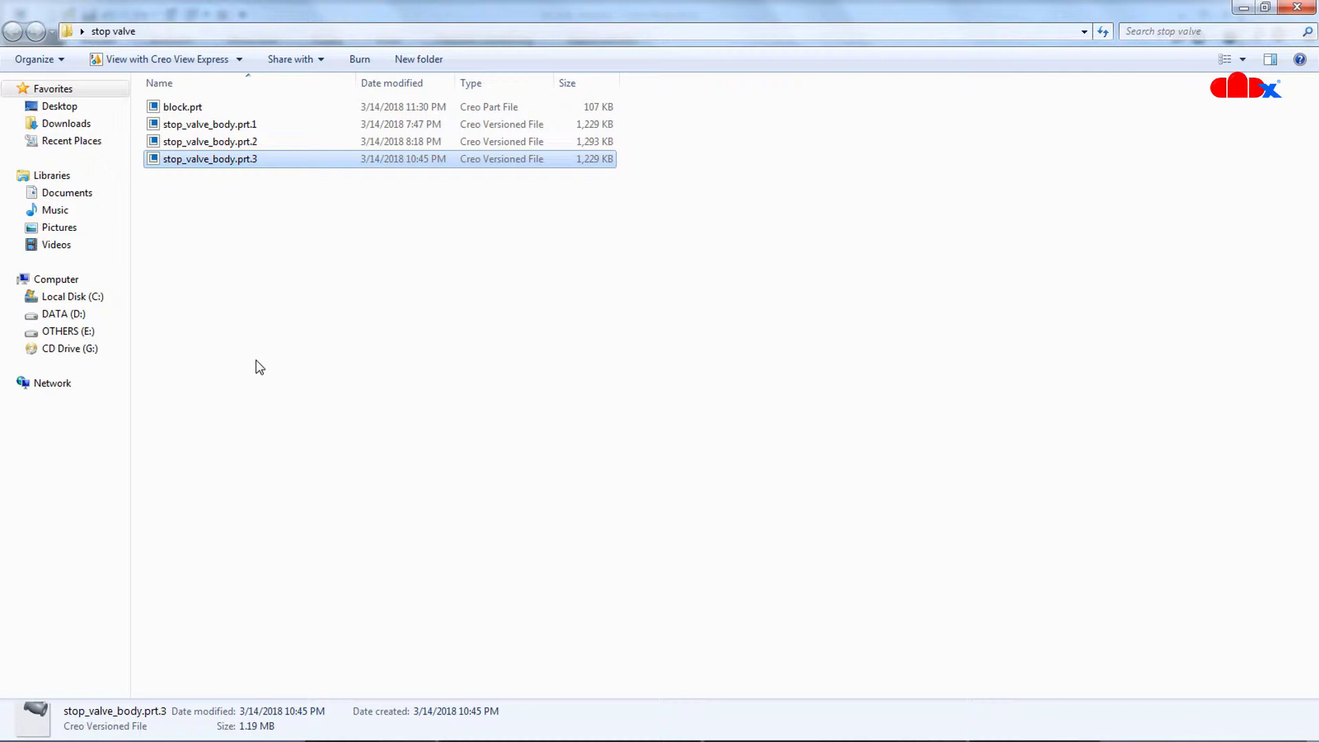
{"action": "double_click", "coordinate": [210, 159]}
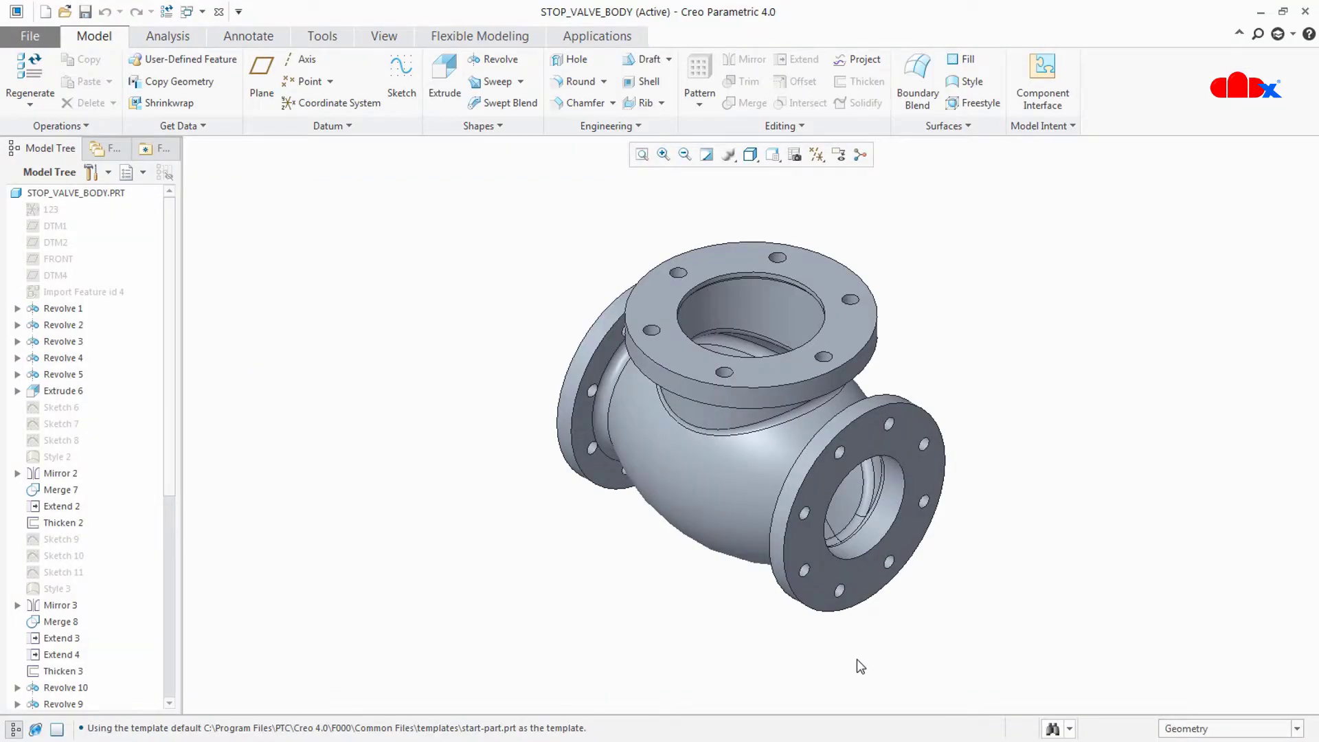
{"action": "left_click", "coordinate": [89, 14]}
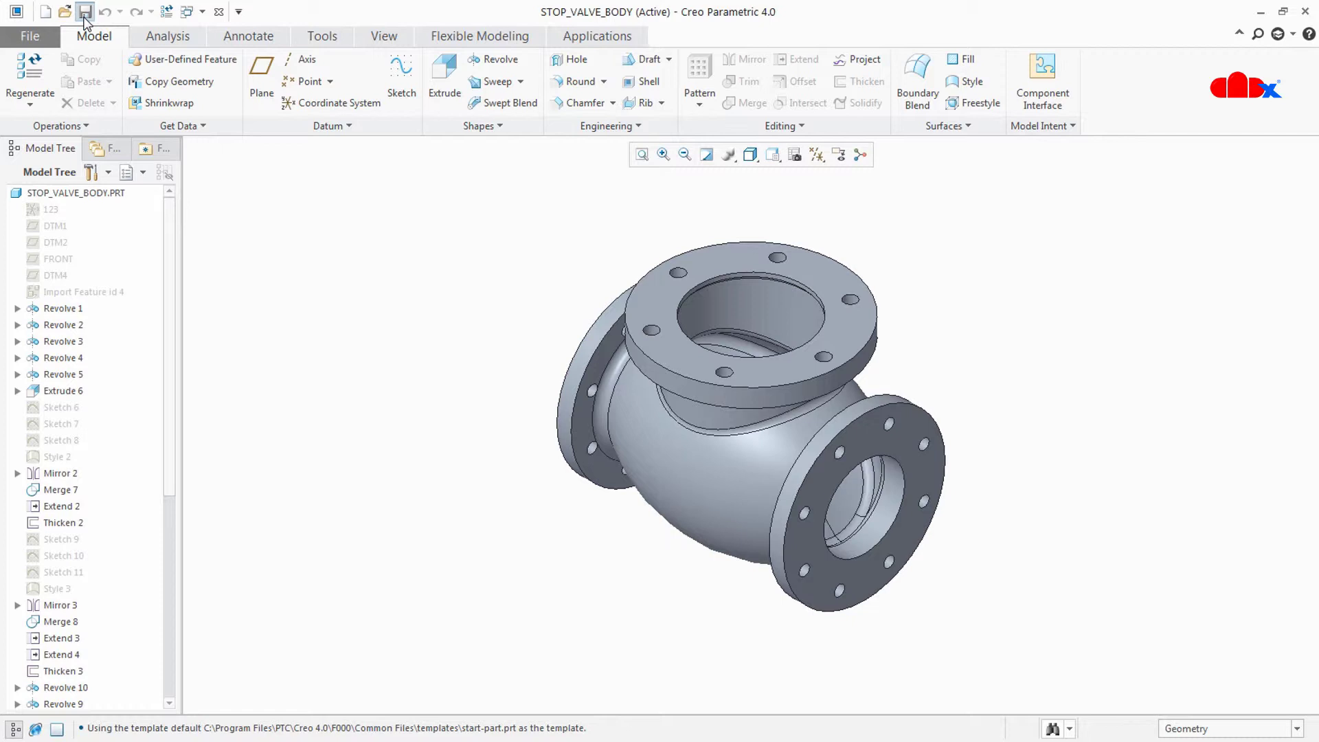
{"action": "left_click", "coordinate": [86, 14]}
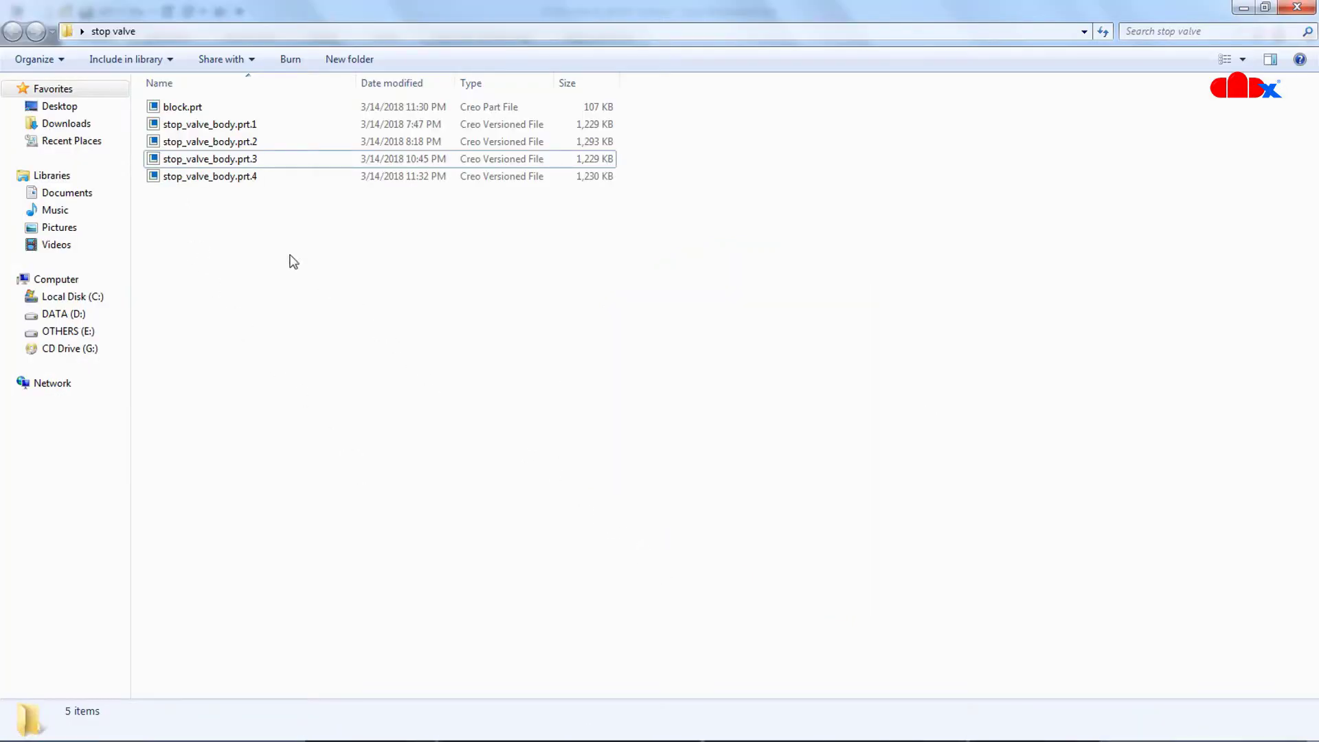
Step: Inspect block.prt and the stop_valve_body.prt.4 and .1 versions in the stop valve folder
{"action": "left_click", "coordinate": [200, 177]}
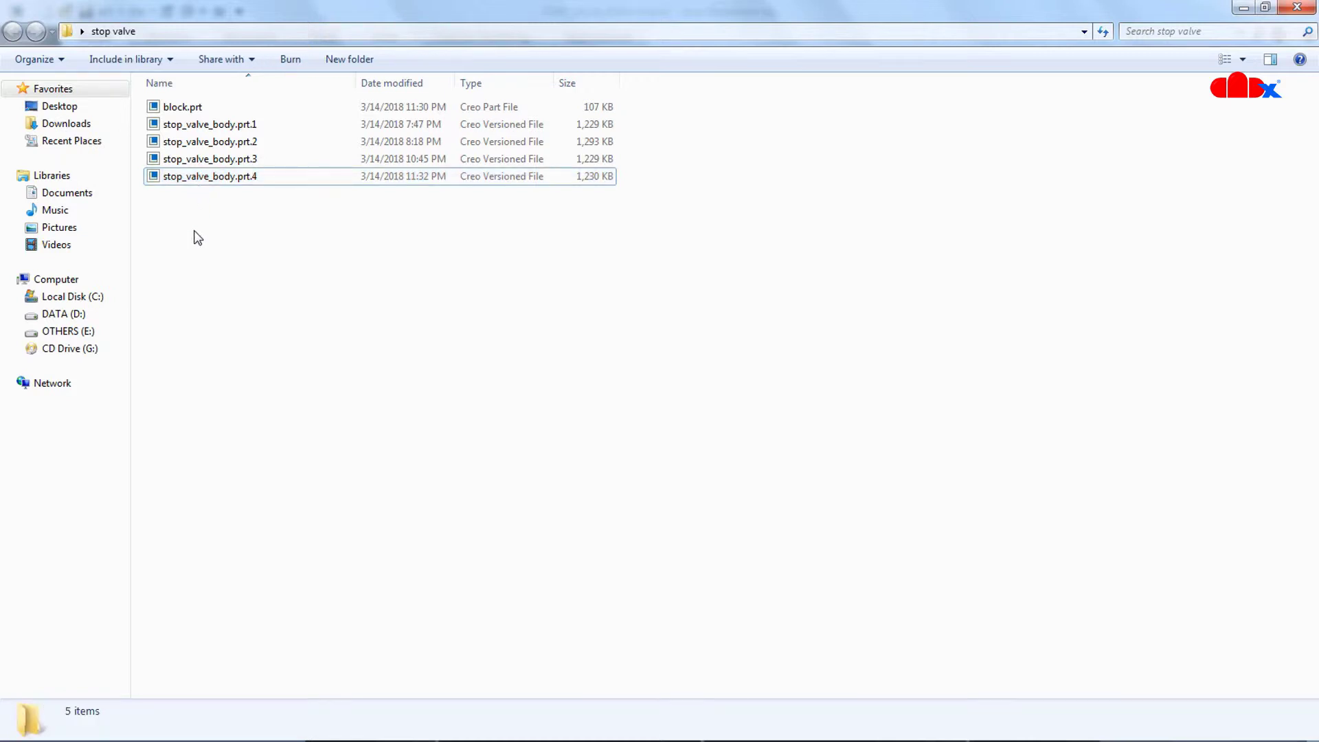
{"action": "mouse_move", "coordinate": [204, 239]}
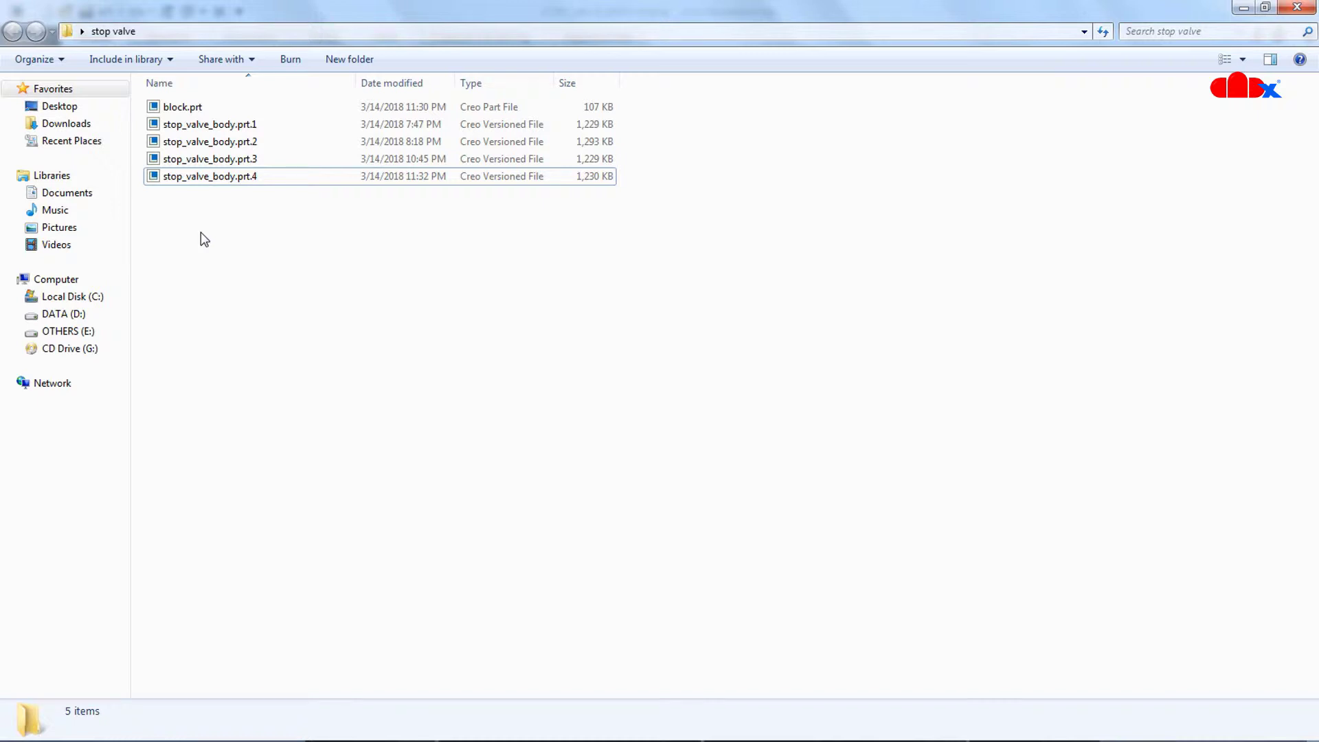
{"action": "left_click", "coordinate": [180, 107]}
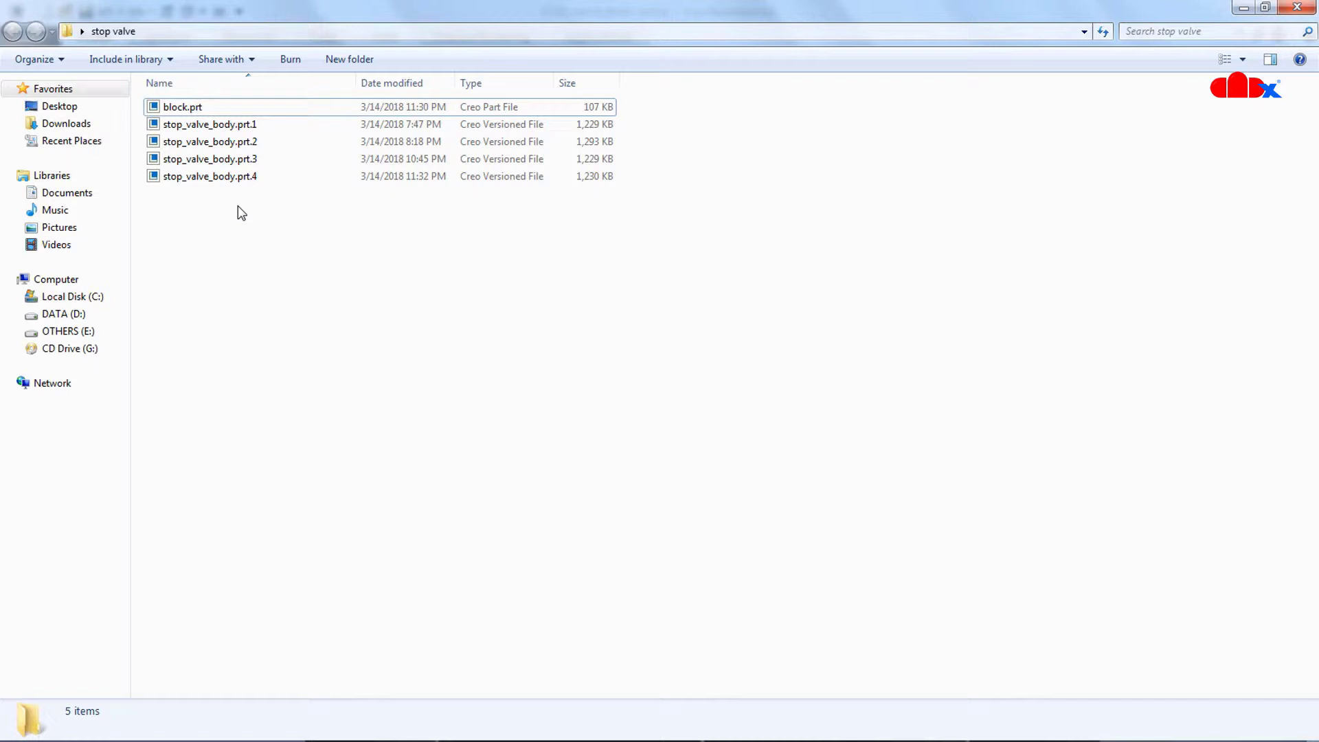
{"action": "mouse_move", "coordinate": [233, 222]}
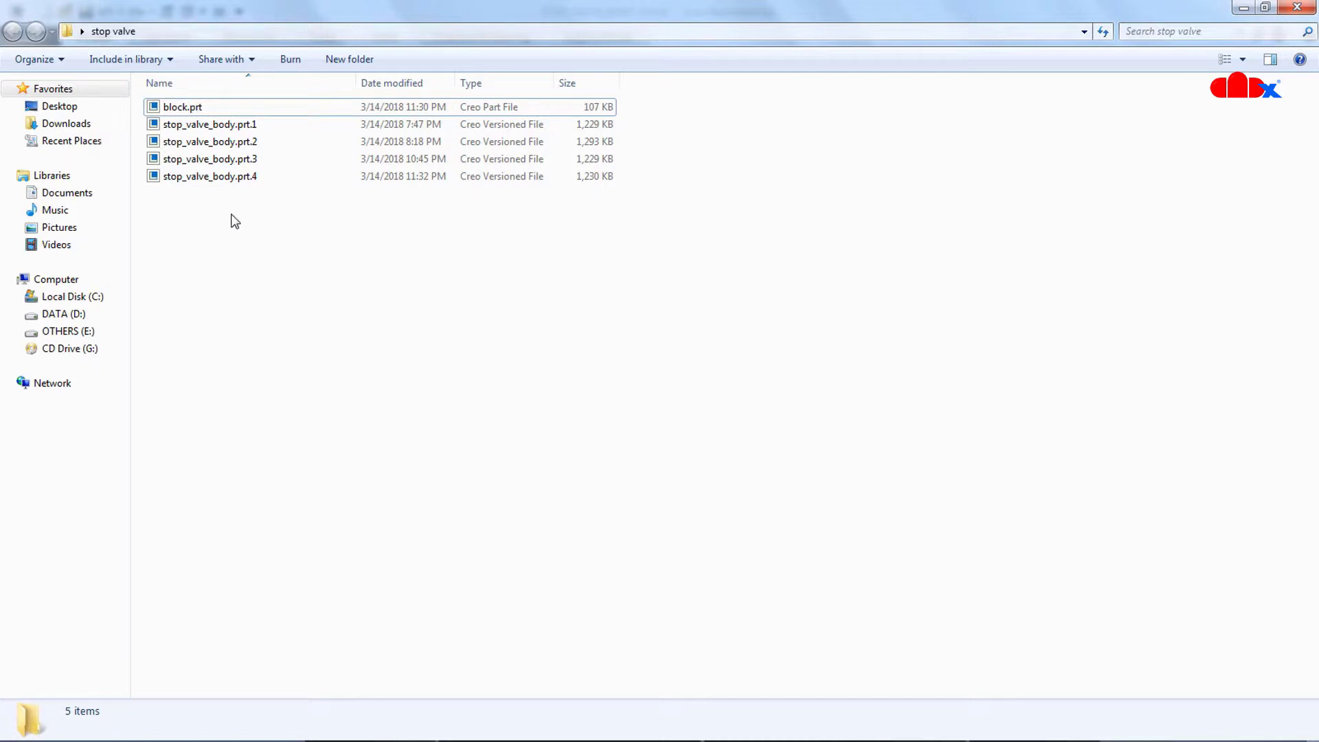
{"action": "left_click", "coordinate": [184, 107]}
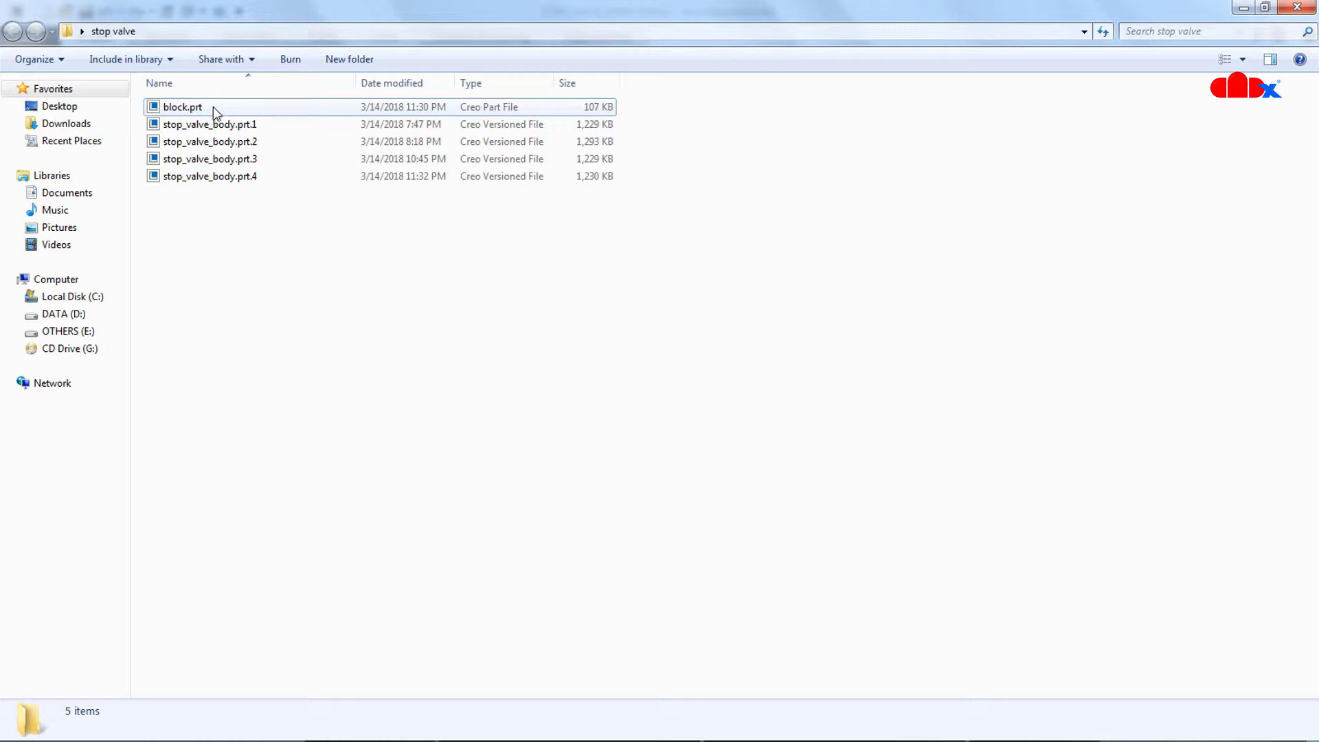
{"action": "mouse_move", "coordinate": [215, 112]}
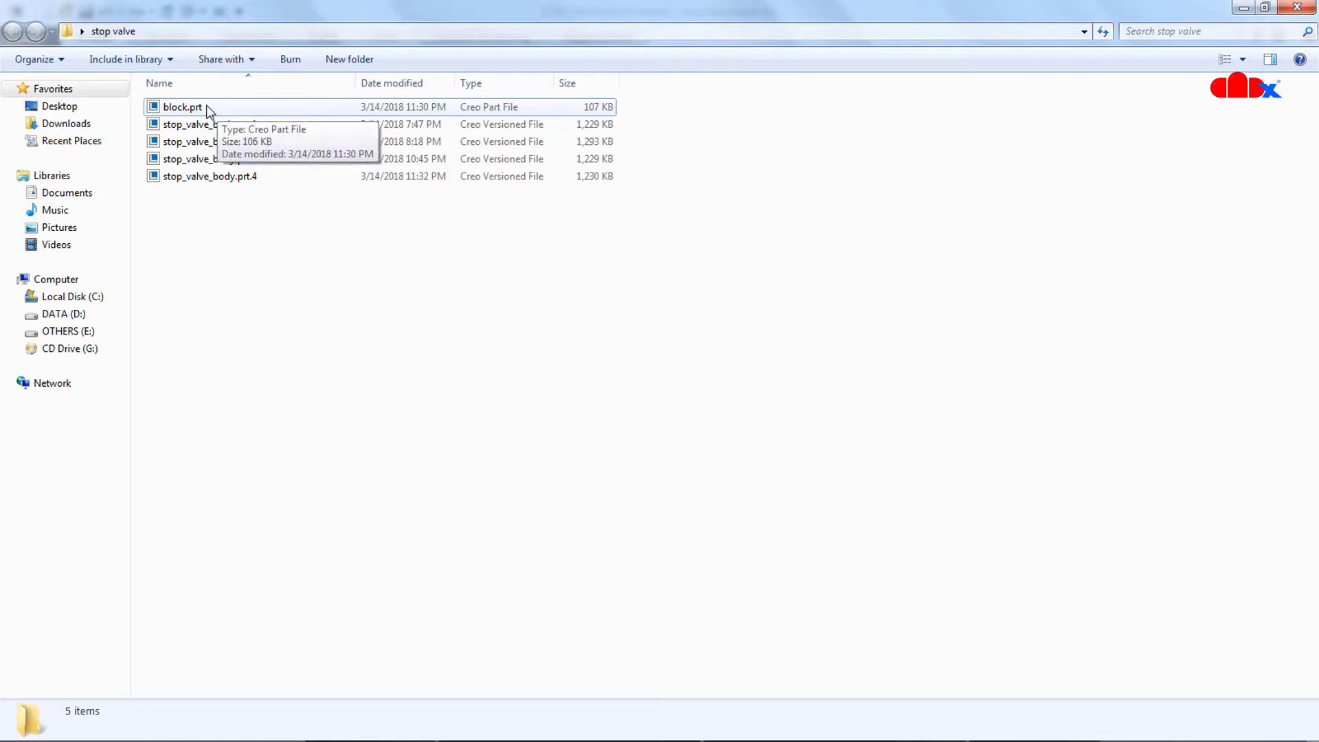
{"action": "mouse_move", "coordinate": [227, 251]}
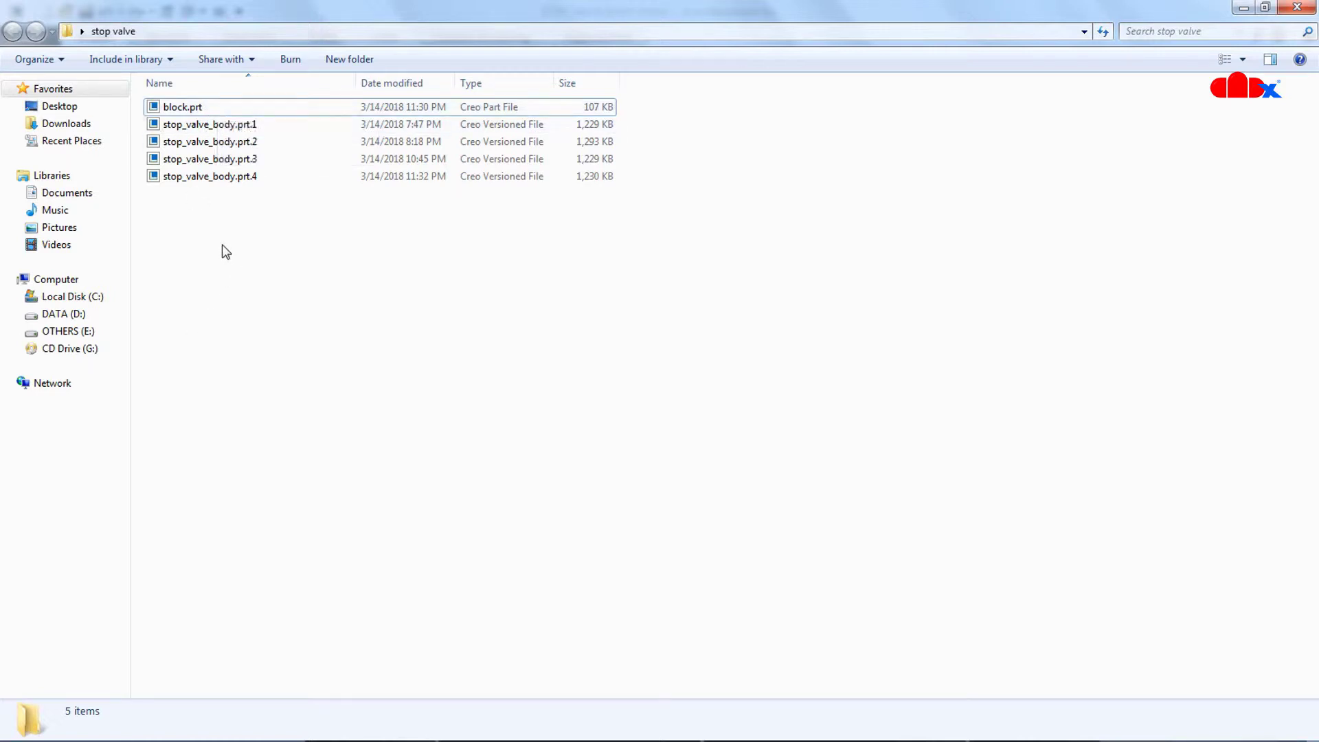
{"action": "left_click", "coordinate": [208, 125]}
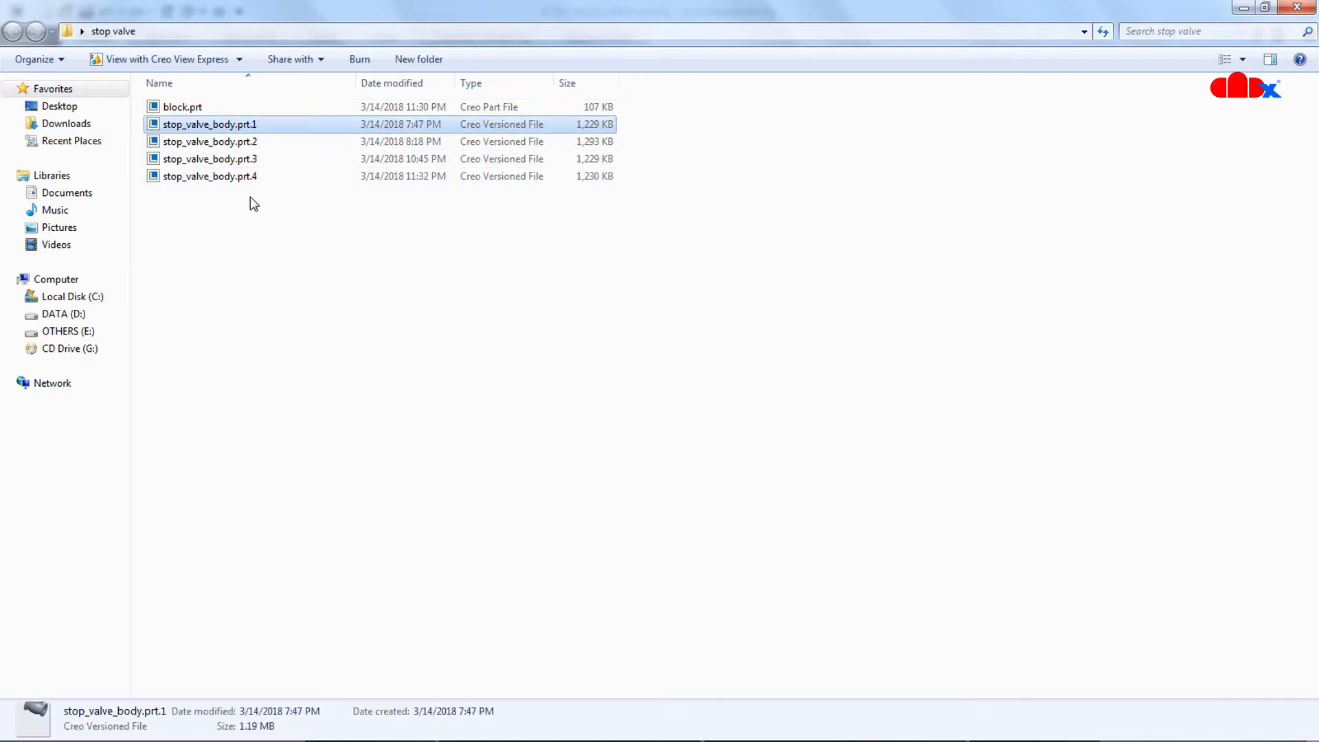
{"action": "mouse_move", "coordinate": [262, 234]}
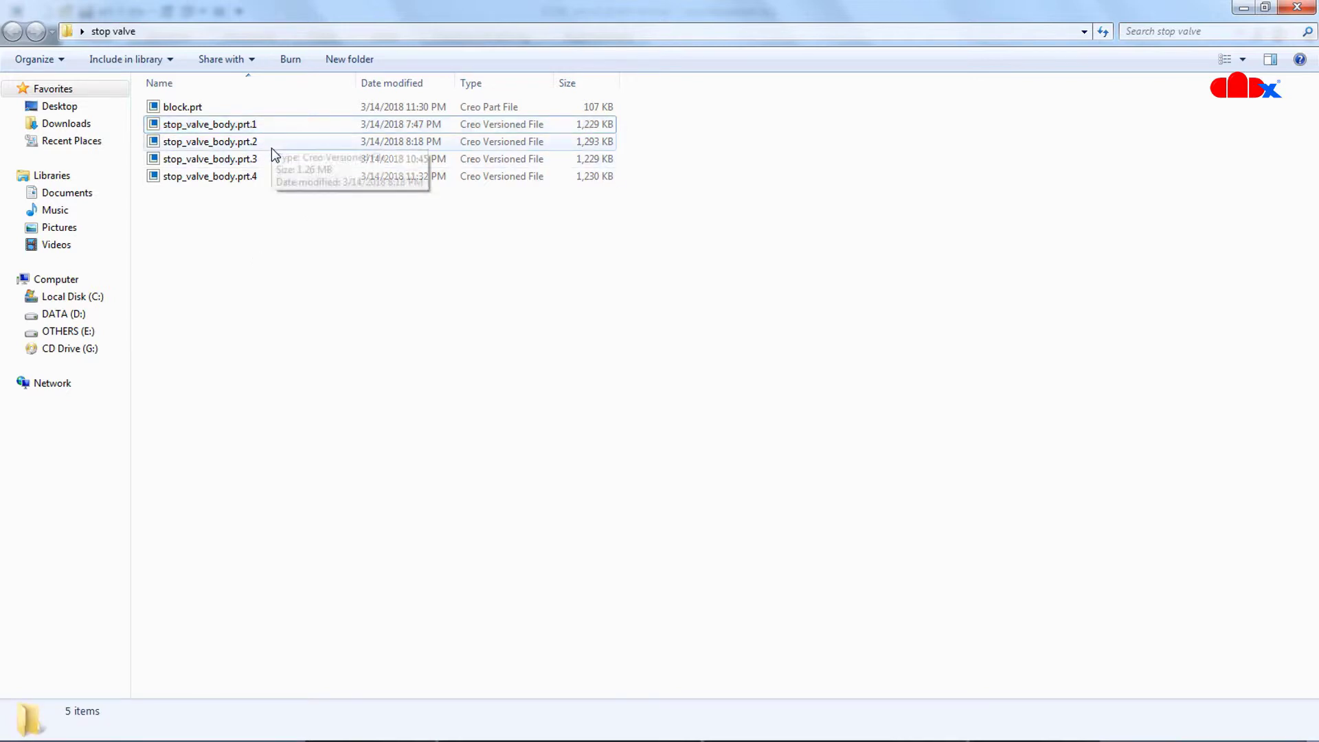
{"action": "mouse_move", "coordinate": [267, 186]}
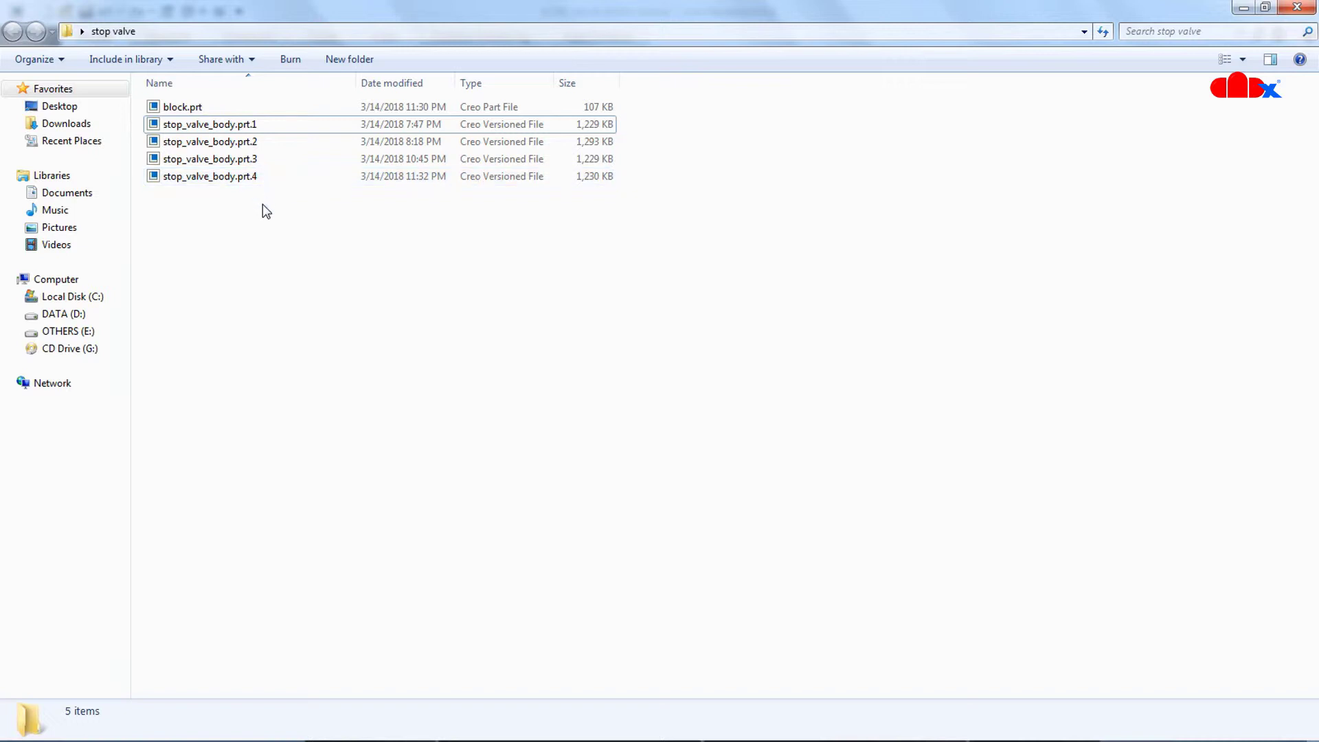
{"action": "mouse_move", "coordinate": [260, 209]}
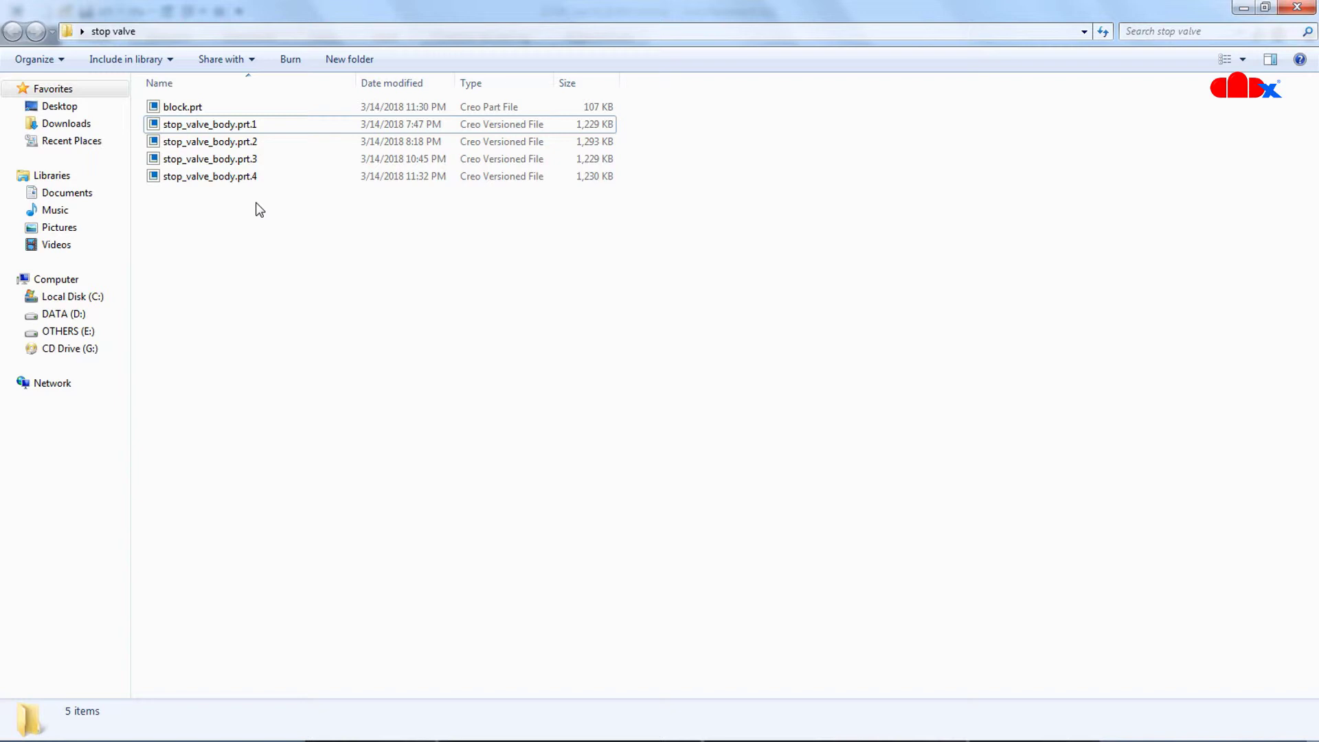
Step: Return to Creo and erase not-displayed objects from the session
{"action": "double_click", "coordinate": [213, 124]}
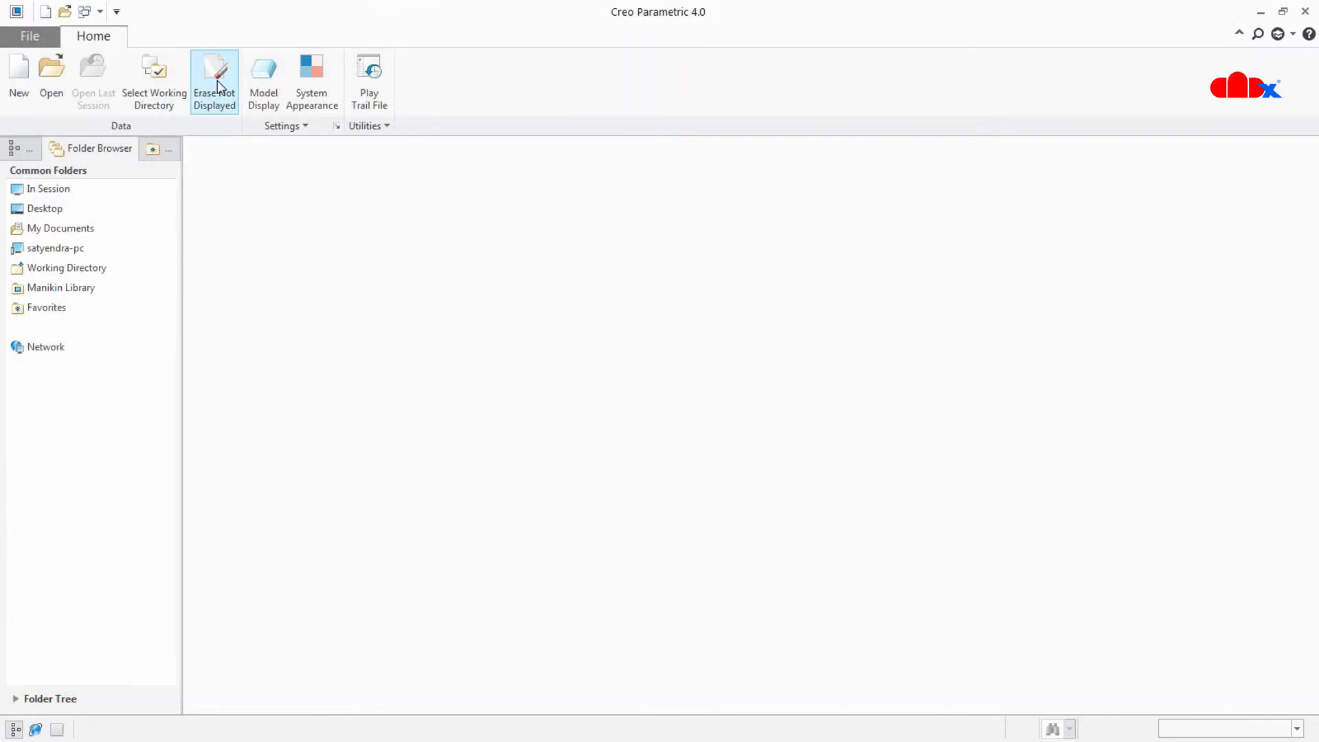
{"action": "left_click", "coordinate": [214, 73]}
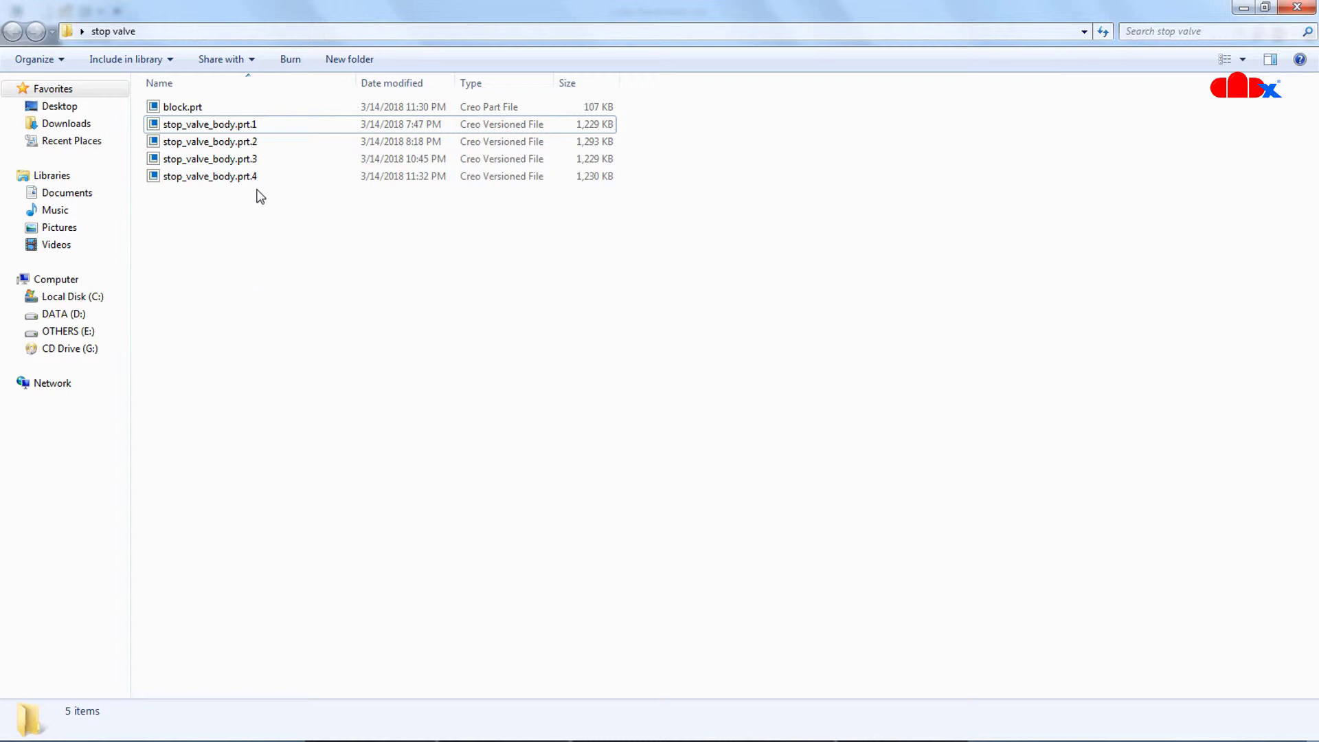
{"action": "mouse_move", "coordinate": [262, 194]}
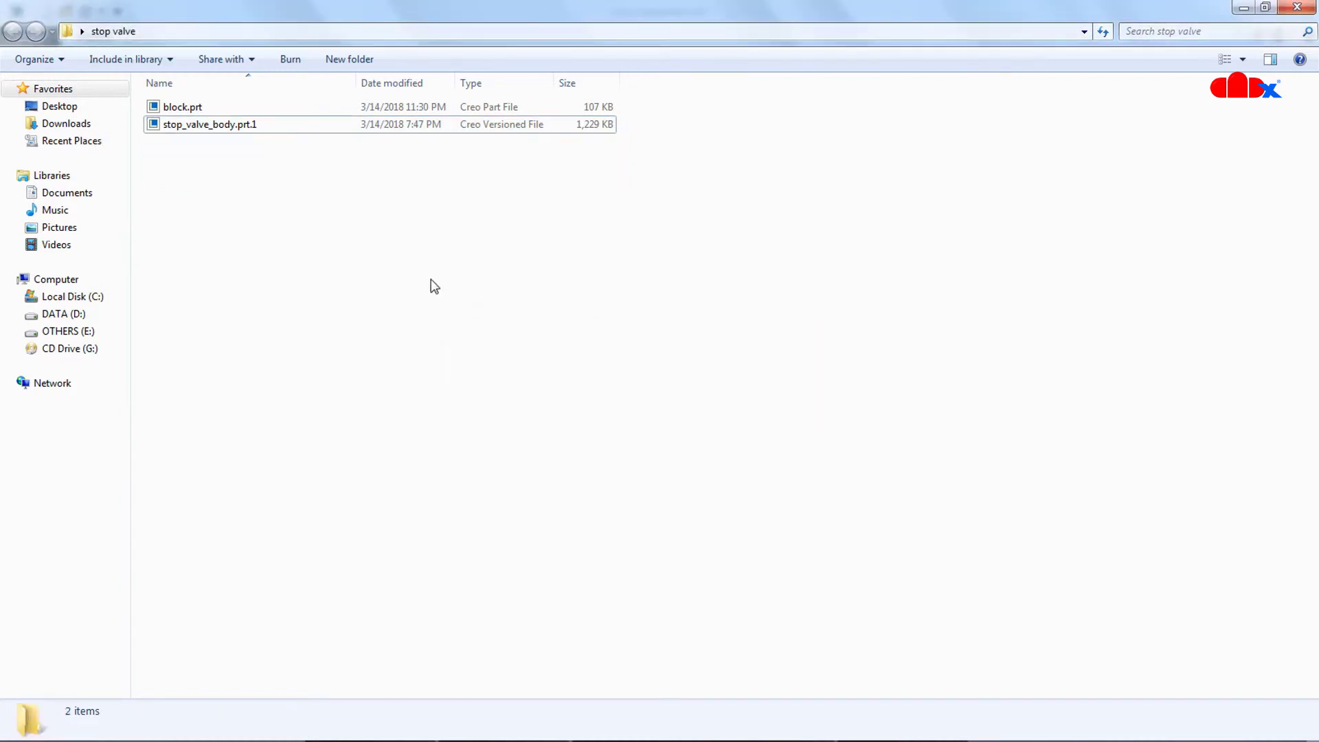
Step: Rename stop_valve_body.prt.1 to stop_valve_body.prt, accepting the extension-change warning
{"action": "left_click", "coordinate": [211, 125]}
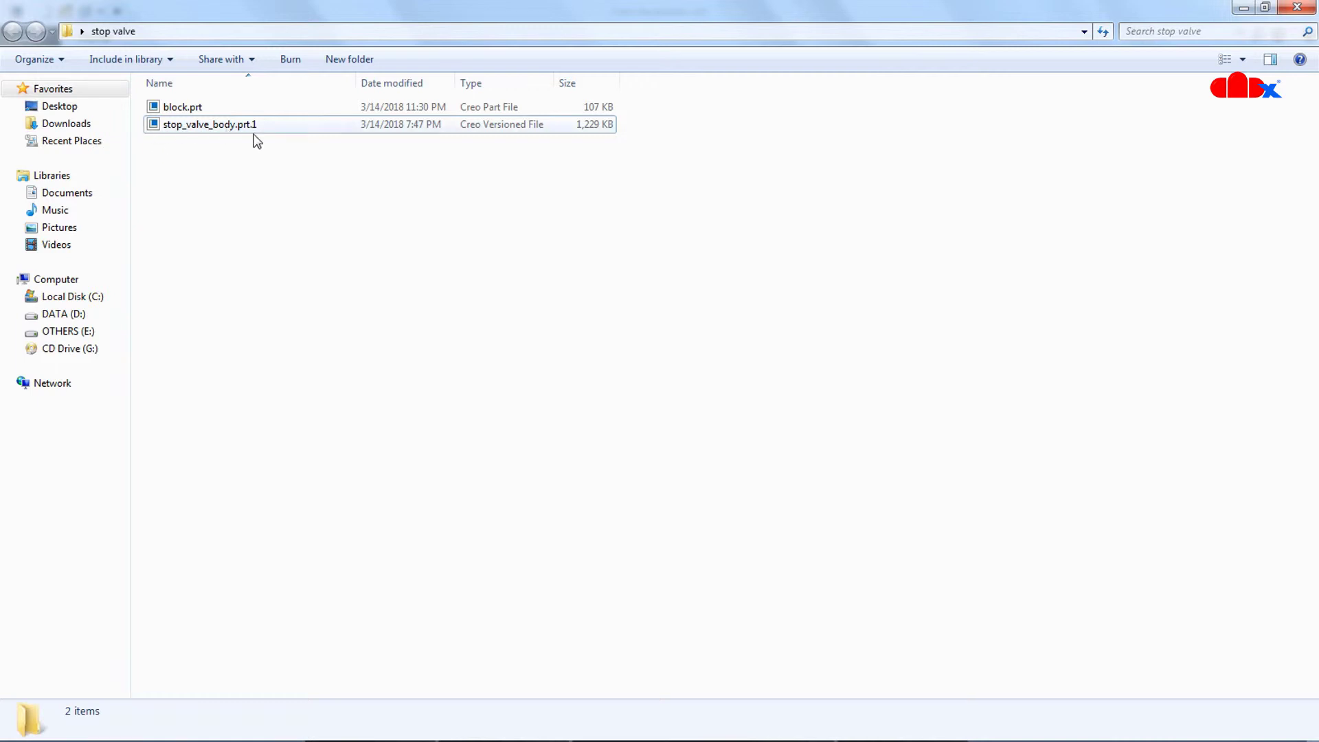
{"action": "left_click", "coordinate": [208, 125]}
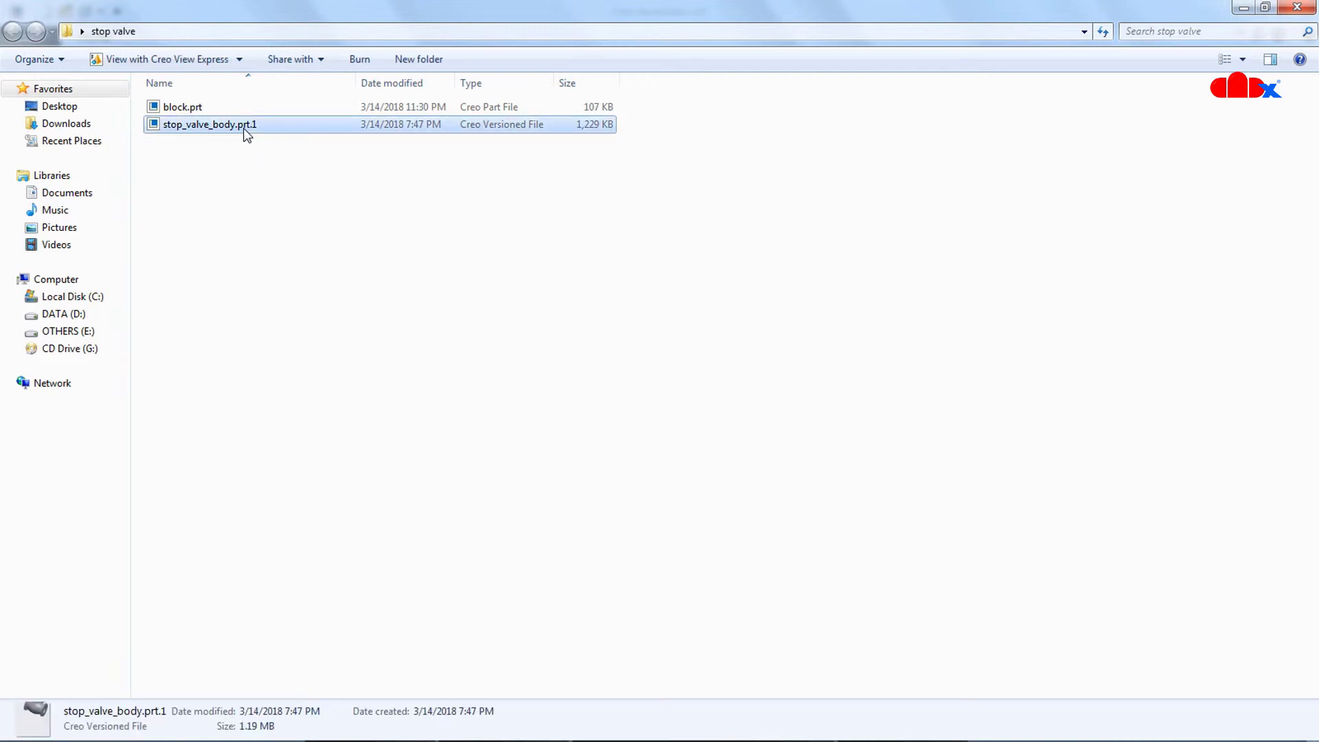
{"action": "left_click", "coordinate": [208, 124]}
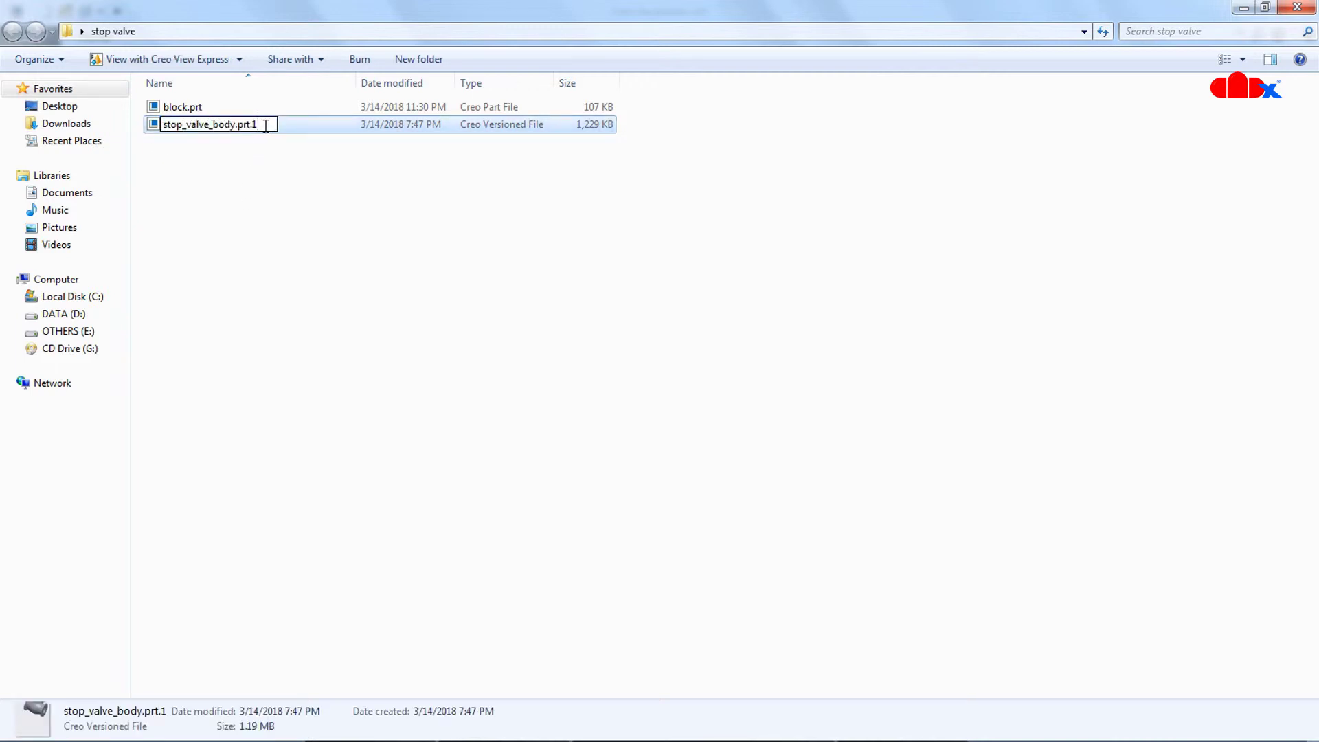
{"action": "key", "text": "BackSpace"}
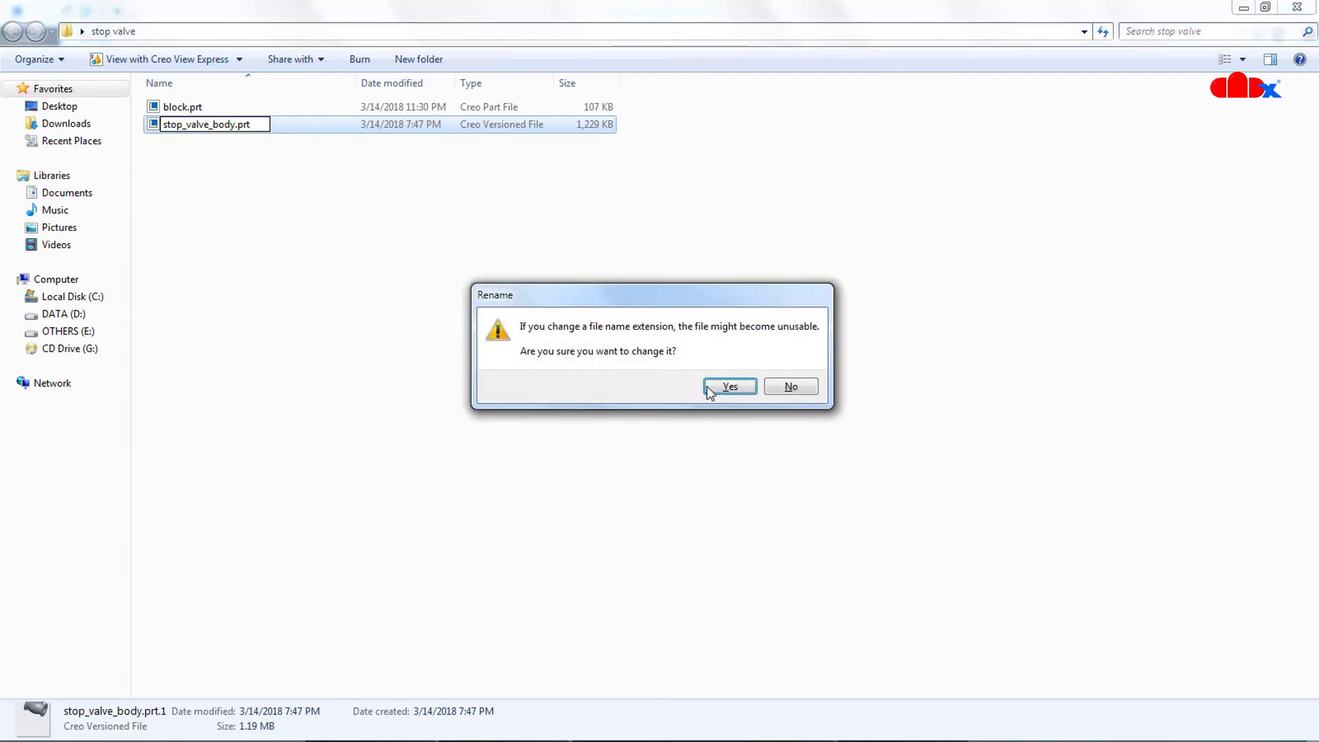
{"action": "left_click", "coordinate": [730, 386]}
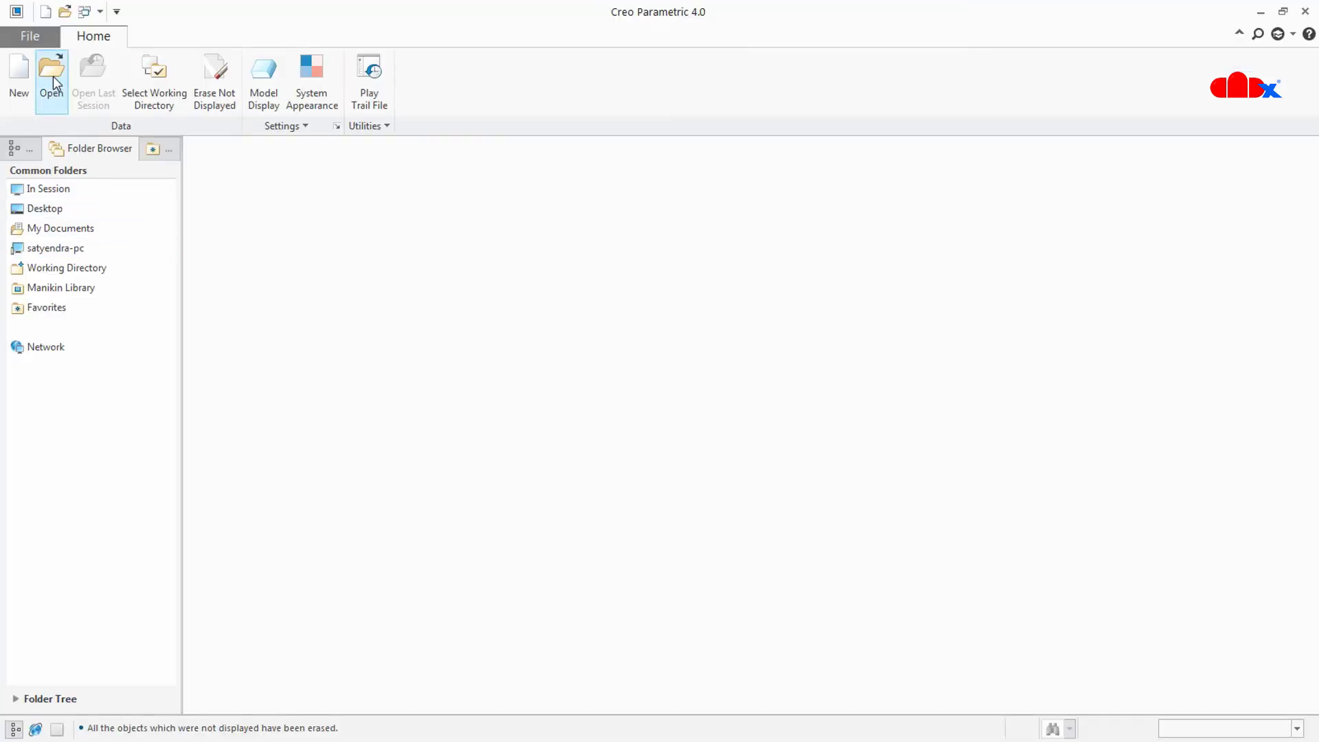
Step: Open stop_valve_body.prt and add a 6.500 round to its flange edges
{"action": "left_click", "coordinate": [44, 69]}
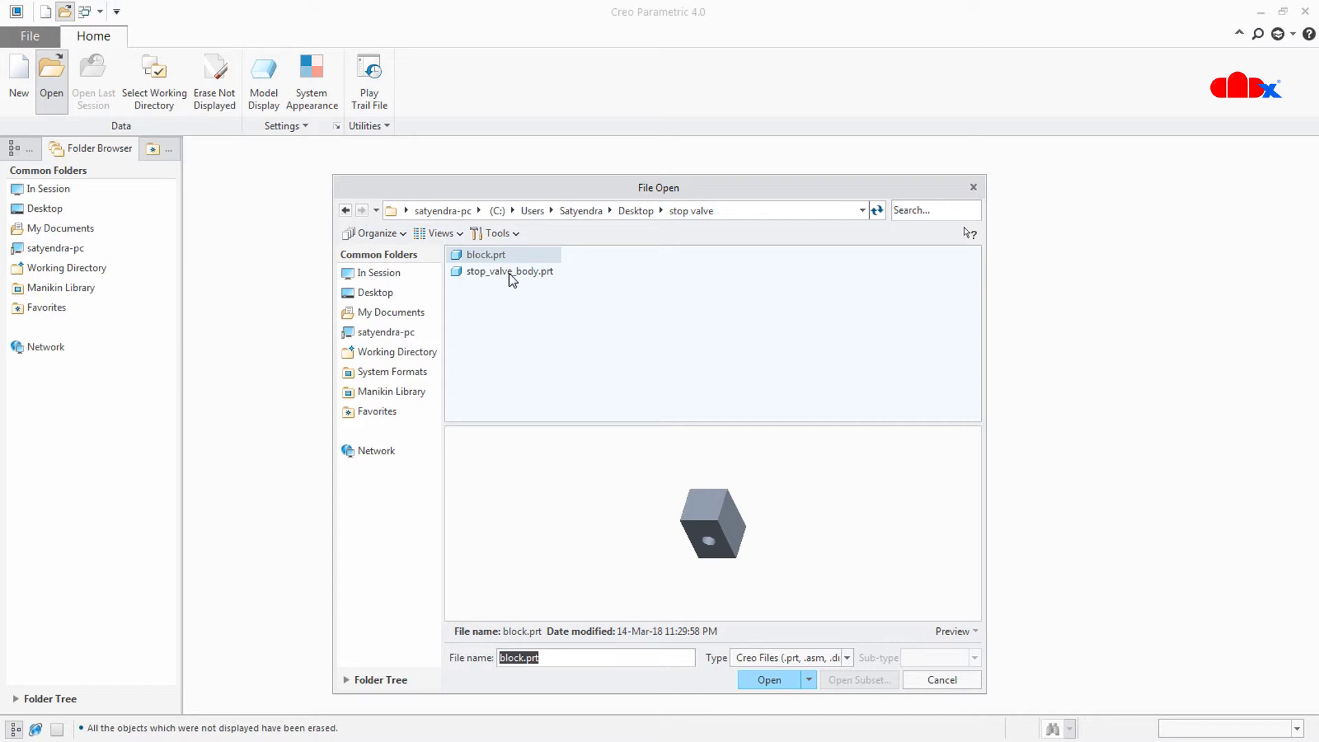
{"action": "left_click", "coordinate": [509, 272]}
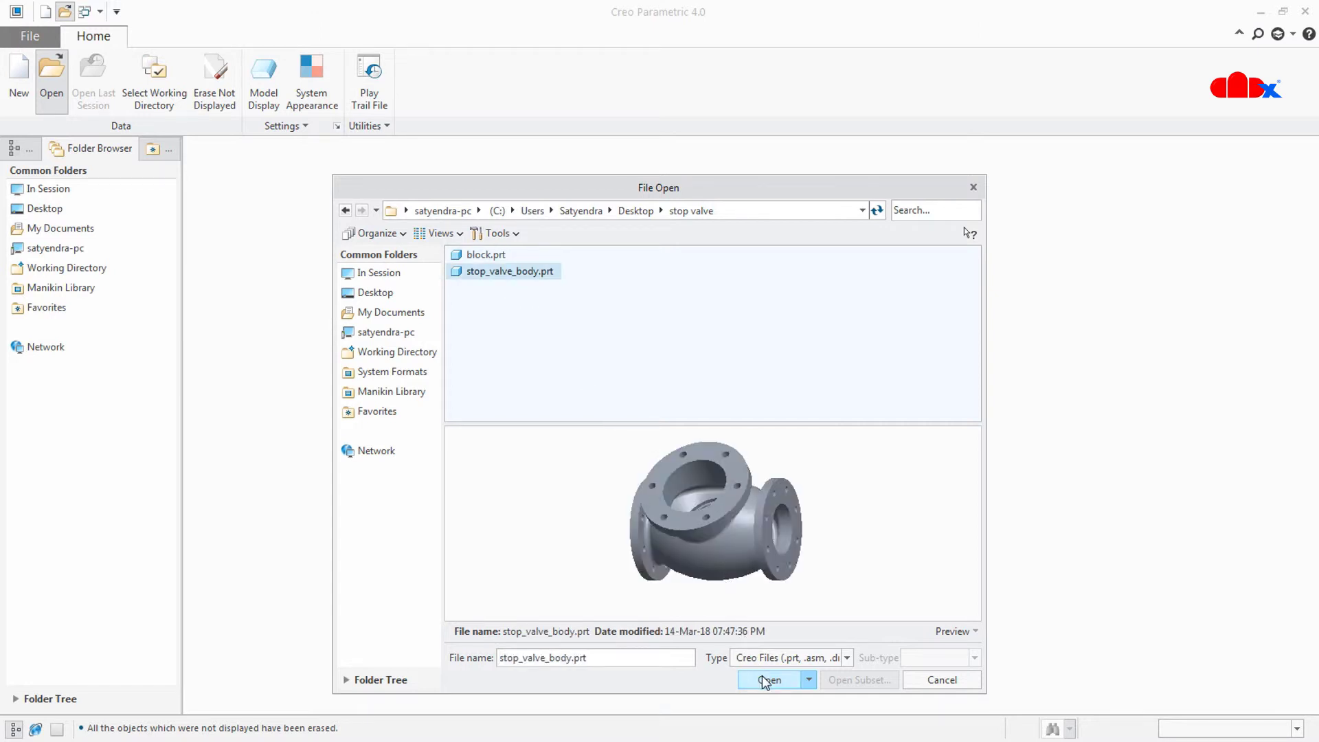
{"action": "left_click", "coordinate": [762, 680]}
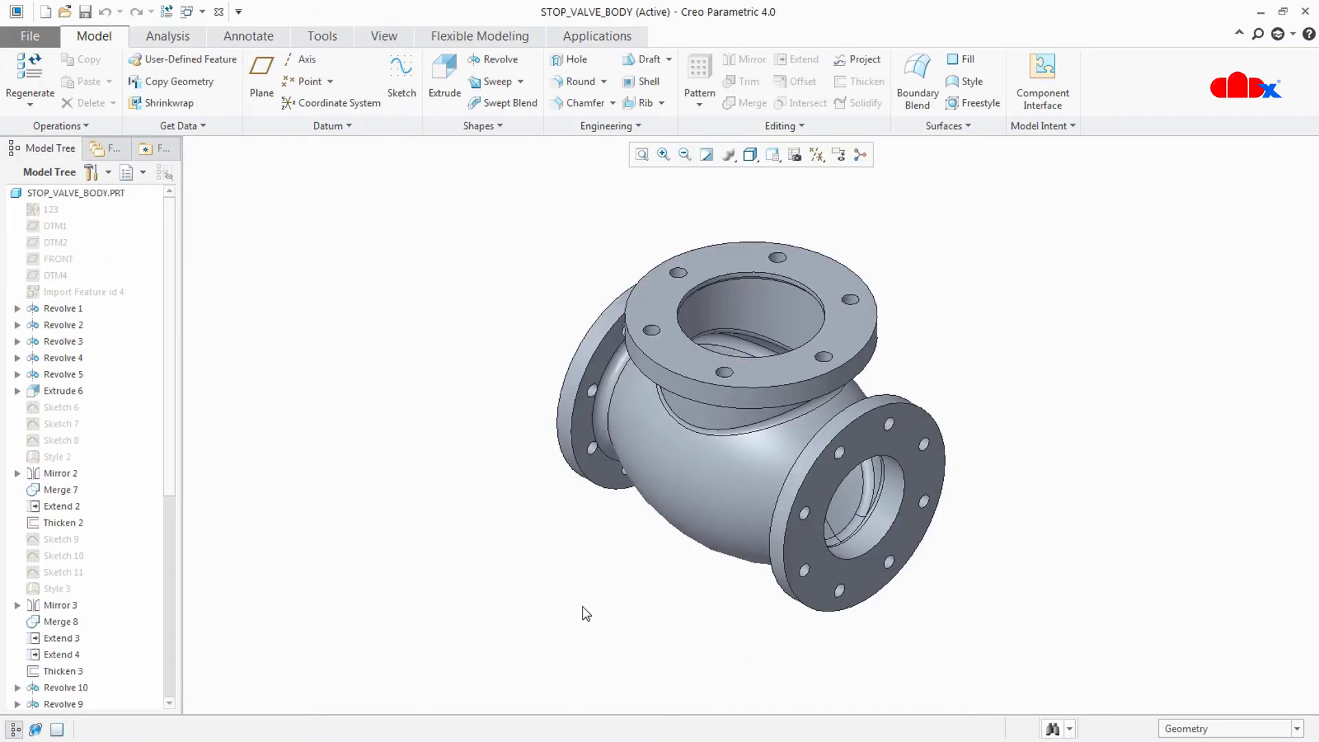
{"action": "scroll", "scroll_direction": "down", "scroll_amount": 3}
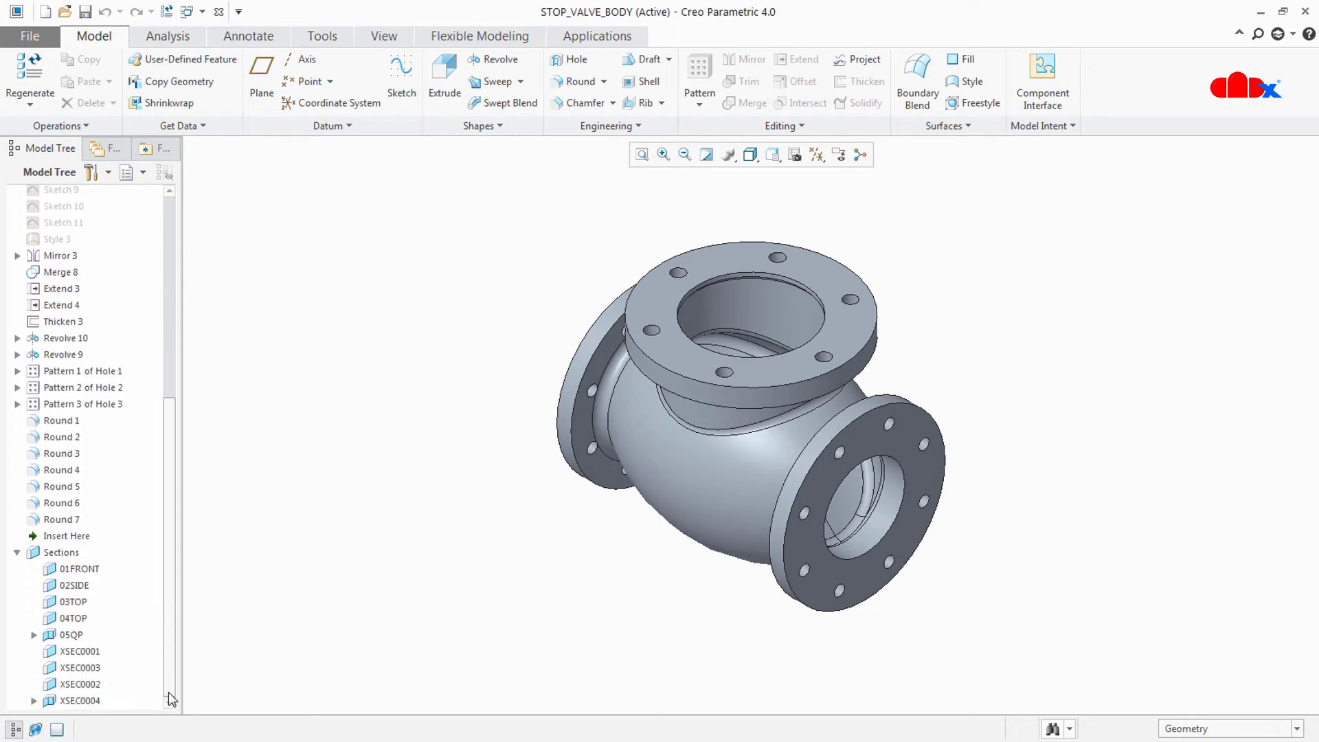
{"action": "mouse_move", "coordinate": [289, 501]}
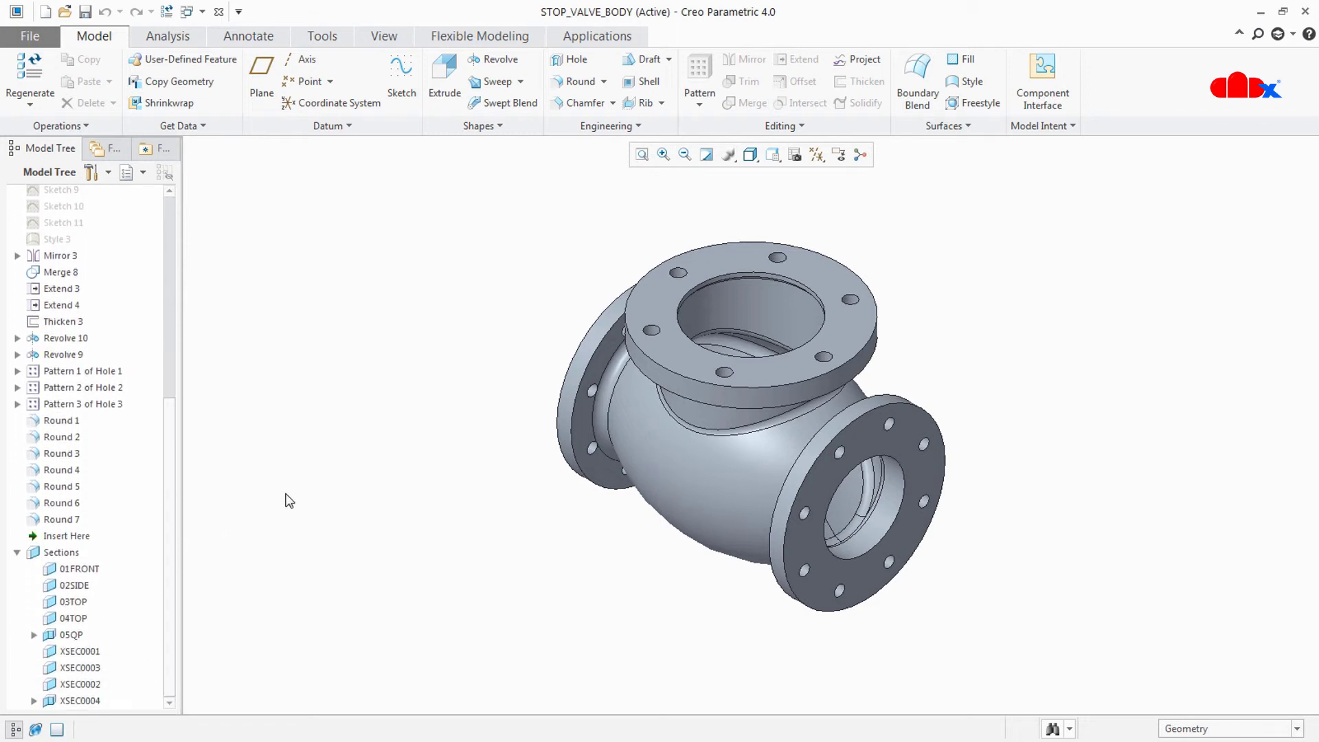
{"action": "left_click", "coordinate": [565, 81]}
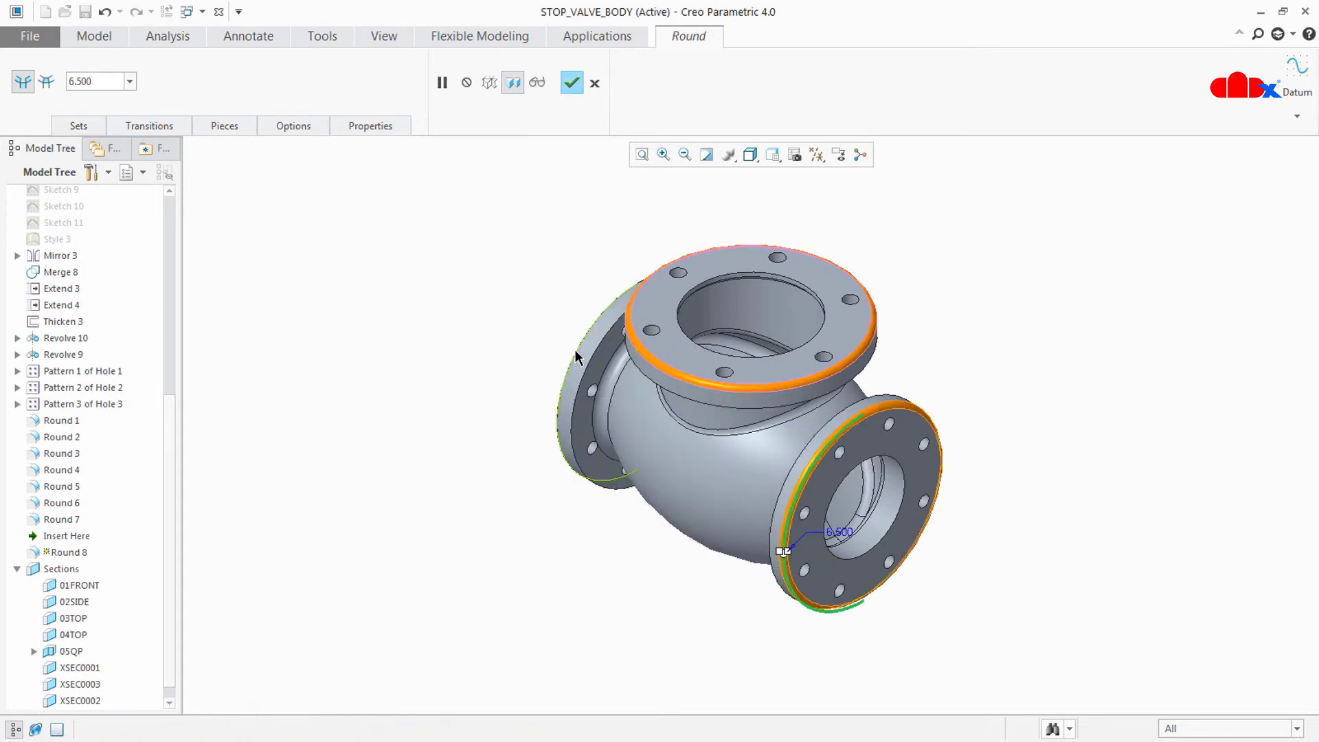
{"action": "left_click", "coordinate": [571, 83]}
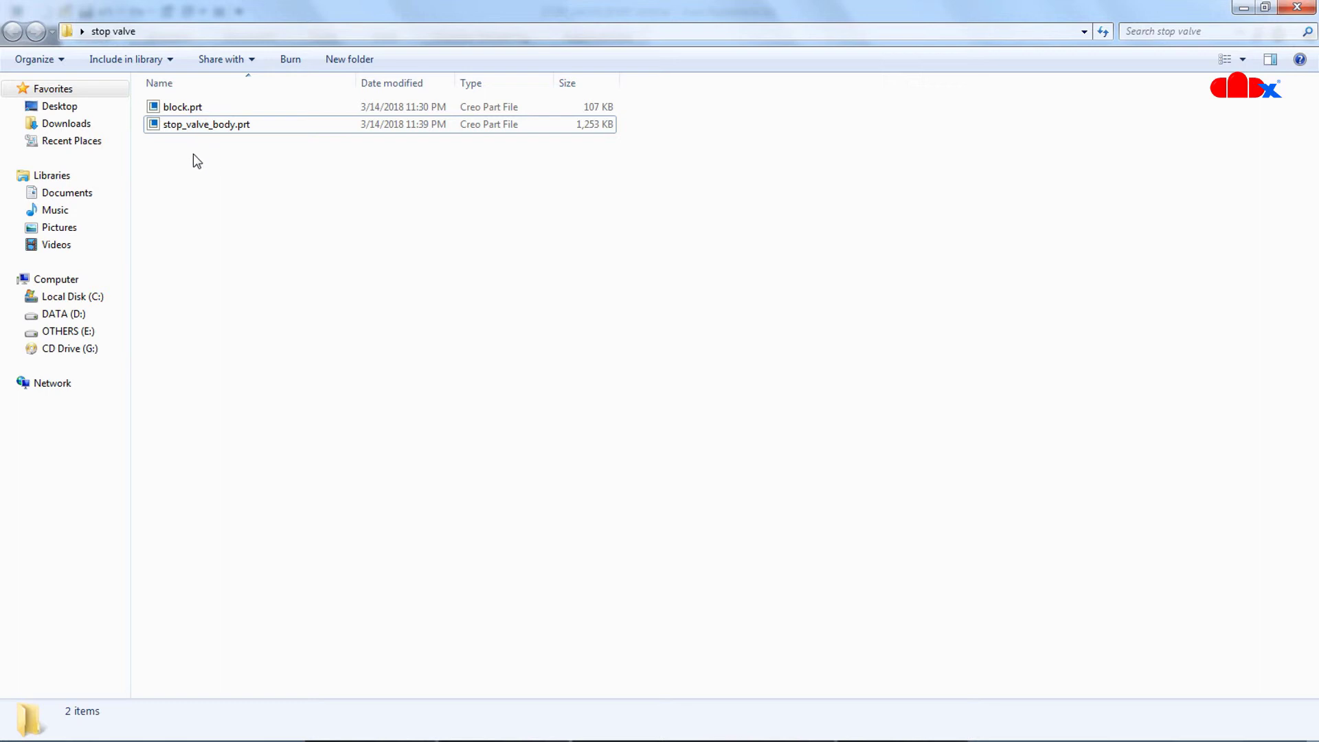
{"action": "mouse_move", "coordinate": [210, 165]}
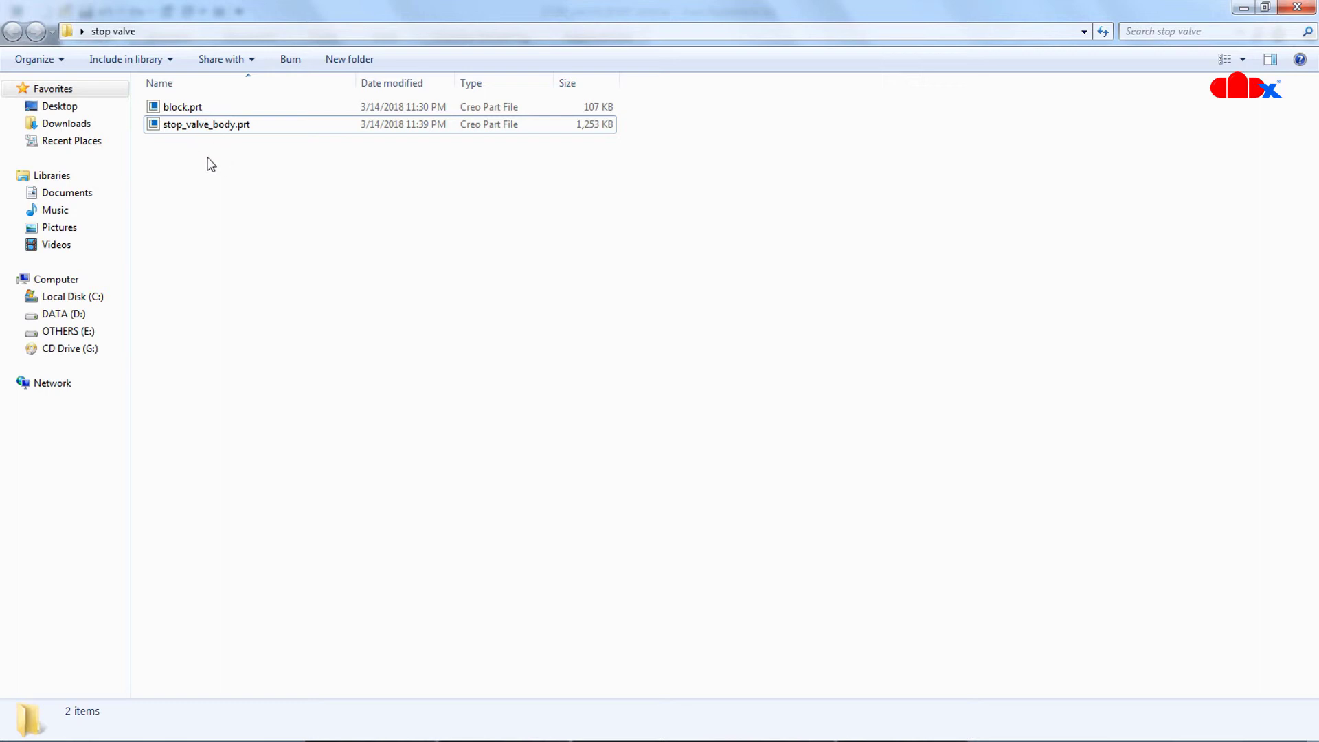
{"action": "mouse_move", "coordinate": [215, 194]}
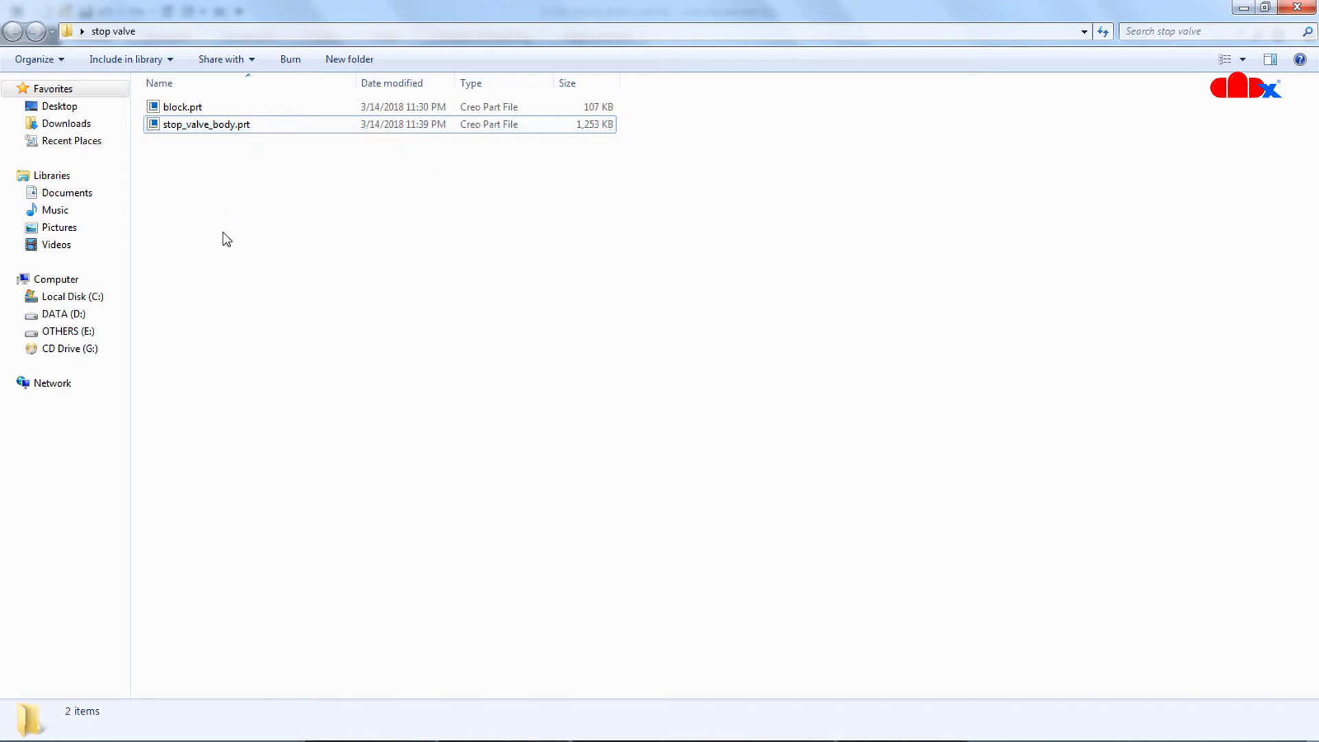
{"action": "mouse_move", "coordinate": [241, 178]}
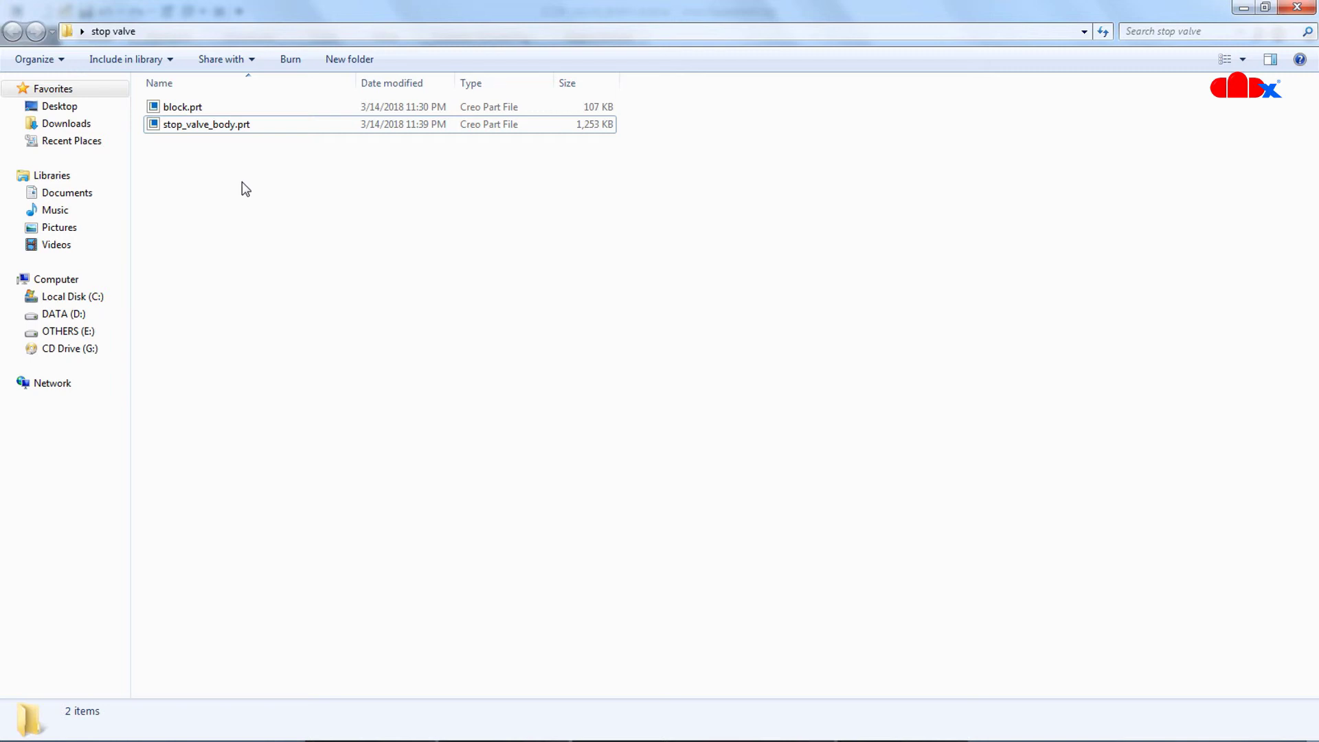
Step: Check stop_valve_body.prt's details: modified 11:39 PM, no versioned copies
{"action": "left_click", "coordinate": [210, 124]}
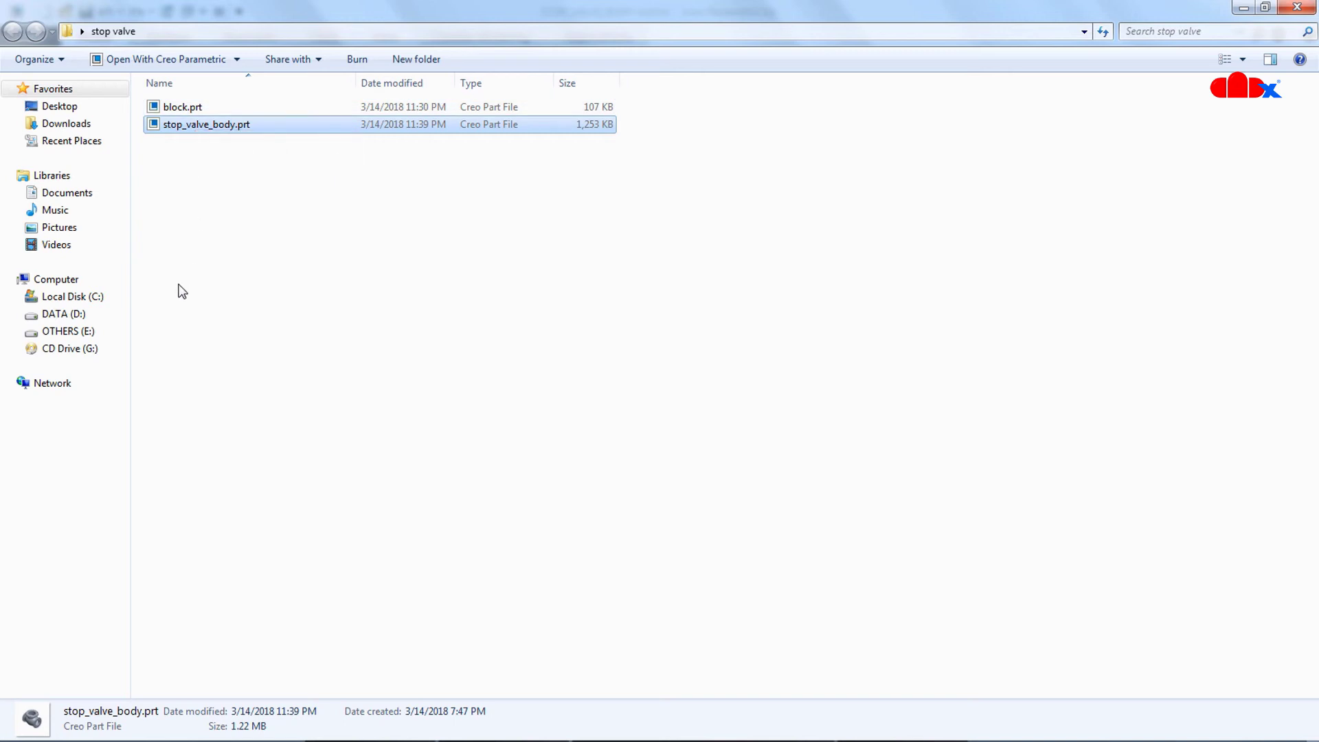
{"action": "mouse_move", "coordinate": [256, 320]}
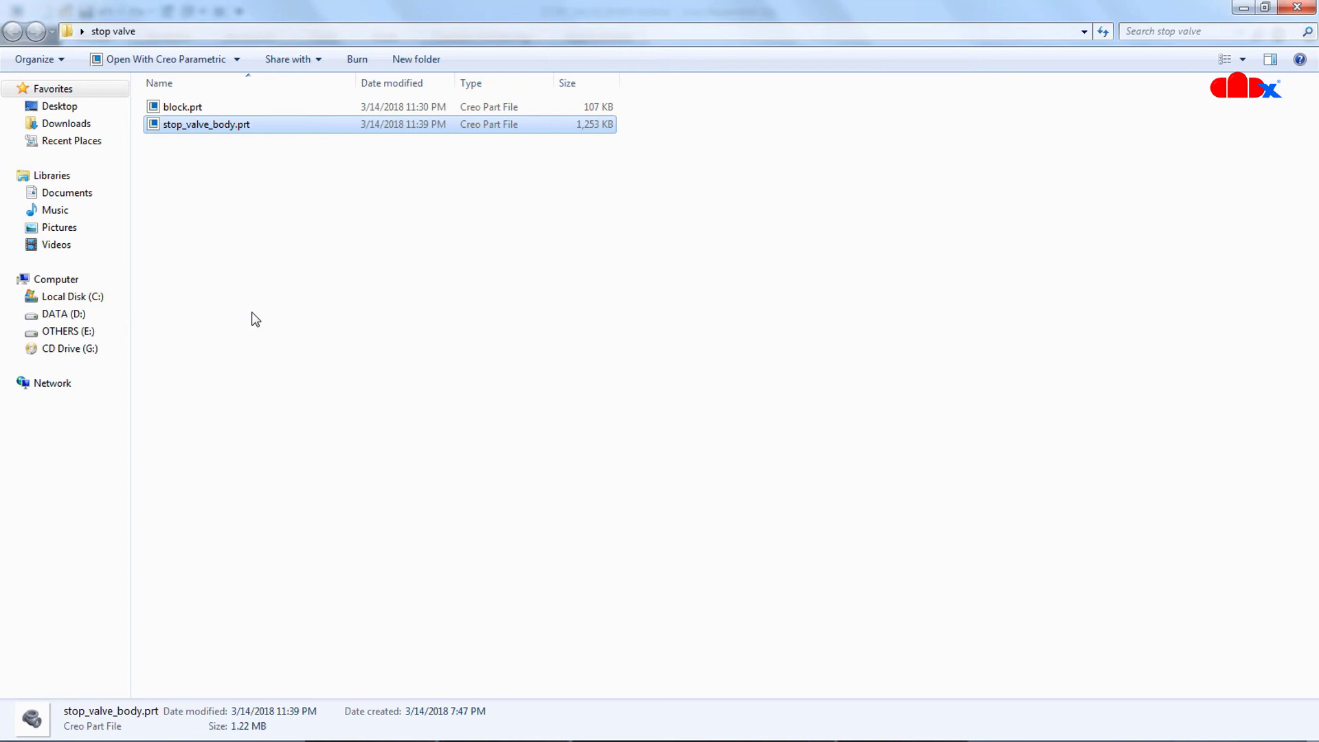
{"action": "mouse_move", "coordinate": [256, 130]}
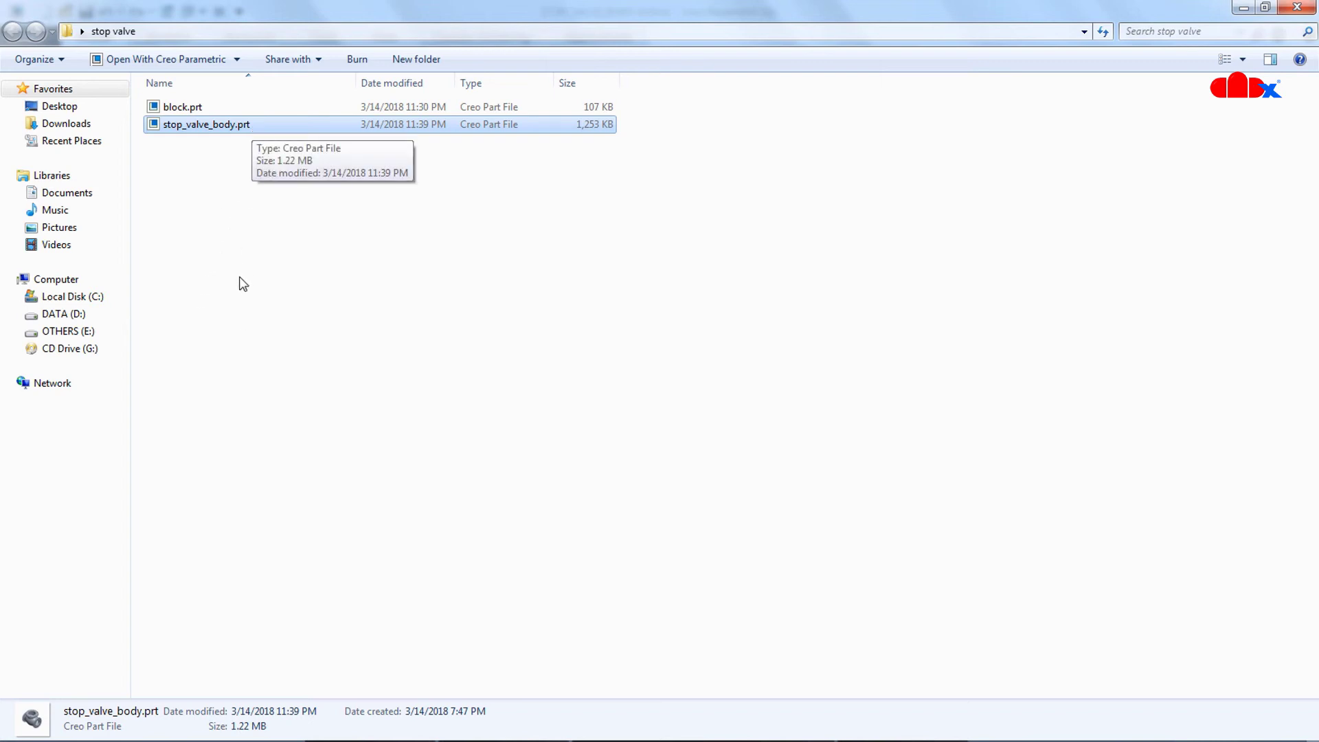
{"action": "mouse_move", "coordinate": [243, 283]}
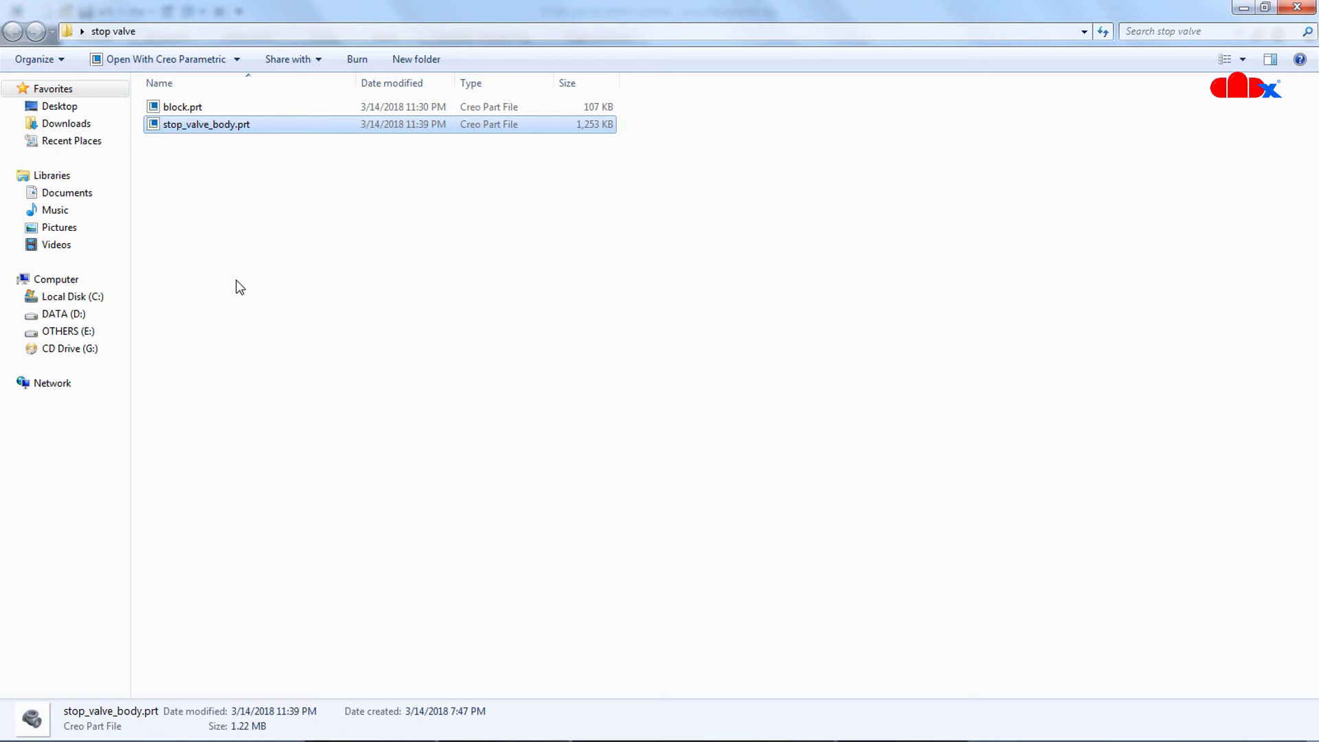
Step: Return to the saved stop_valve_body model in Creo
{"action": "double_click", "coordinate": [211, 125]}
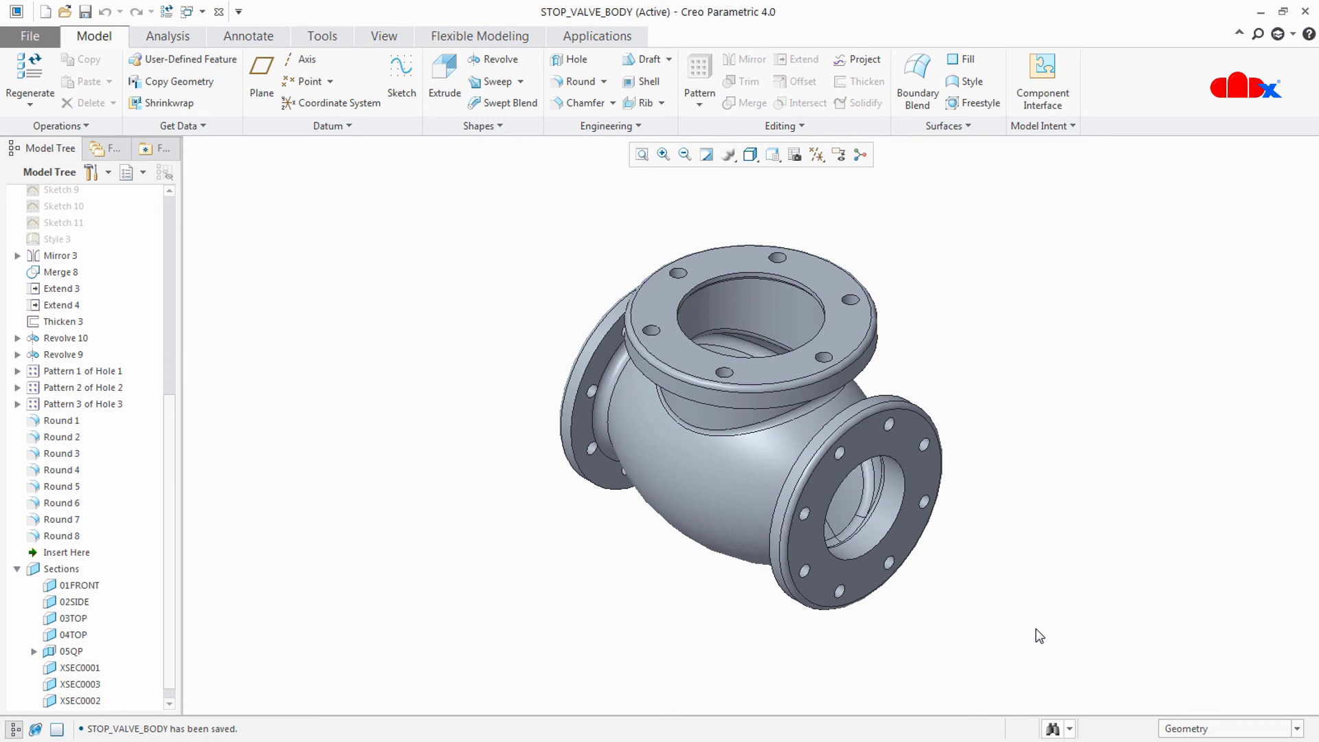
{"action": "mouse_move", "coordinate": [1054, 591]}
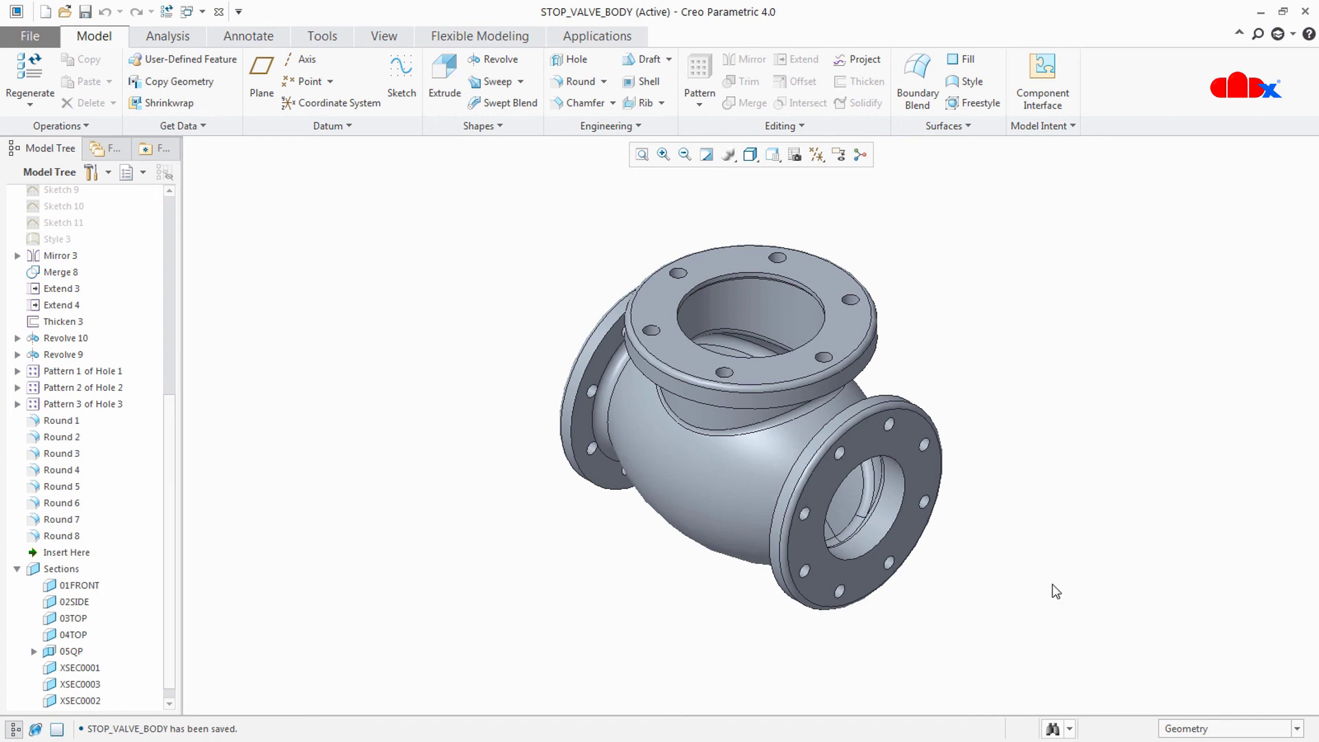